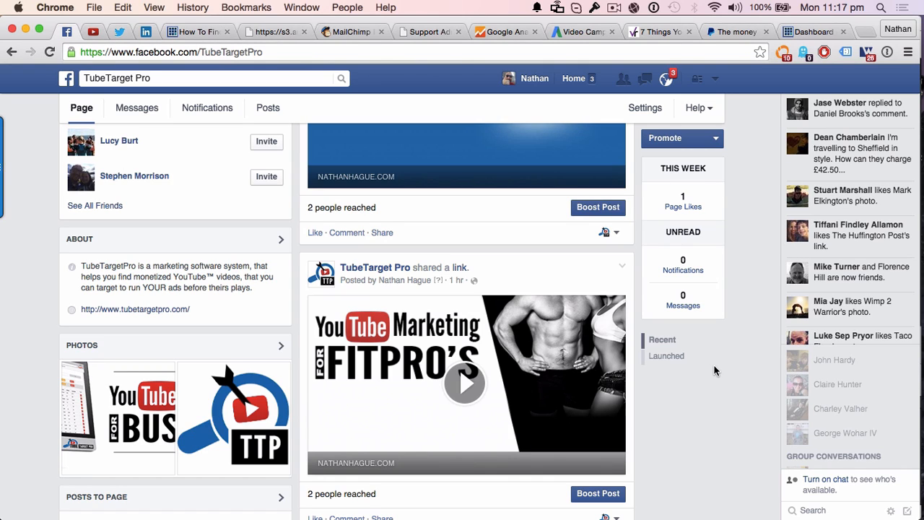
# - Play the FitPro link post's countdown preview, then follow its LEARN MORE offer
pyautogui.scroll(-3)
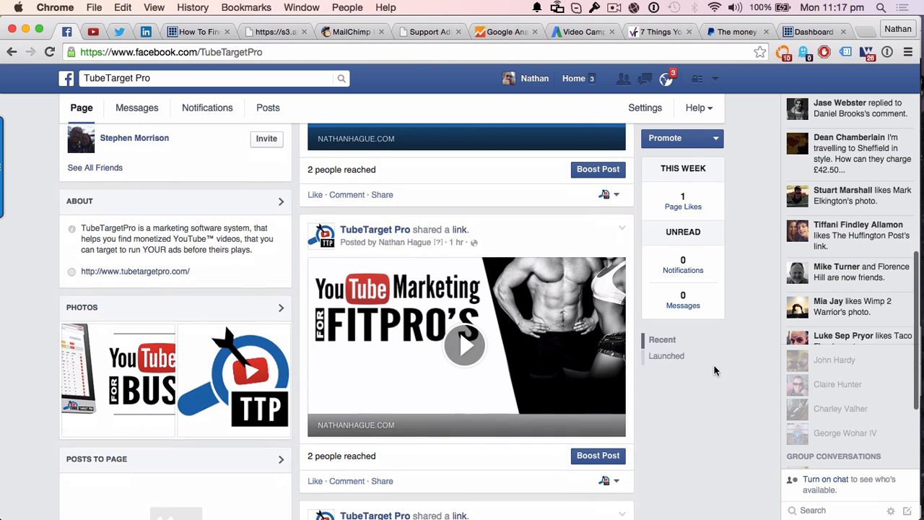
pyautogui.scroll(-3)
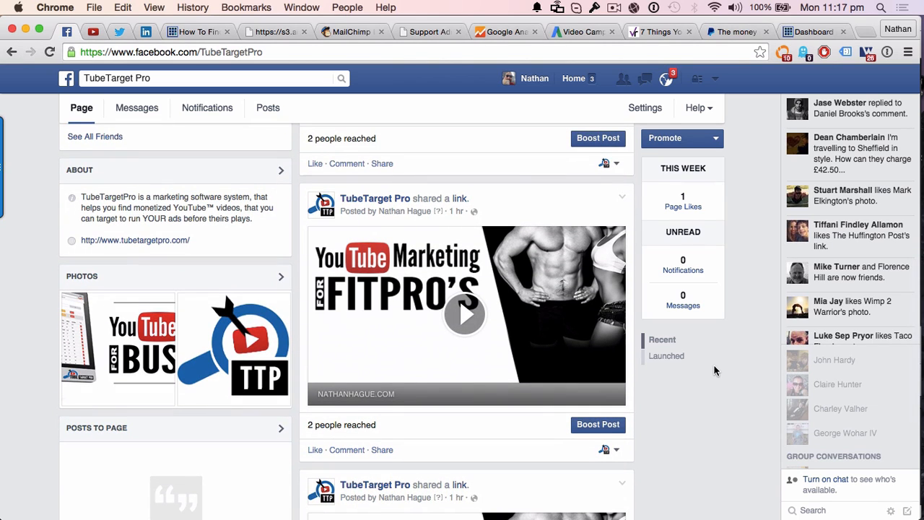
pyautogui.moveTo(466, 313)
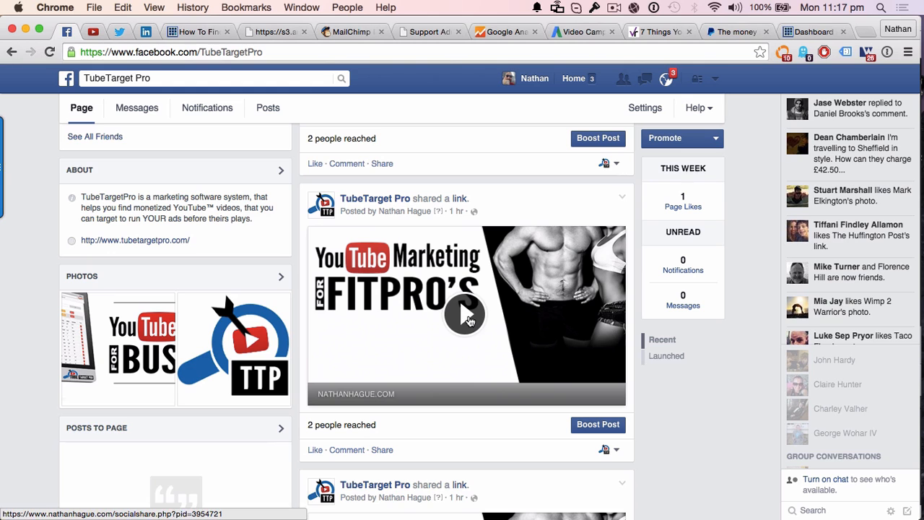
pyautogui.click(465, 314)
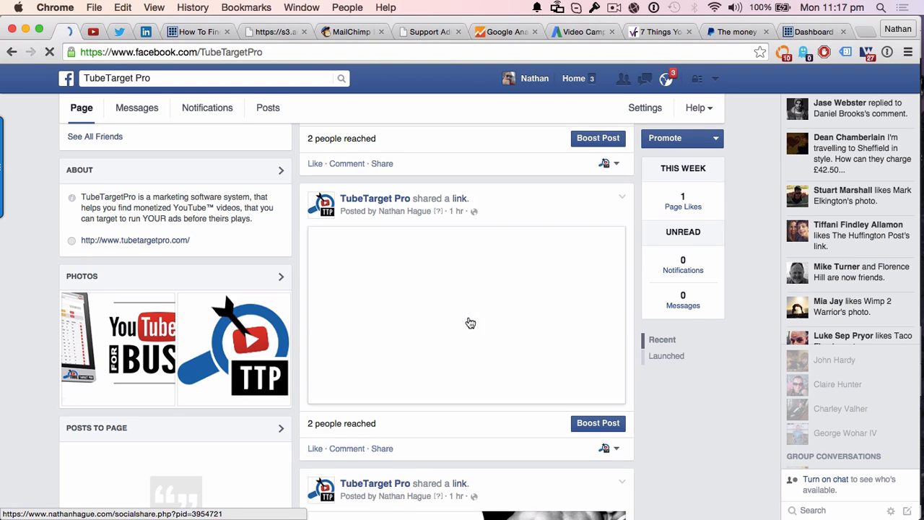
pyautogui.click(466, 314)
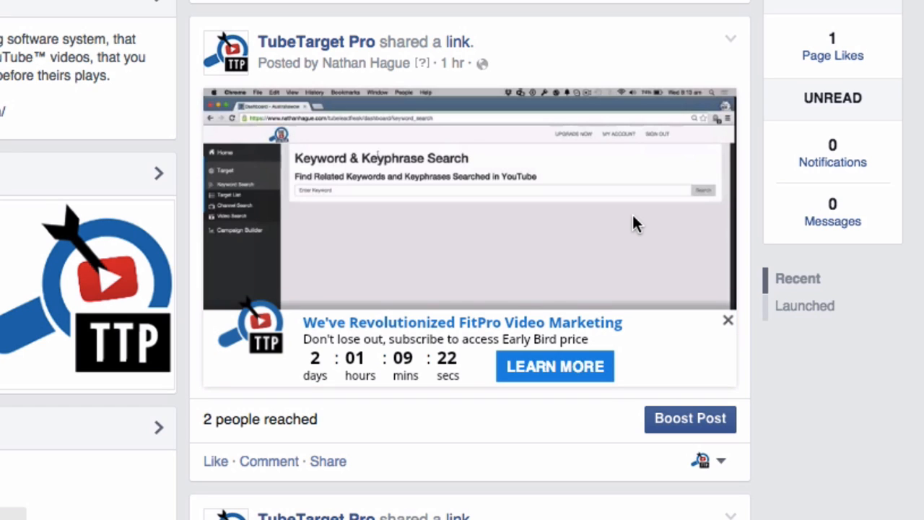
pyautogui.moveTo(565, 224)
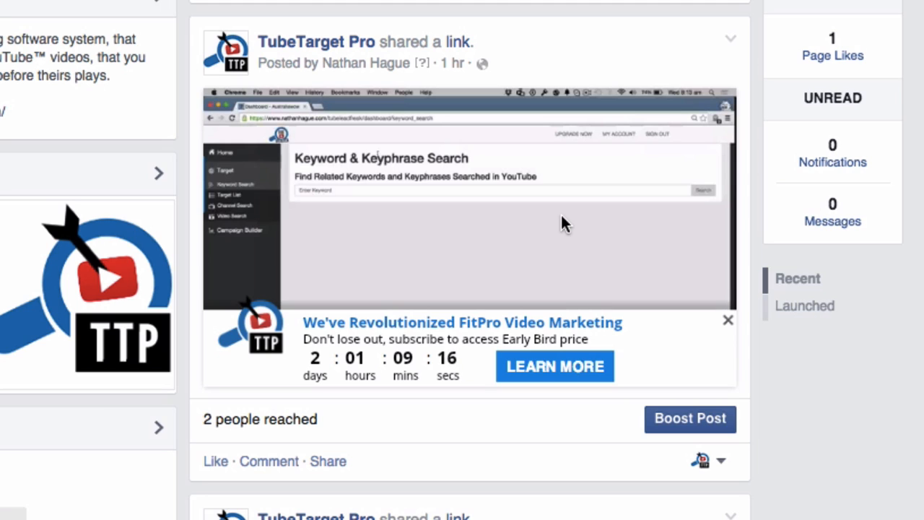
pyautogui.moveTo(727, 319)
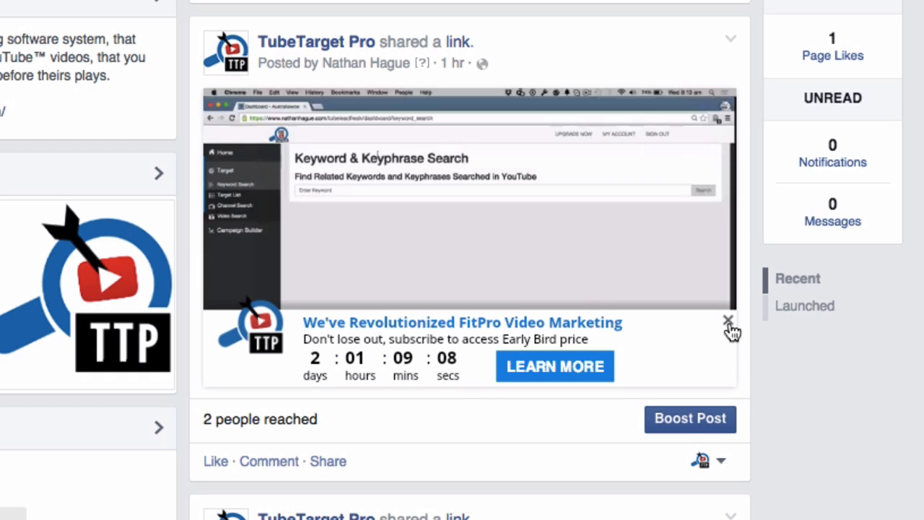
pyautogui.moveTo(550, 379)
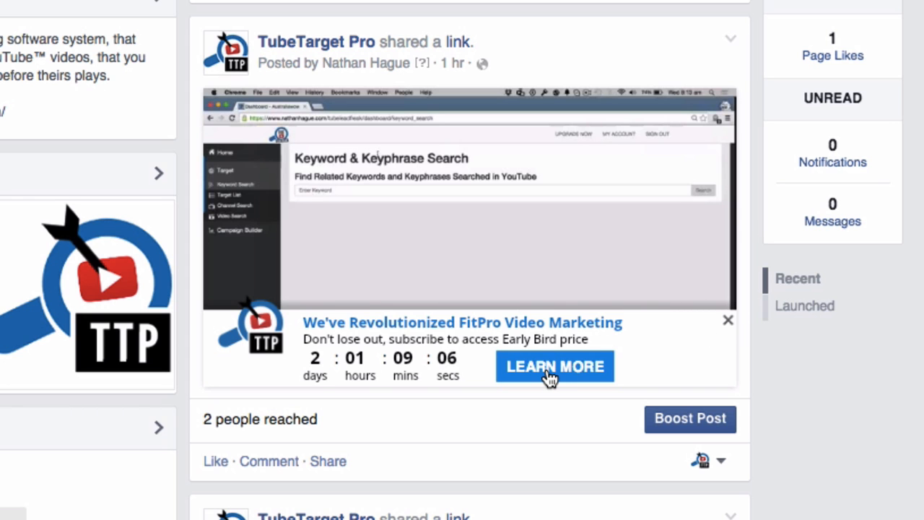
pyautogui.click(554, 366)
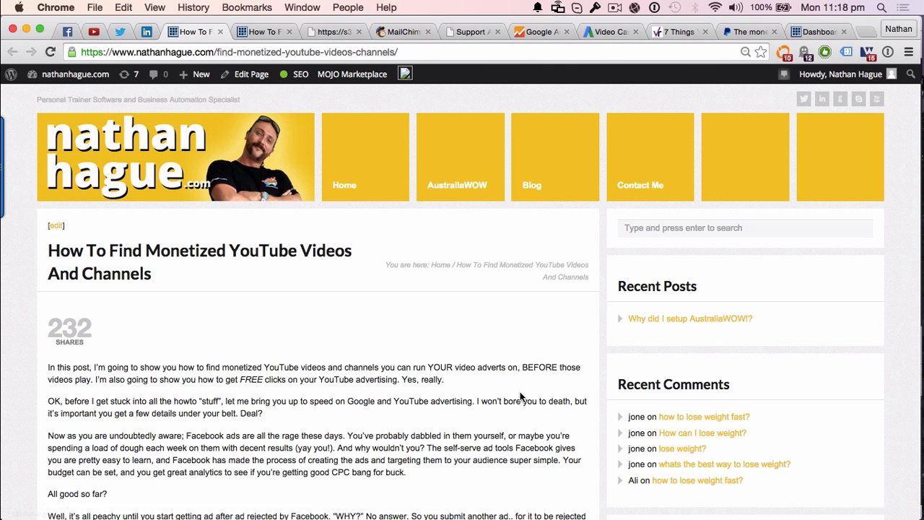
# - Close the monetized YouTube videos article tab to return to the Facebook page
pyautogui.click(195, 31)
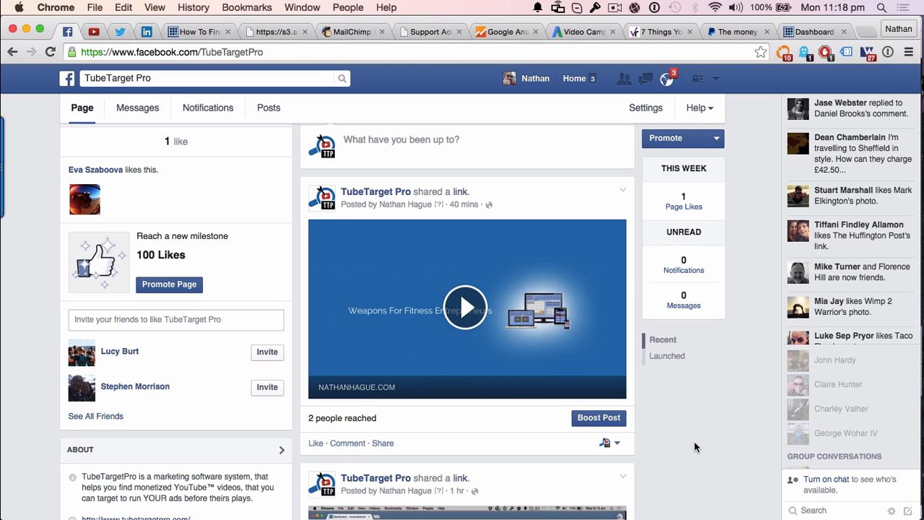
pyautogui.moveTo(372, 267)
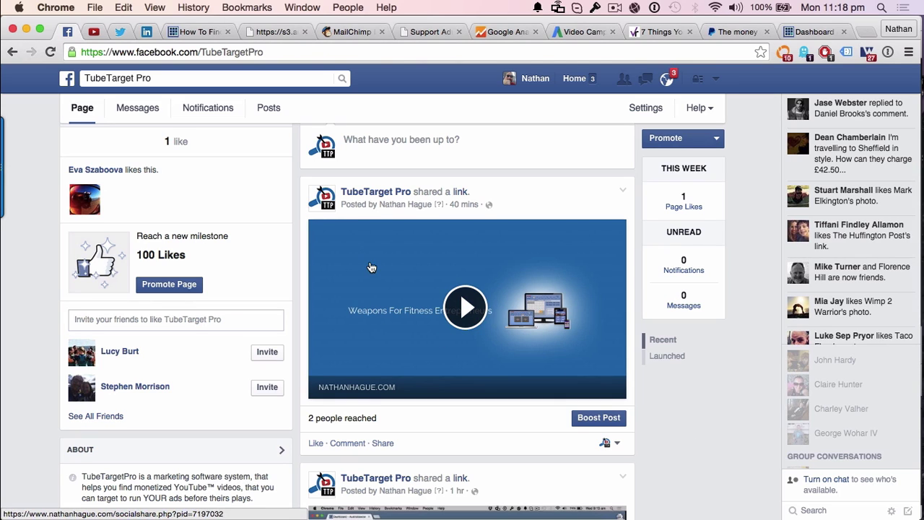
pyautogui.moveTo(474, 313)
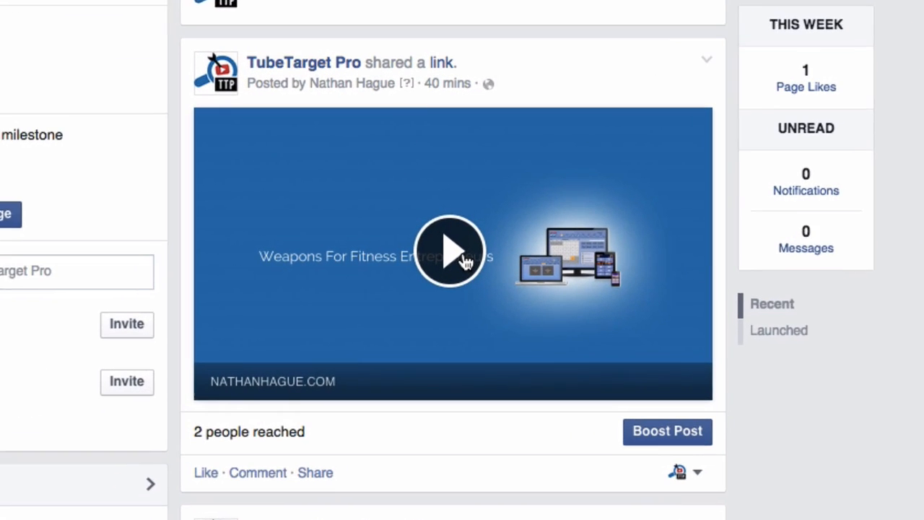
pyautogui.scroll(3)
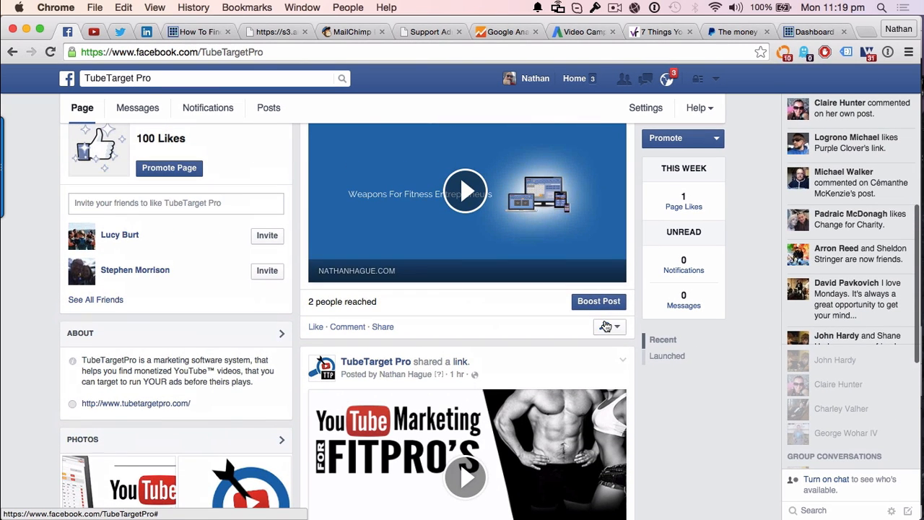
pyautogui.moveTo(717, 415)
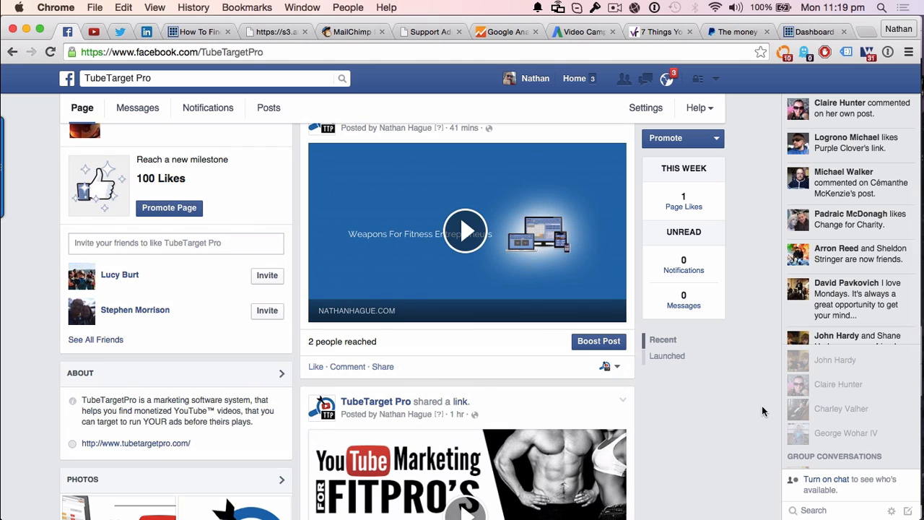
pyautogui.scroll(-3)
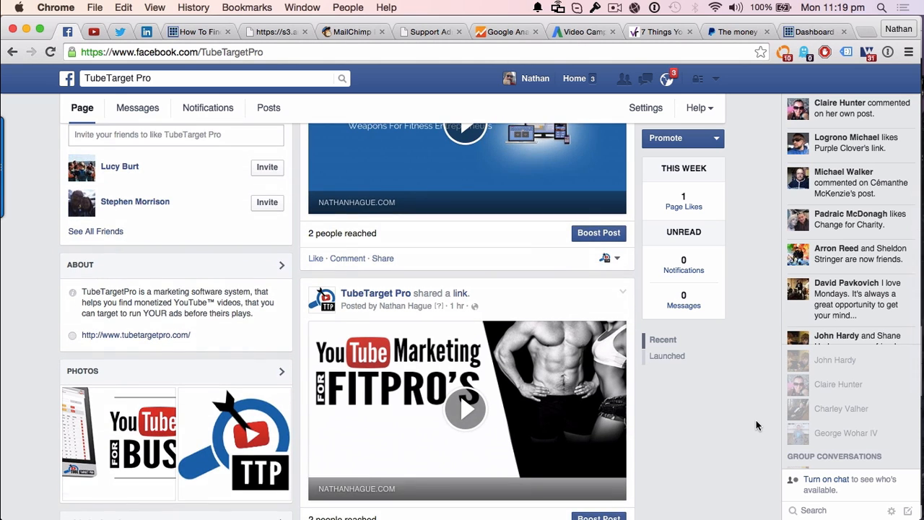
pyautogui.scroll(3)
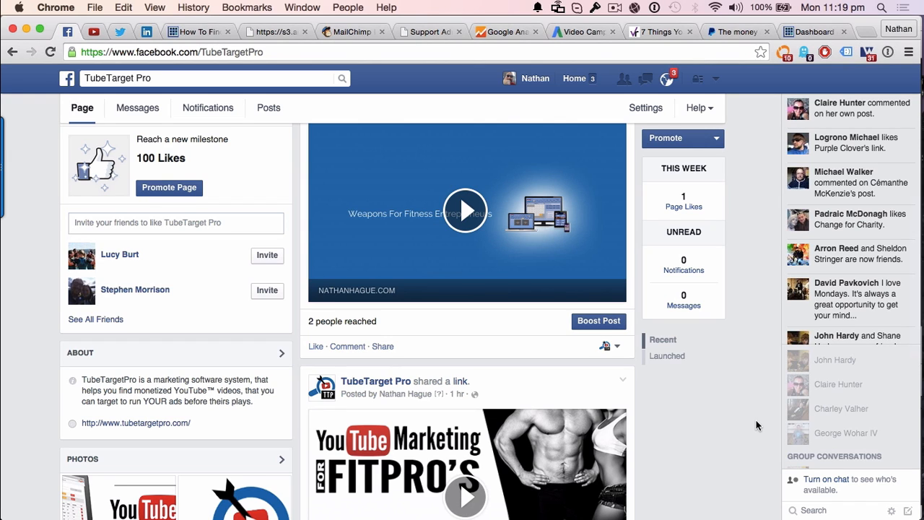
pyautogui.scroll(-3)
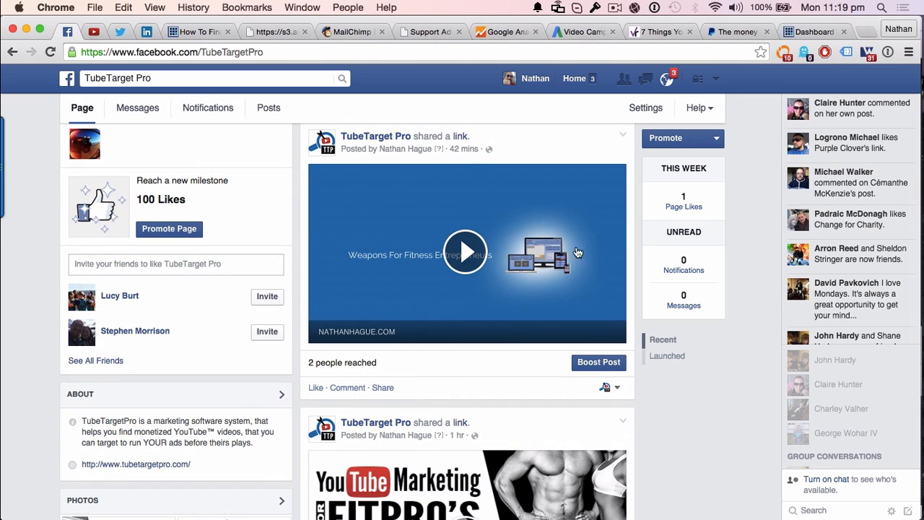
pyautogui.moveTo(465, 159)
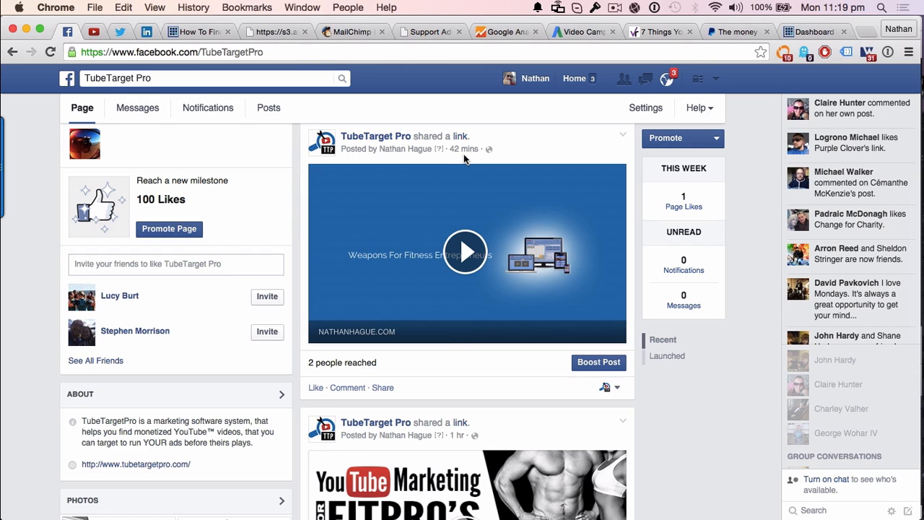
pyautogui.moveTo(312, 66)
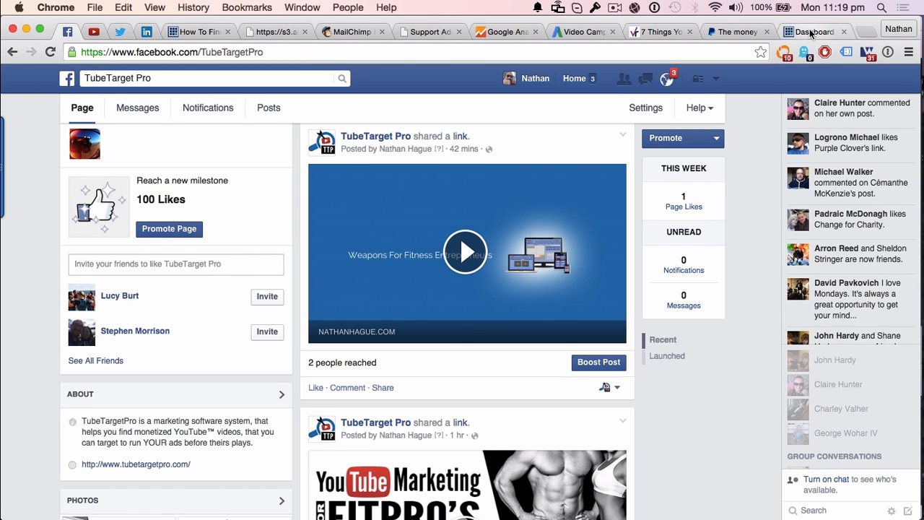
# - In WordPress Admin, list the installed plugins and scroll down to Social Engage
pyautogui.click(813, 31)
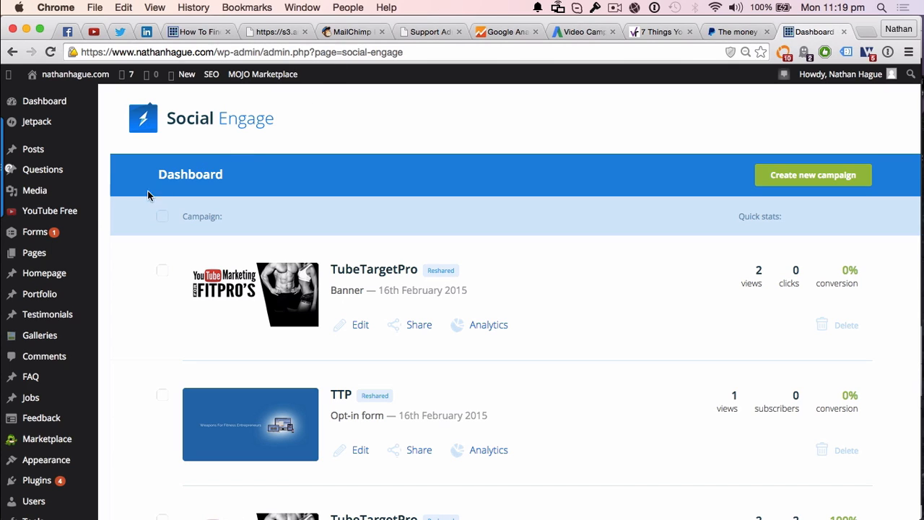
pyautogui.moveTo(99, 212)
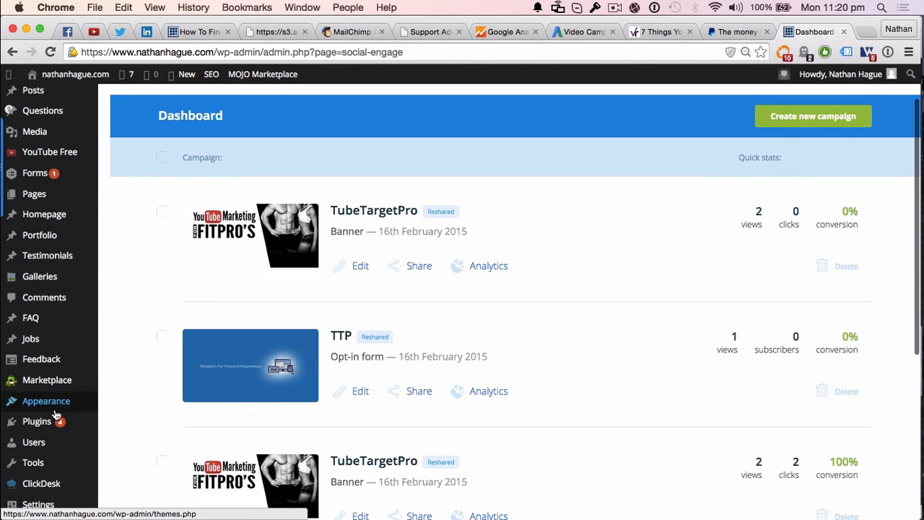
pyautogui.click(37, 421)
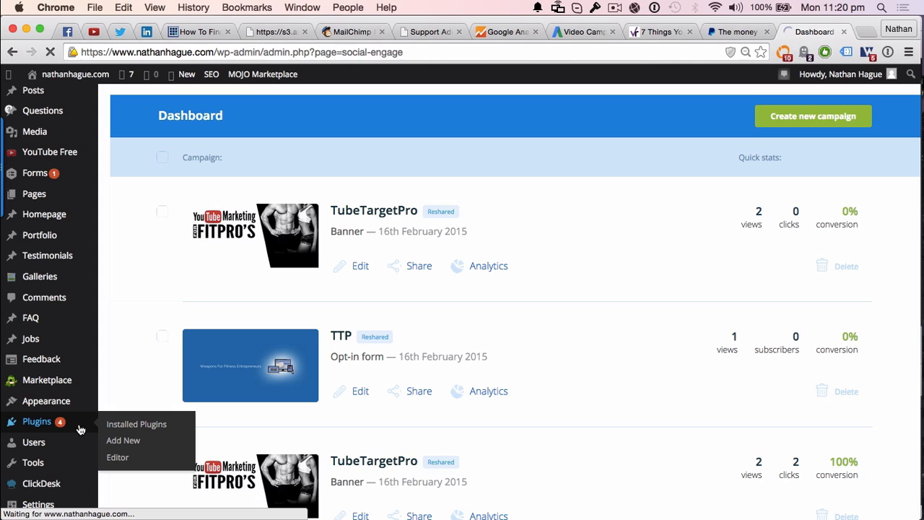
pyautogui.click(123, 440)
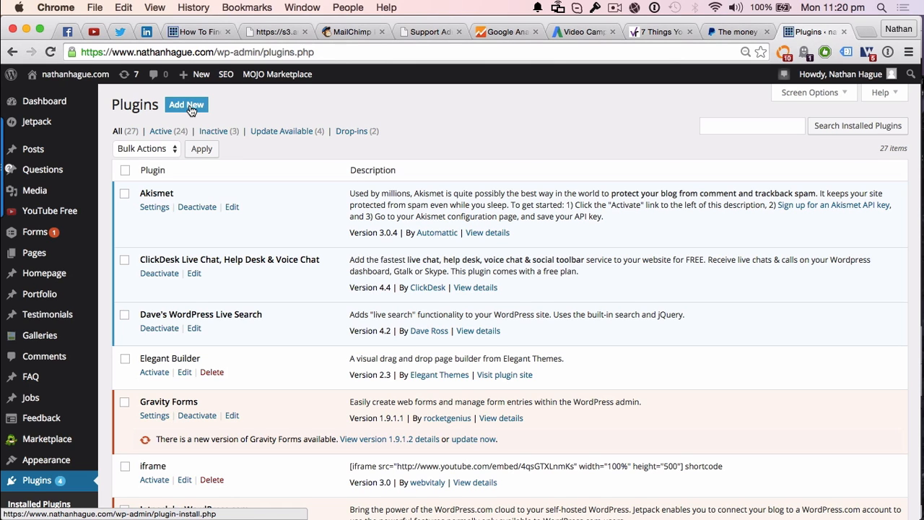
pyautogui.moveTo(372, 207)
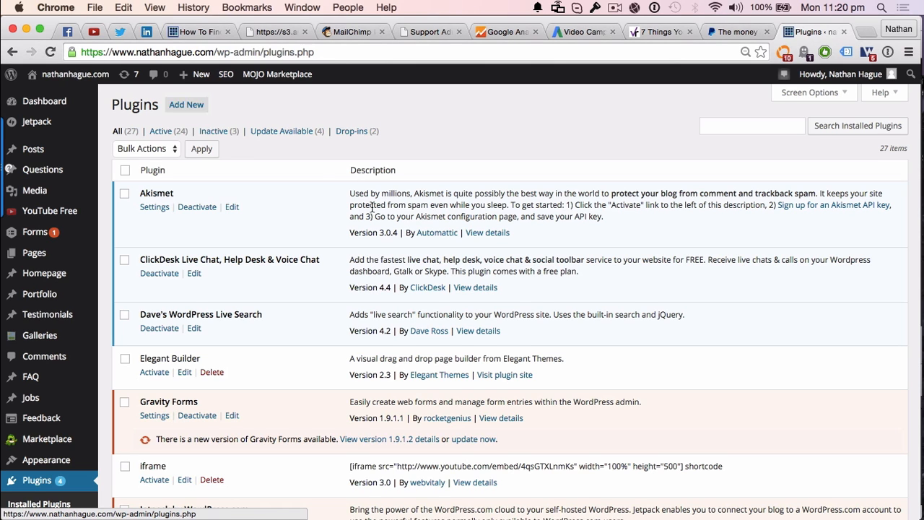
pyautogui.scroll(-3)
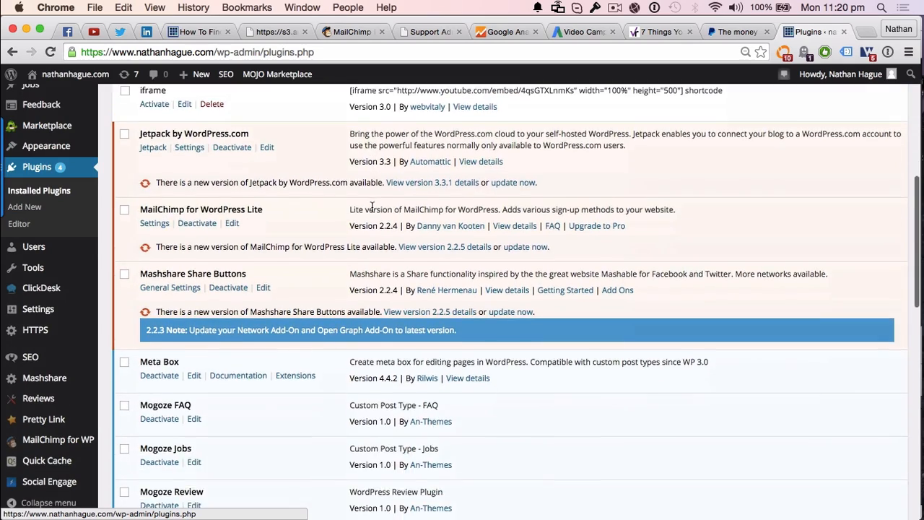
pyautogui.scroll(-3)
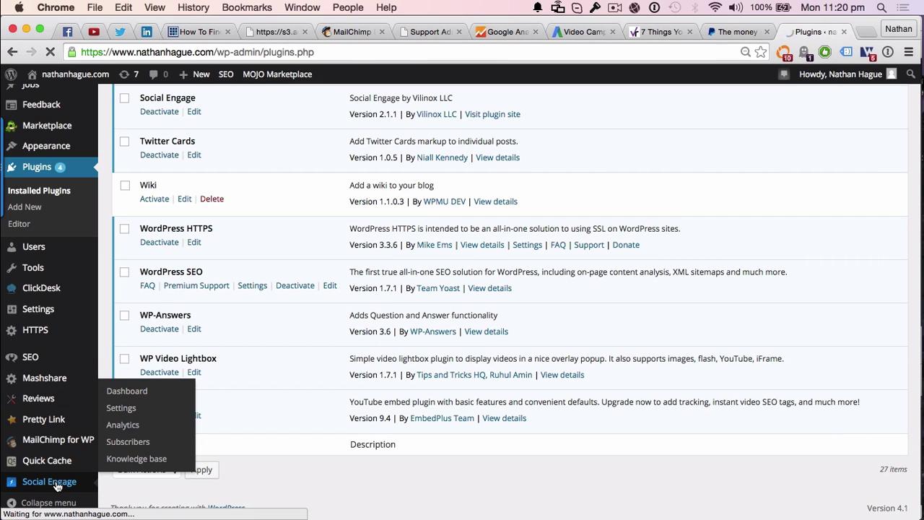
pyautogui.click(127, 391)
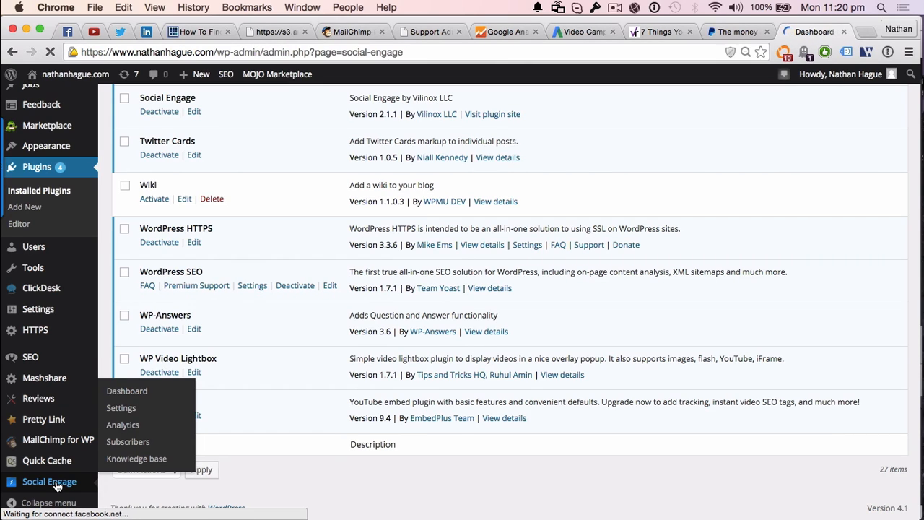
pyautogui.click(127, 390)
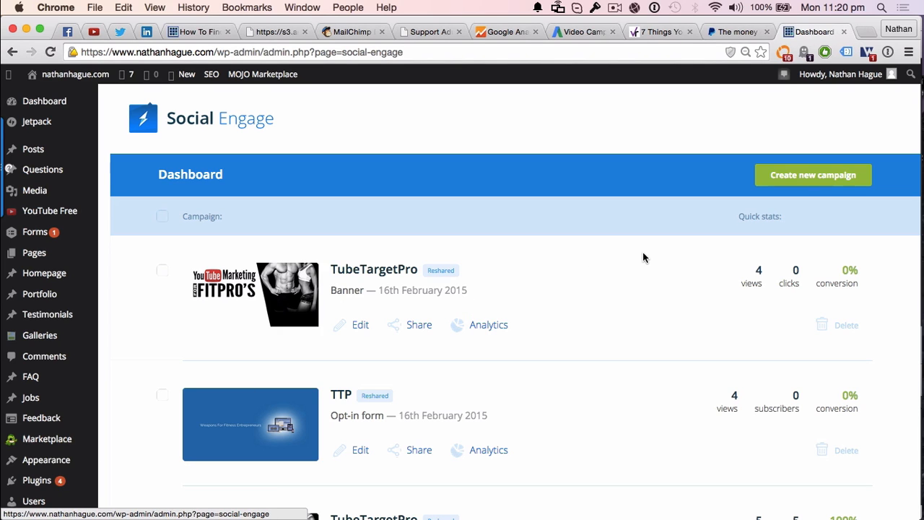
pyautogui.scroll(-3)
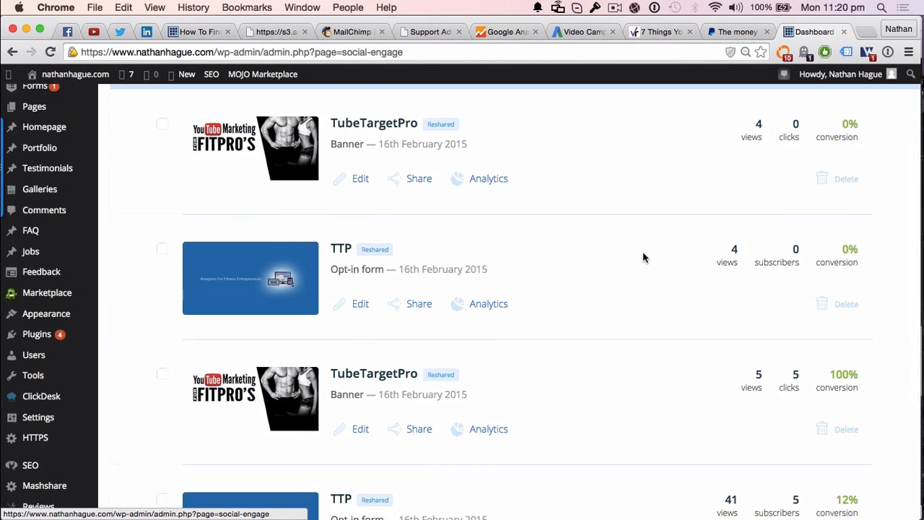
pyautogui.scroll(-3)
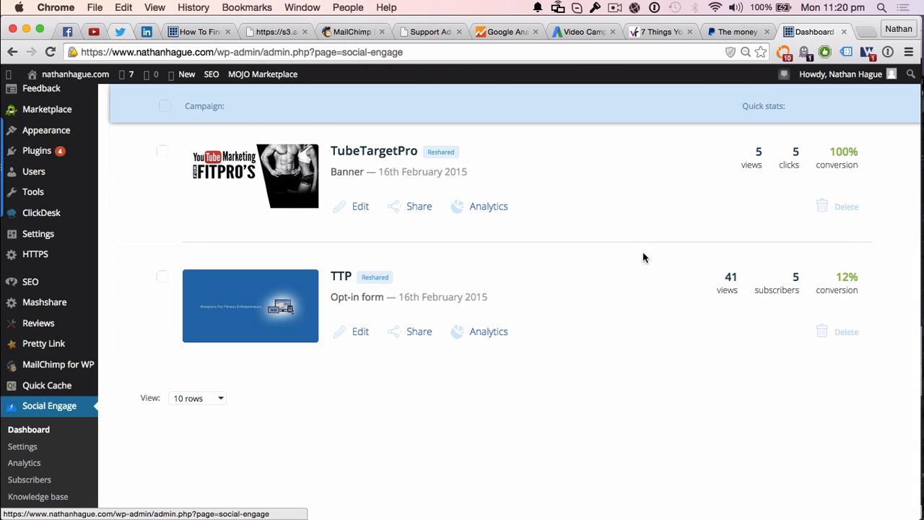
pyautogui.moveTo(806, 296)
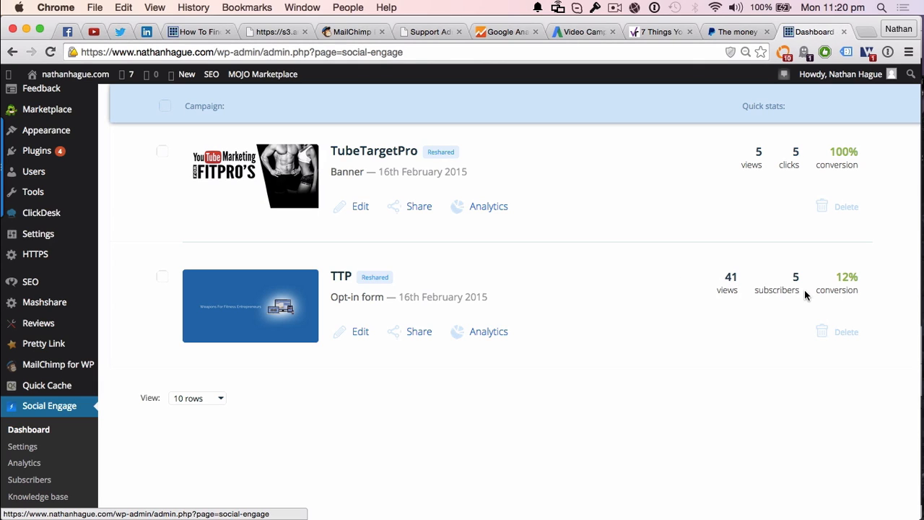
pyautogui.moveTo(857, 290)
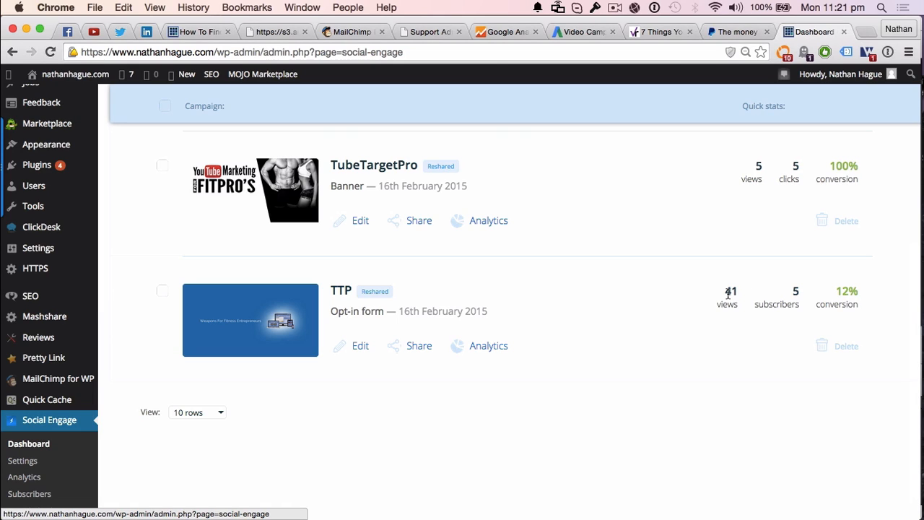
pyautogui.moveTo(638, 261)
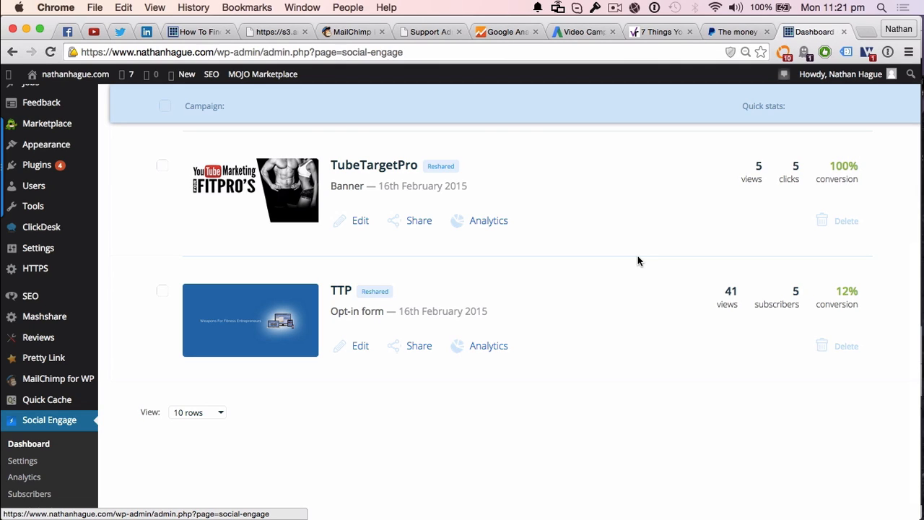
pyautogui.moveTo(231, 404)
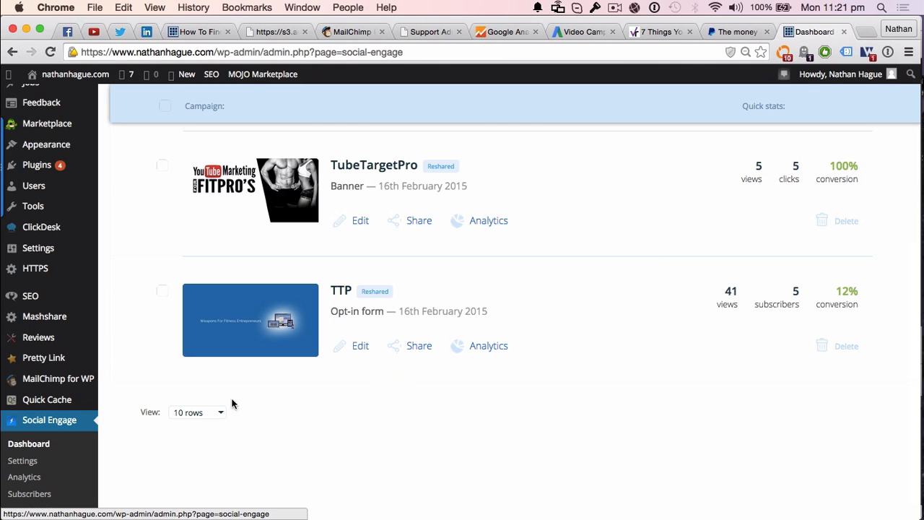
pyautogui.moveTo(50, 447)
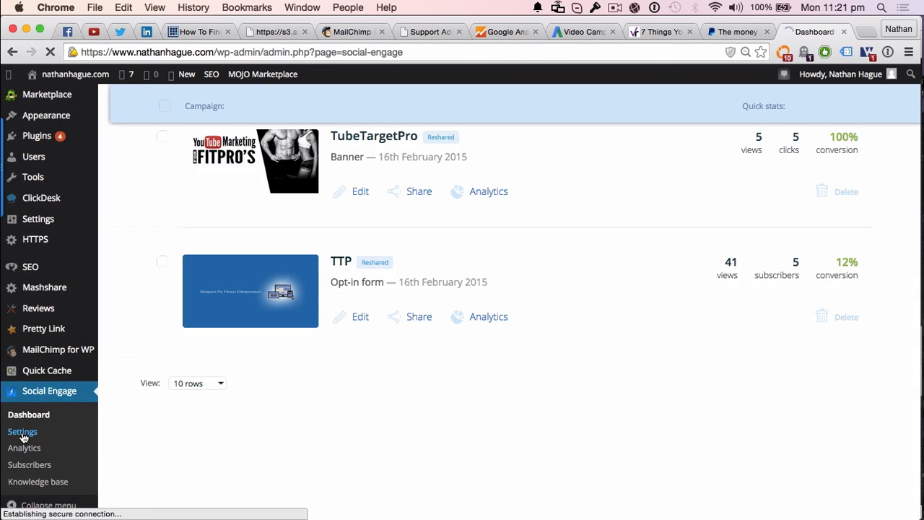
# - Start connecting Mailchimp under Email service provider in Social Engage Settings
pyautogui.click(22, 431)
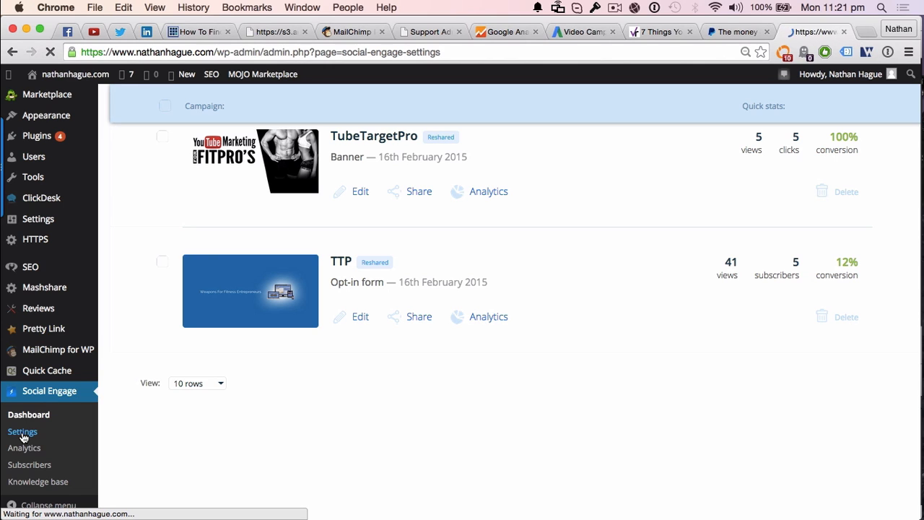
pyautogui.click(23, 431)
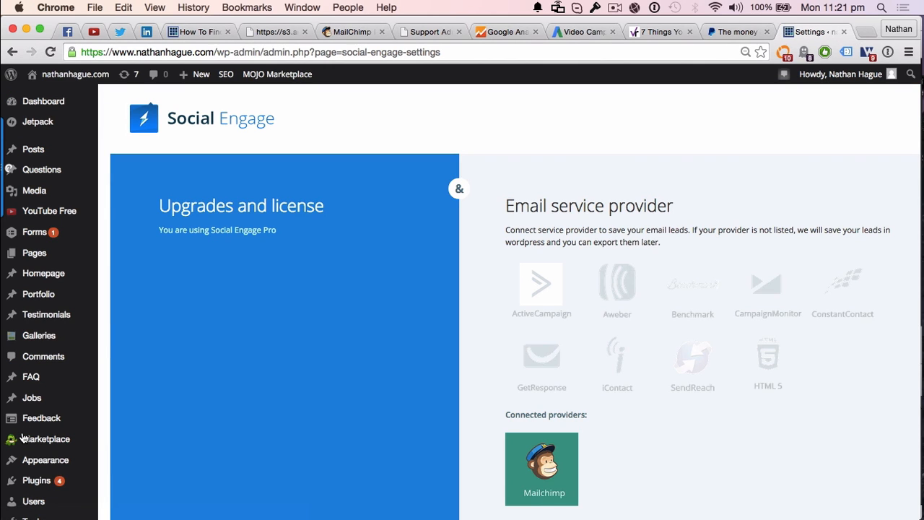
pyautogui.scroll(-3)
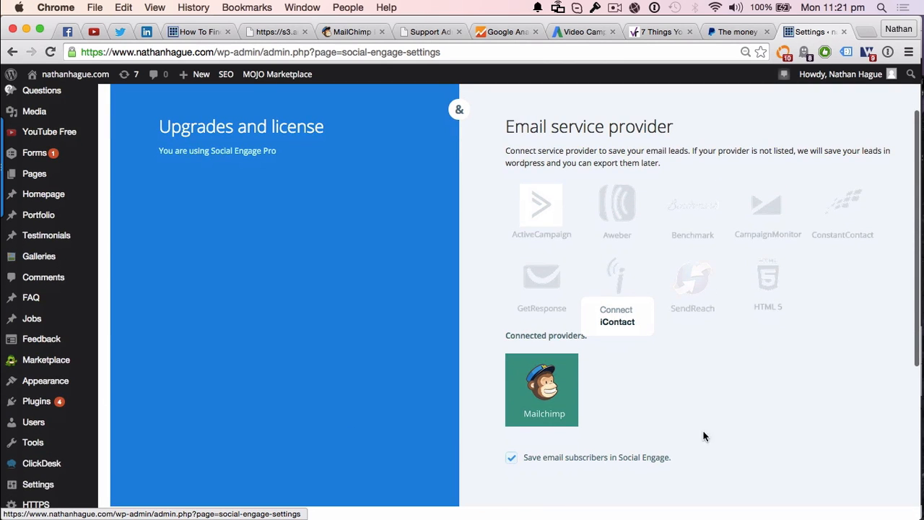
pyautogui.scroll(-3)
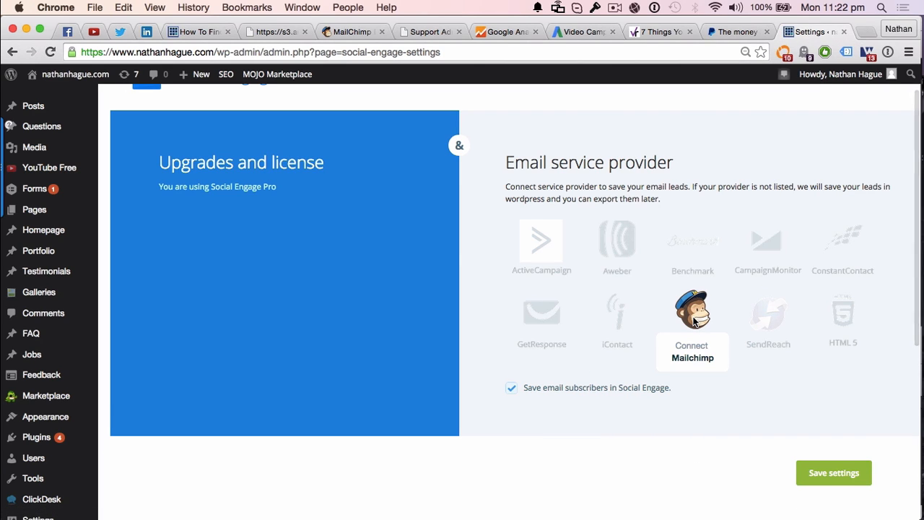
pyautogui.moveTo(695, 355)
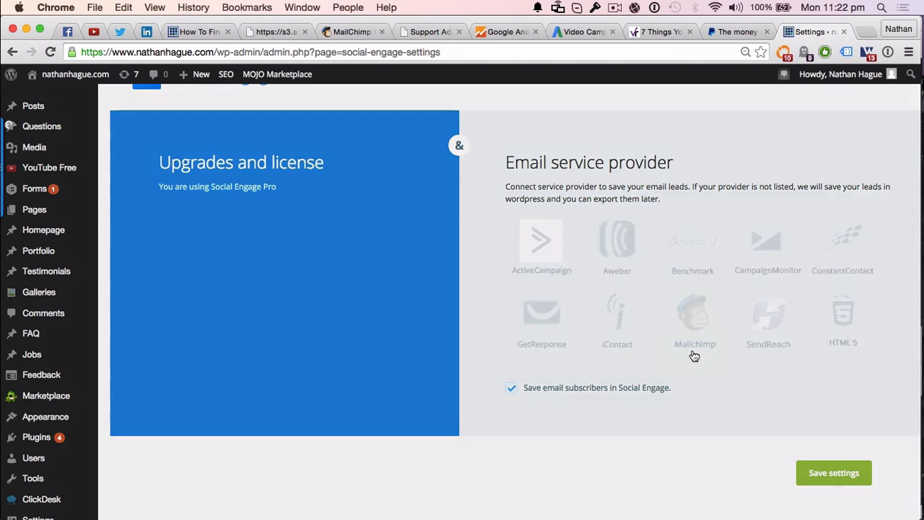
pyautogui.click(694, 314)
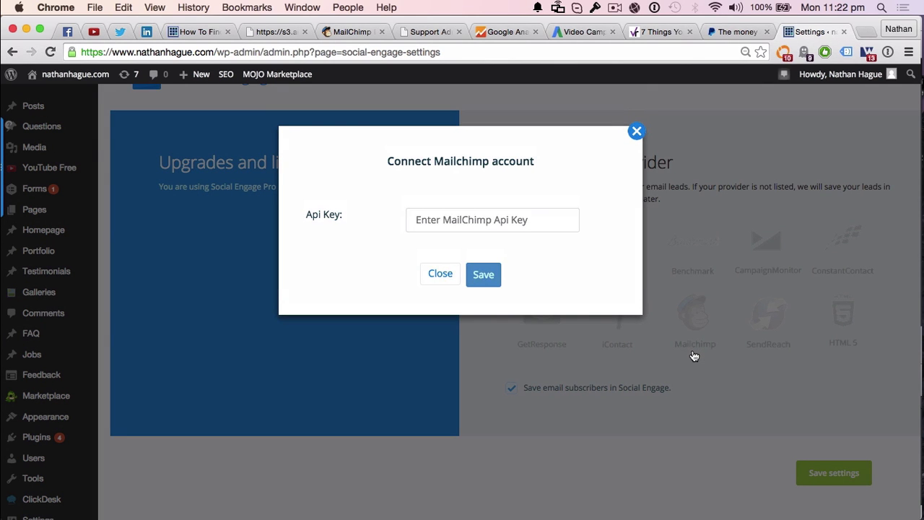
# - Switch to the MailChimp dashboard and go to its Account page
pyautogui.click(353, 31)
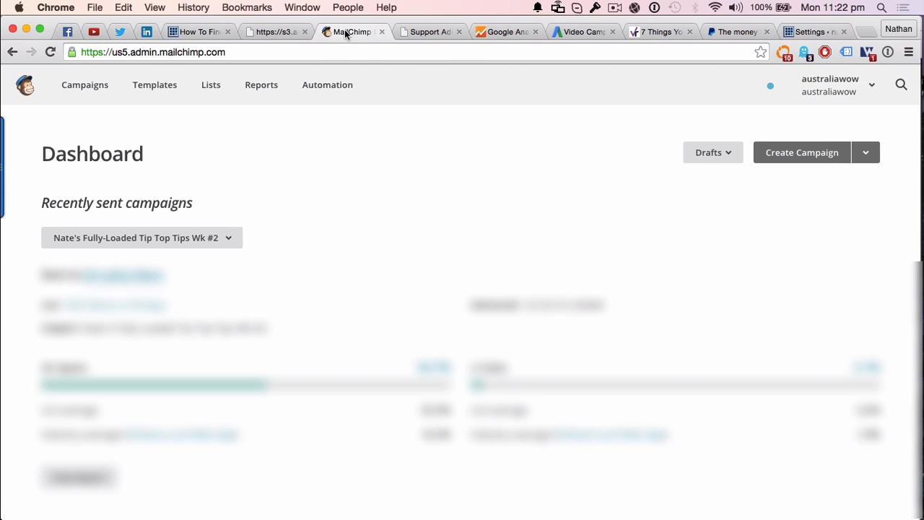
pyautogui.moveTo(746, 88)
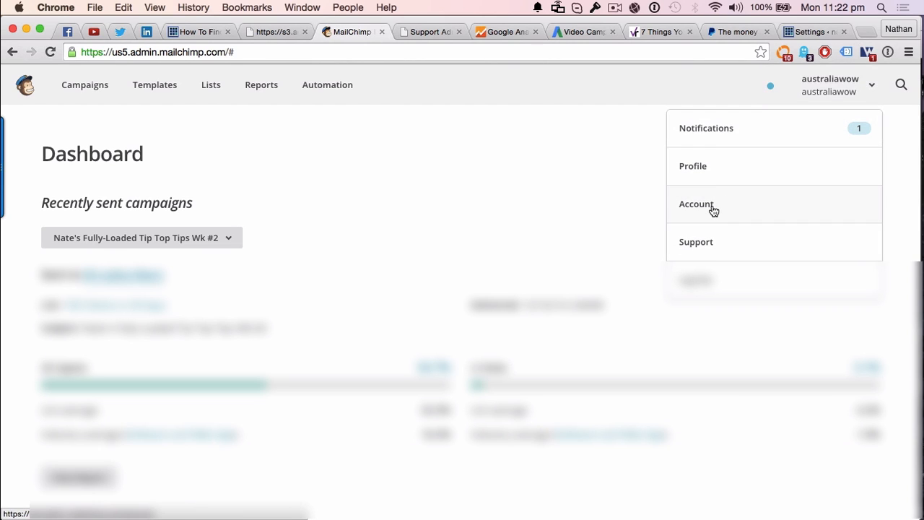
pyautogui.click(695, 204)
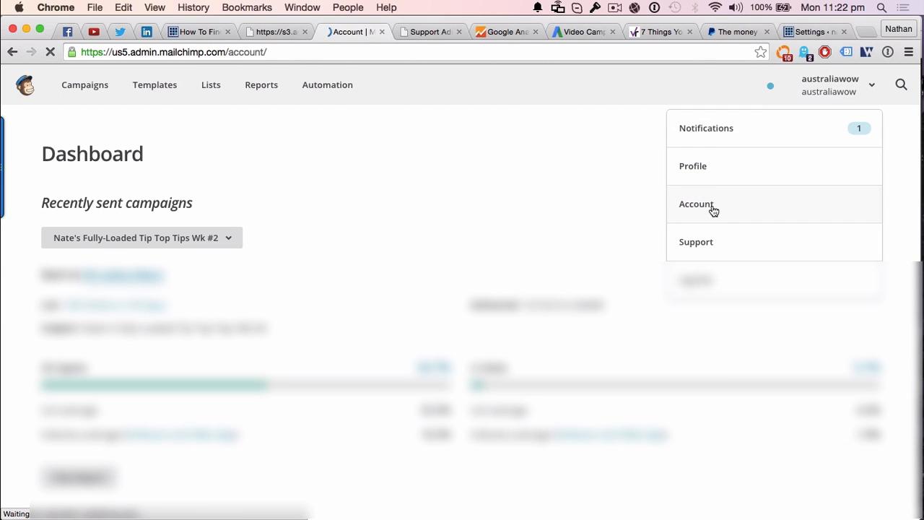
# - Go to the MailChimp account's Extras > API keys page
pyautogui.click(696, 203)
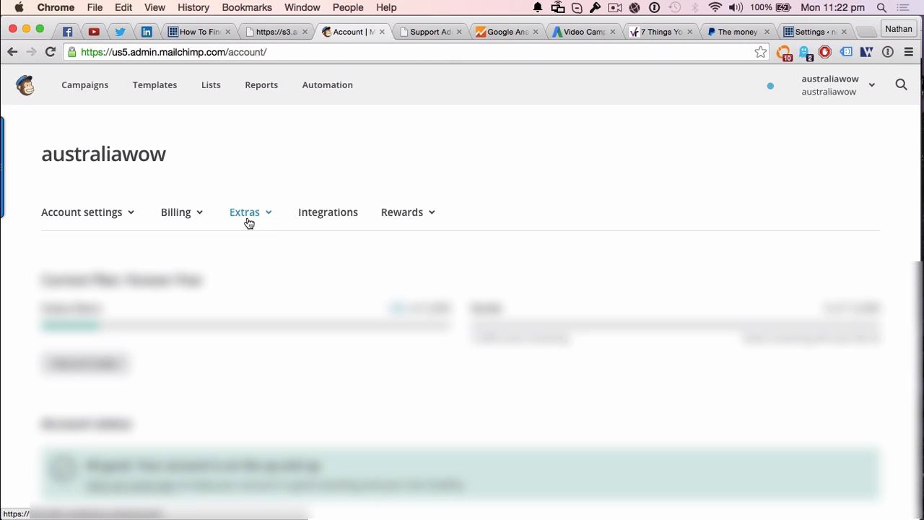
pyautogui.click(244, 212)
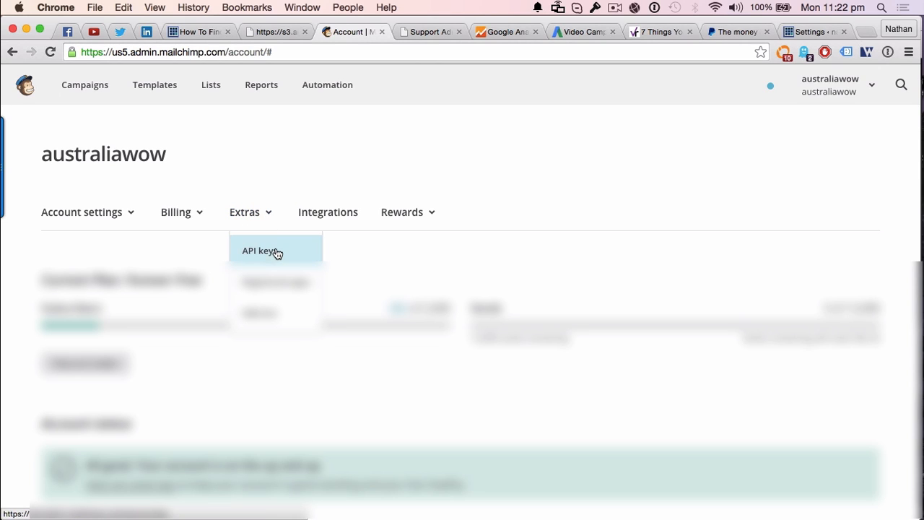
pyautogui.click(260, 251)
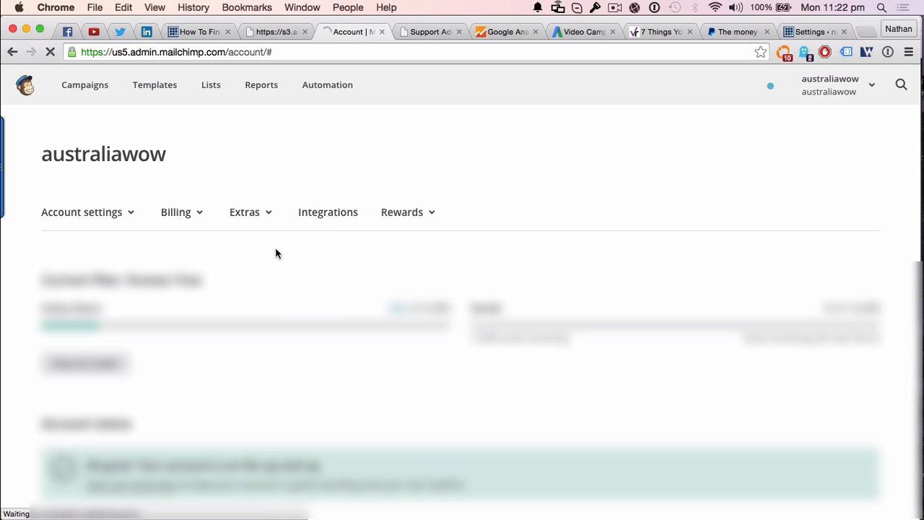
pyautogui.click(244, 212)
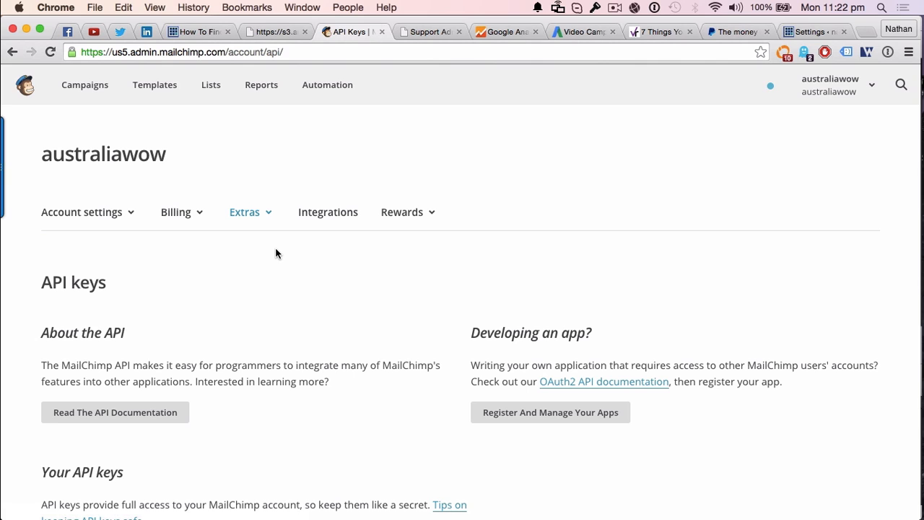
# - Select the newest MailChimp API key, dated Feb 16, 2015, for copying
pyautogui.scroll(-3)
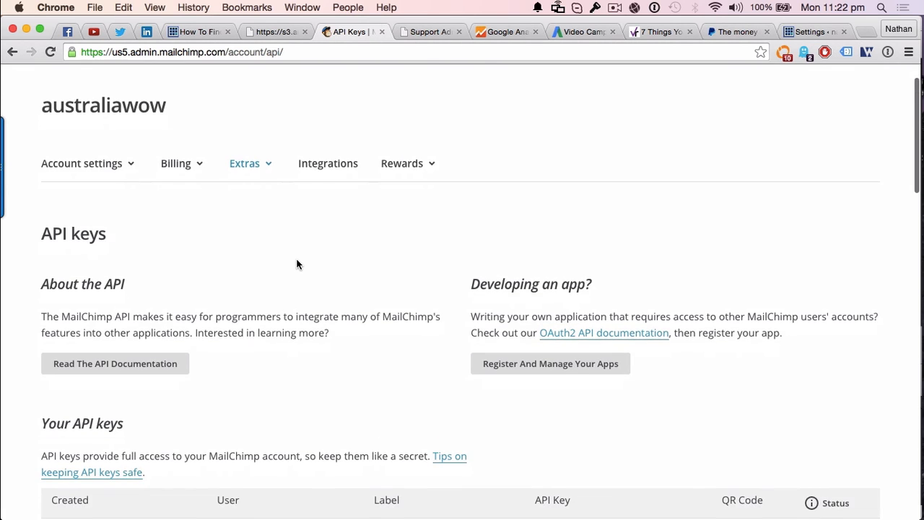
pyautogui.scroll(-3)
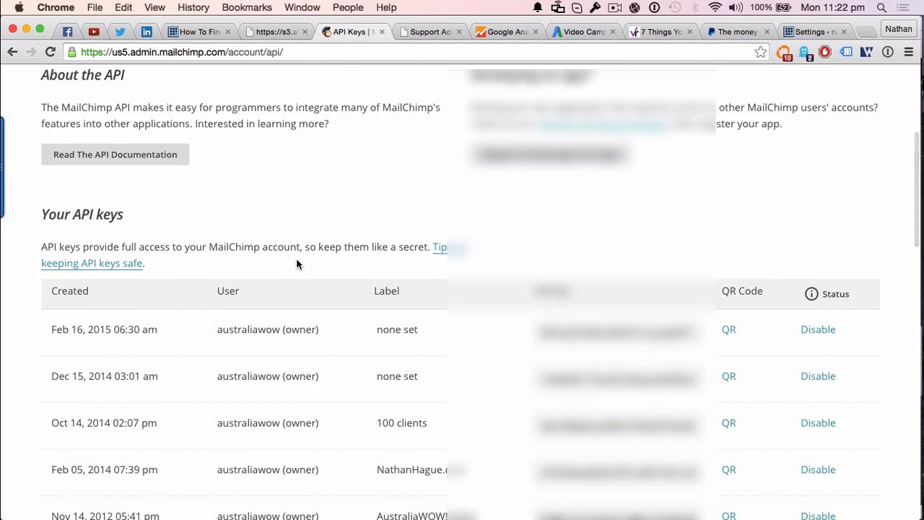
pyautogui.scroll(3)
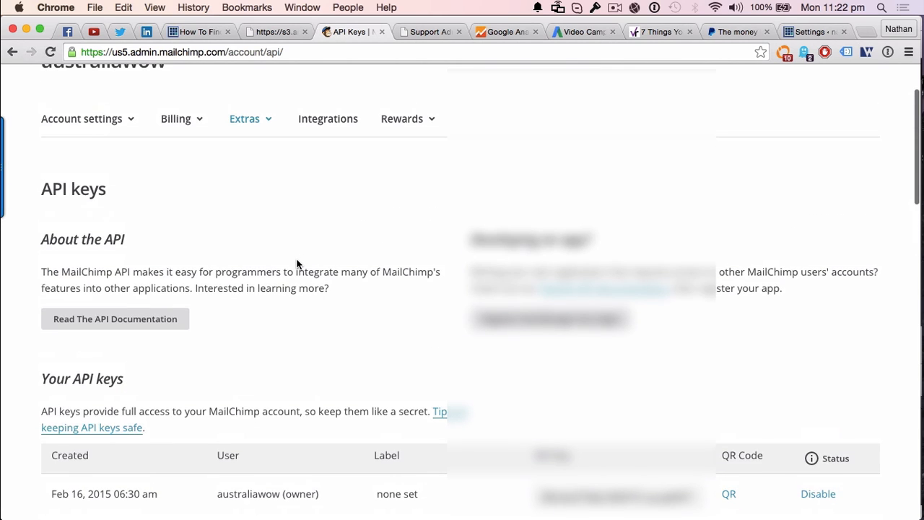
pyautogui.scroll(-3)
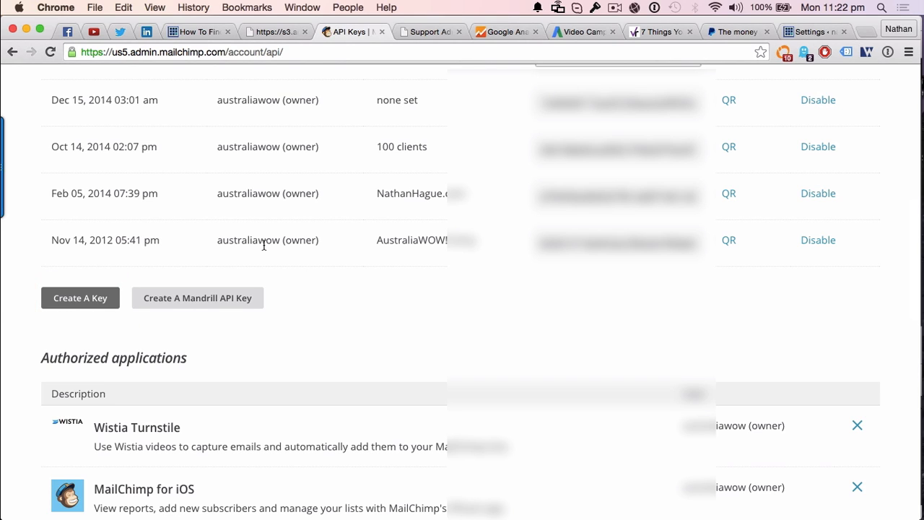
pyautogui.scroll(3)
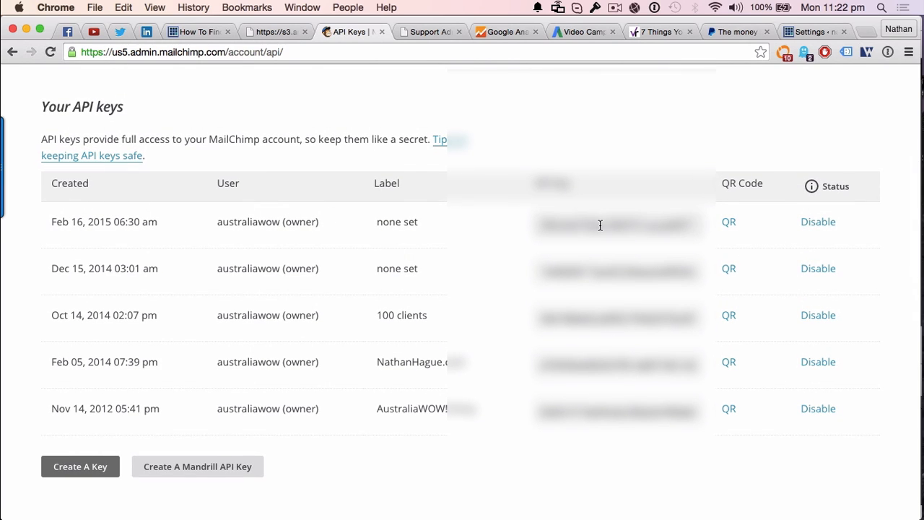
pyautogui.doubleClick(618, 225)
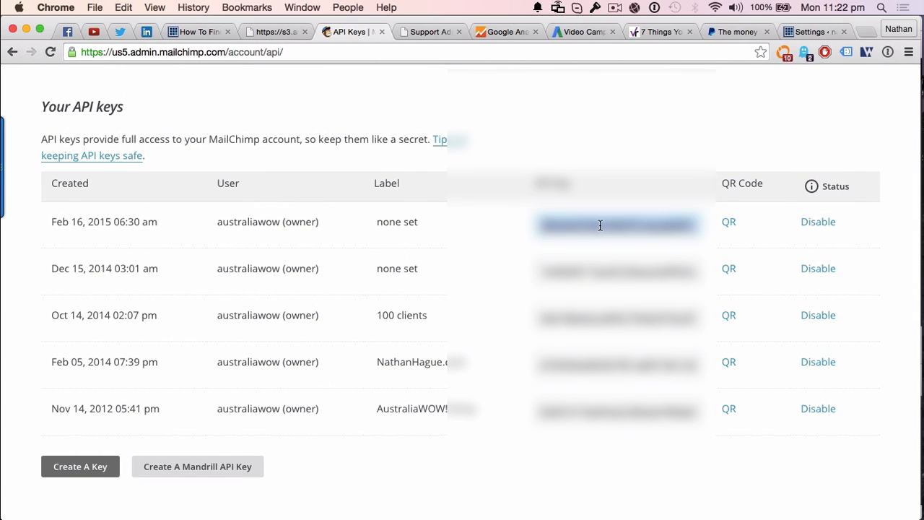
pyautogui.moveTo(536, 129)
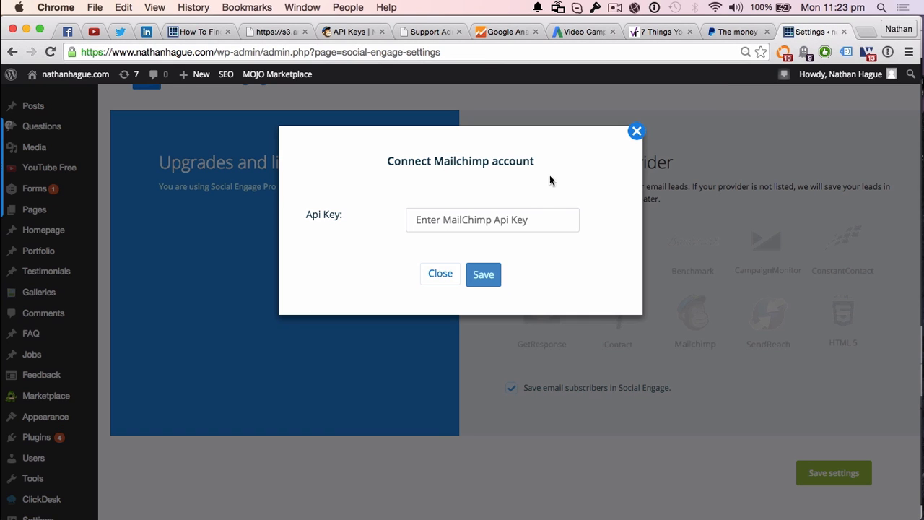
# - Paste the MailChimp API key into Social Engage and save the connection
pyautogui.click(493, 219)
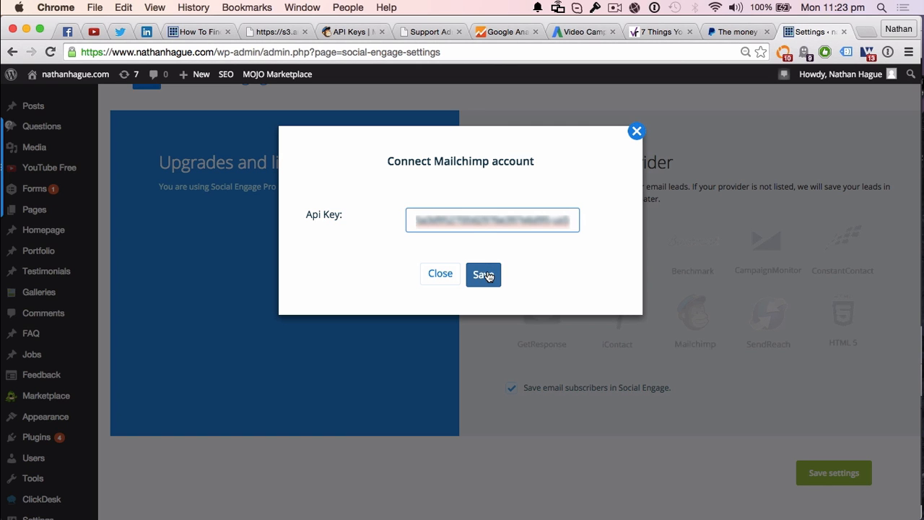
pyautogui.click(483, 274)
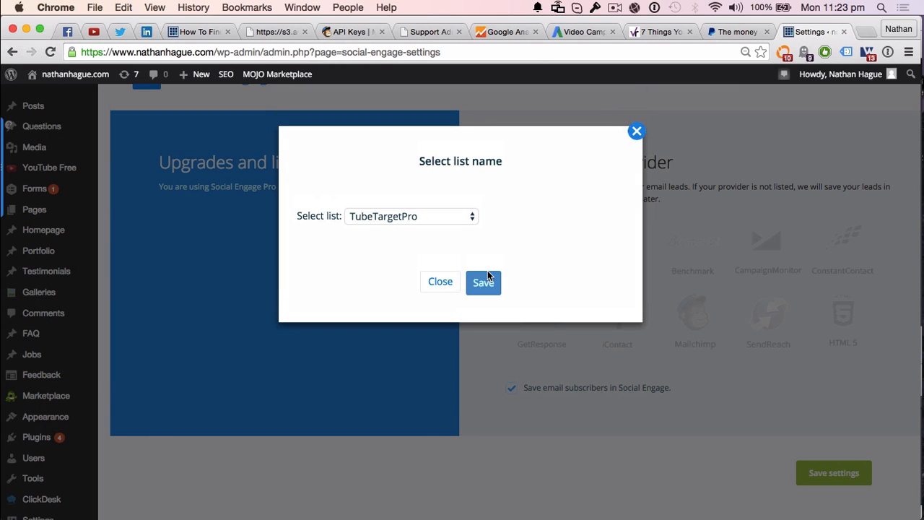
pyautogui.moveTo(472, 218)
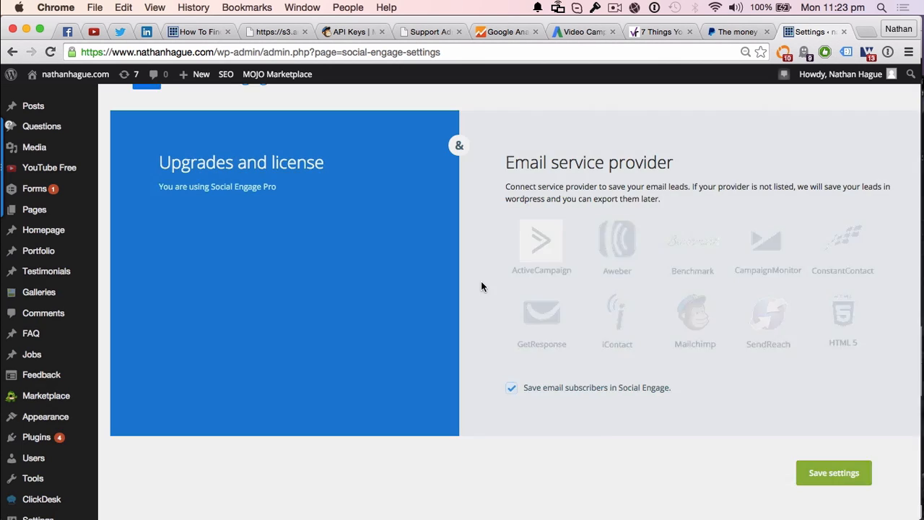
# - Connect the Mailchimp tile and save the email provider settings
pyautogui.click(842, 317)
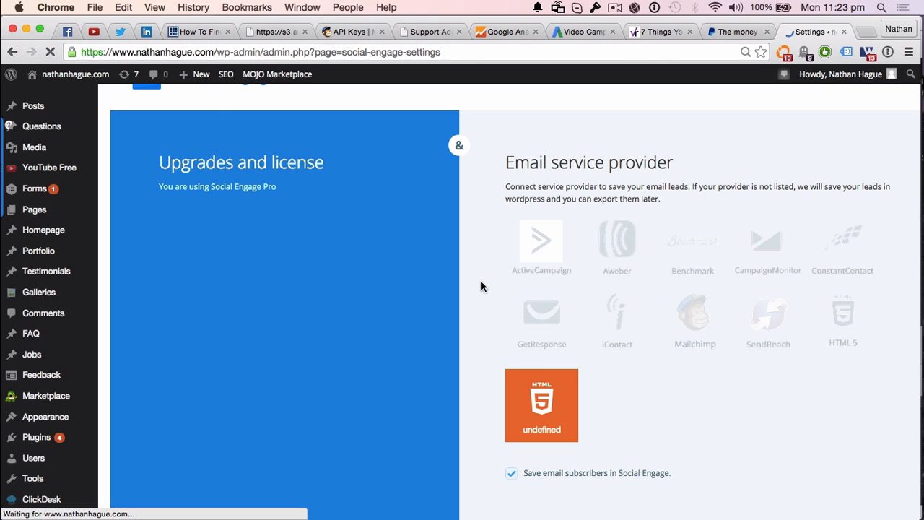
pyautogui.moveTo(792, 421)
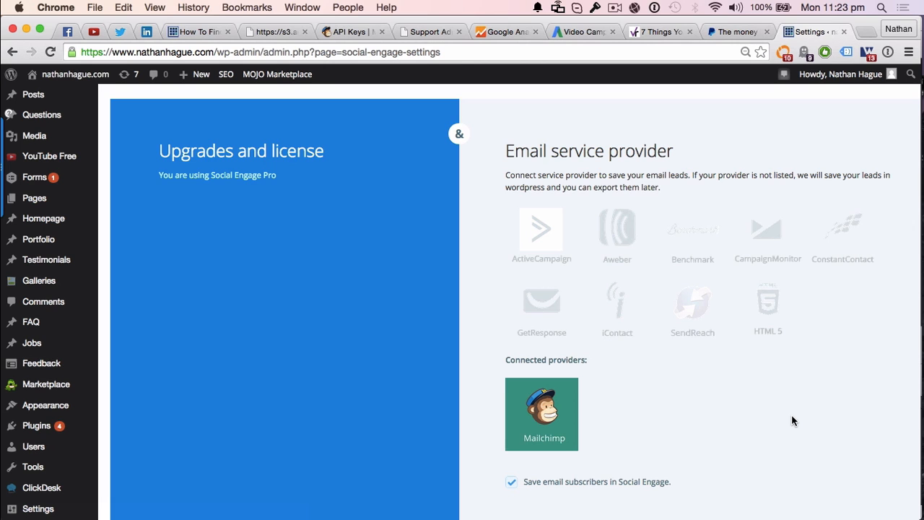
pyautogui.scroll(-3)
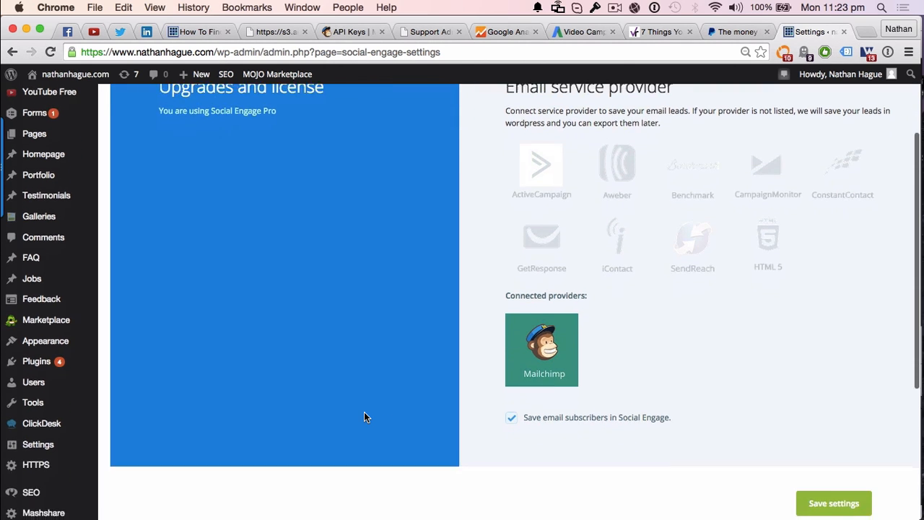
pyautogui.scroll(-3)
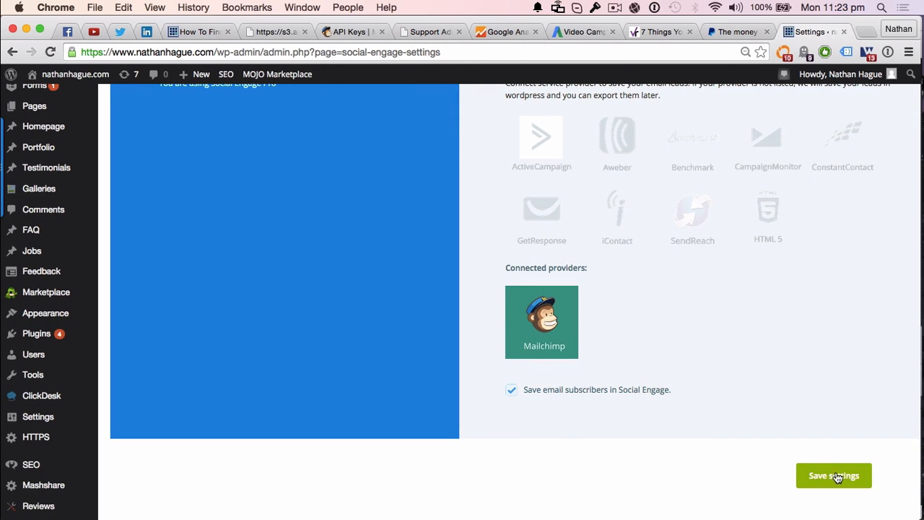
pyautogui.click(834, 475)
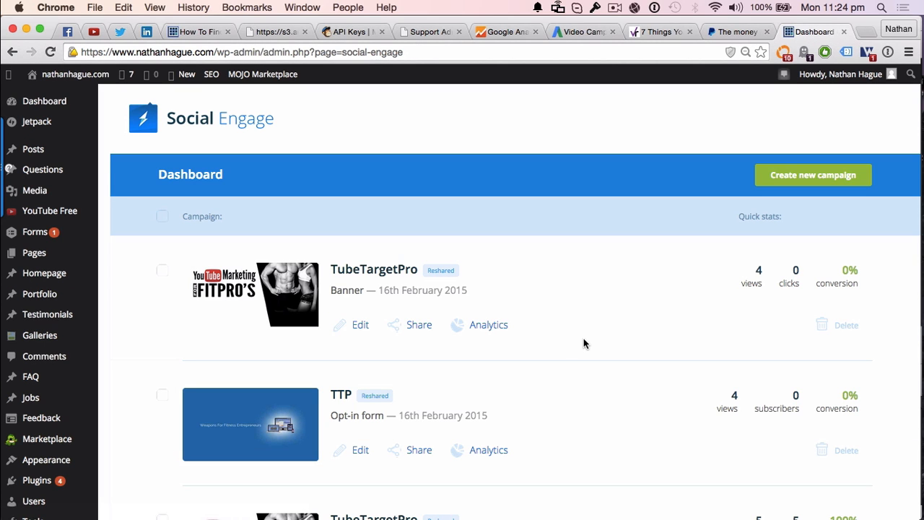
pyautogui.moveTo(660, 264)
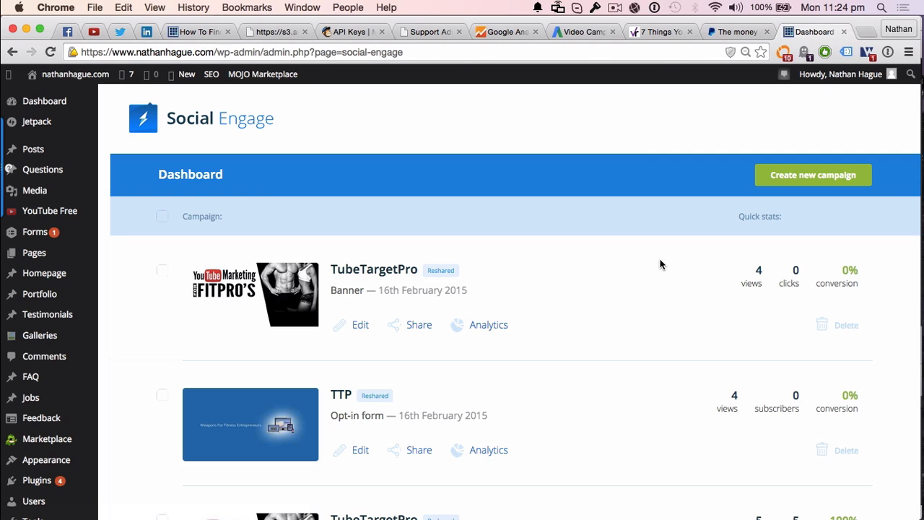
pyautogui.moveTo(807, 178)
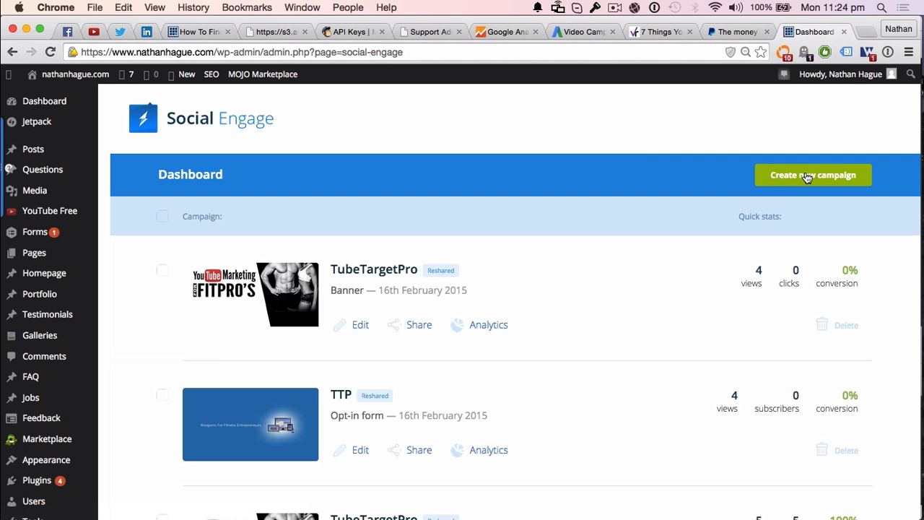
# - Create a new Social Engage campaign named 'DEMO'
pyautogui.click(813, 175)
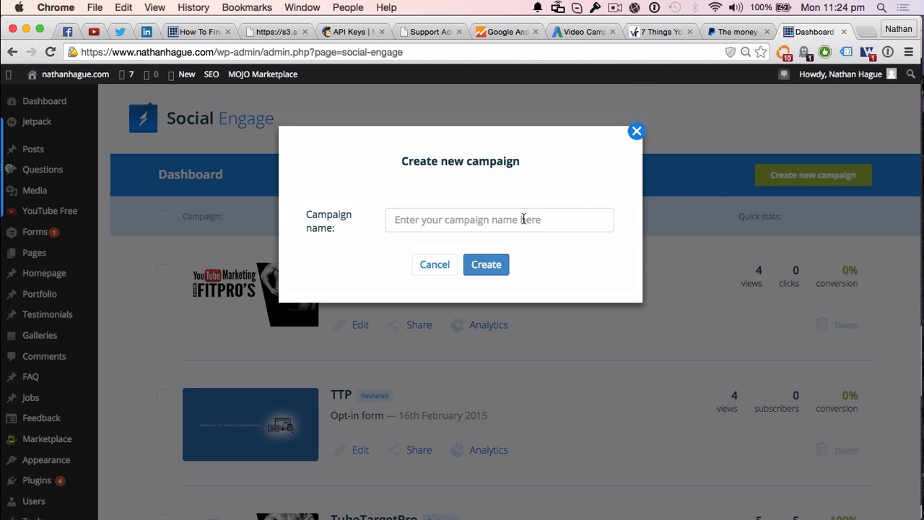
pyautogui.click(499, 219)
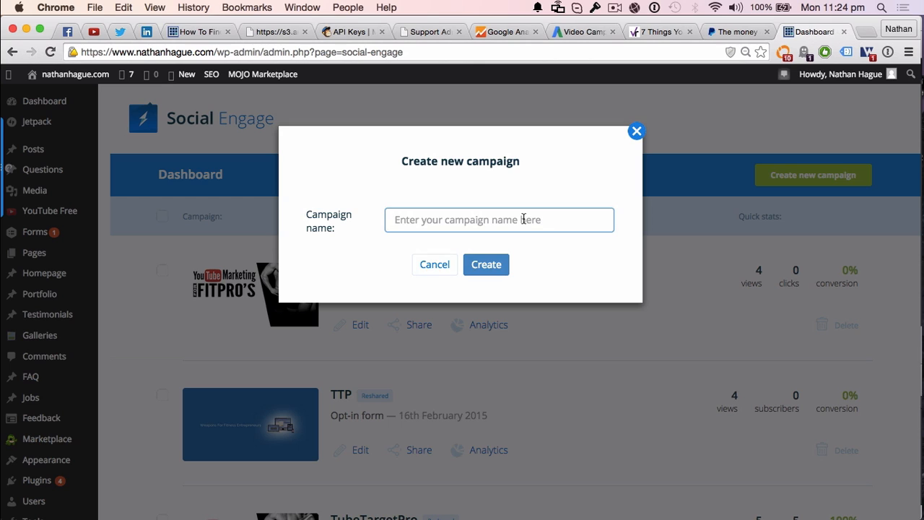
pyautogui.write('DEMO')
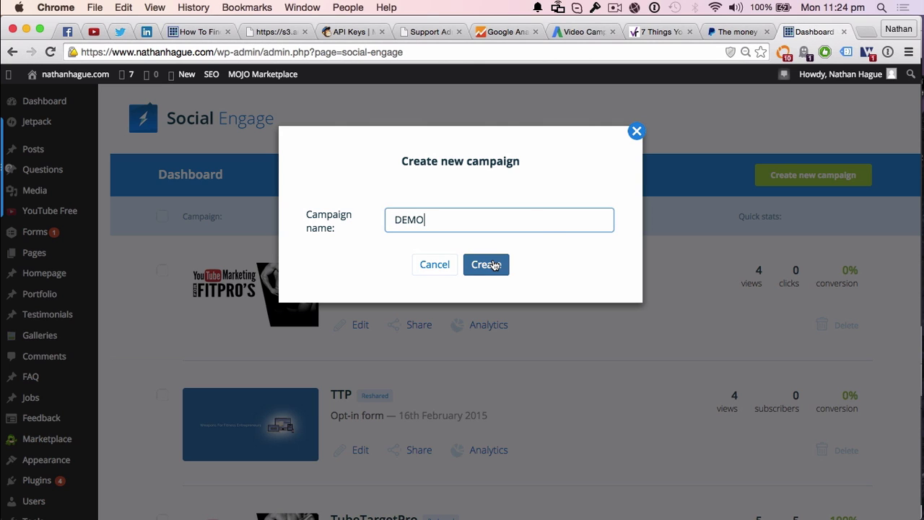
pyautogui.click(485, 265)
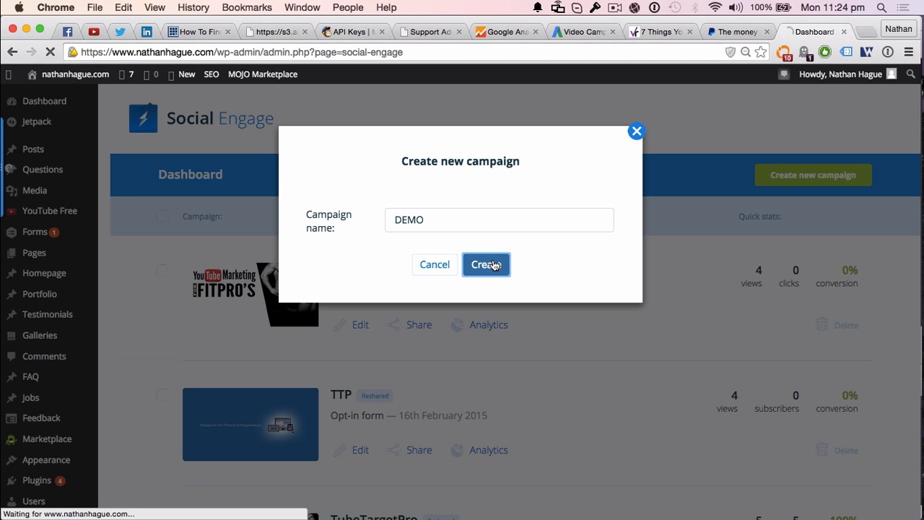
pyautogui.click(485, 264)
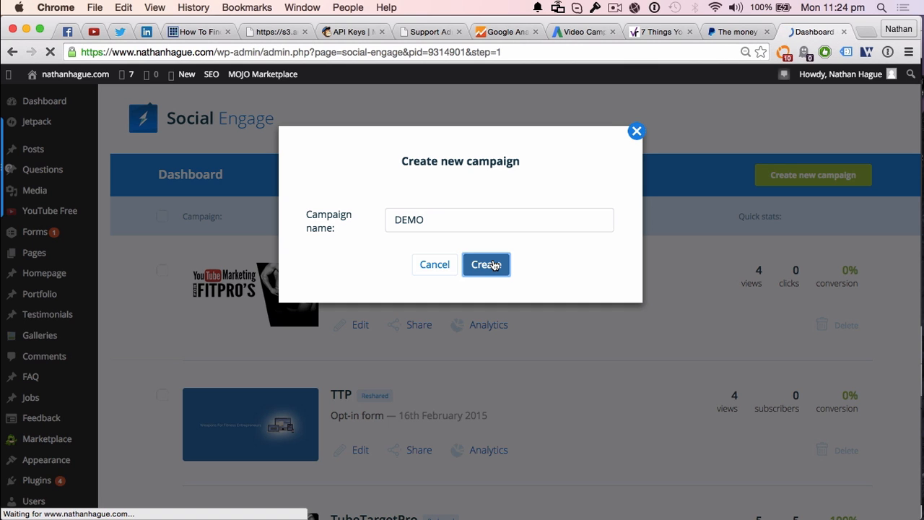
pyautogui.click(485, 264)
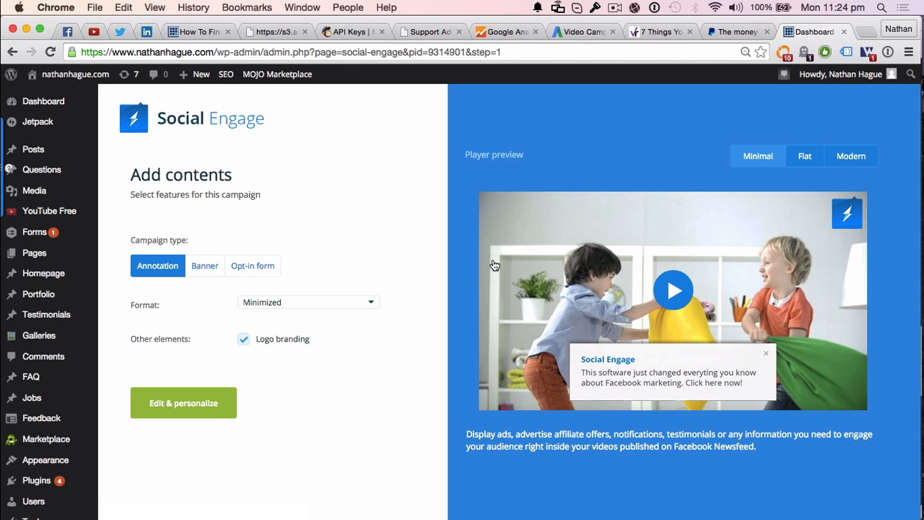
# - Preview the Annotation, Opt-in form and Banner types, then choose Banner as campaign type
pyautogui.scroll(-3)
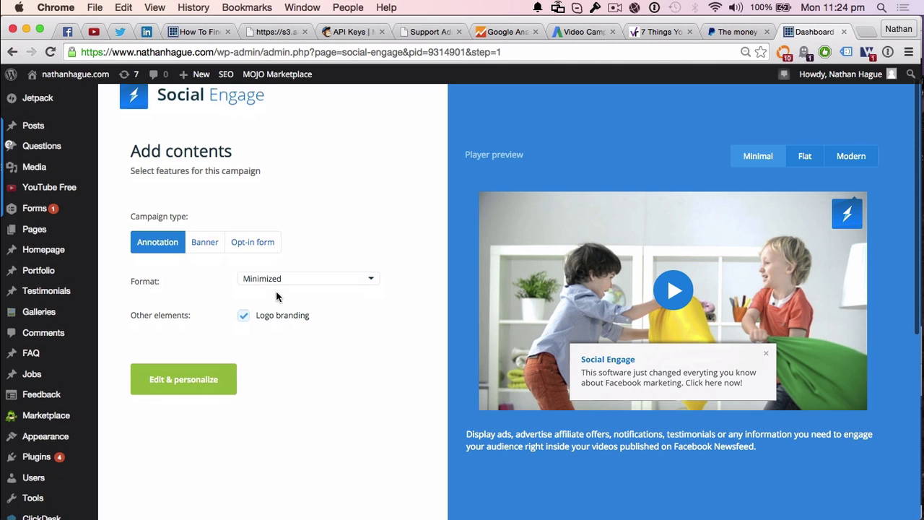
pyautogui.click(204, 237)
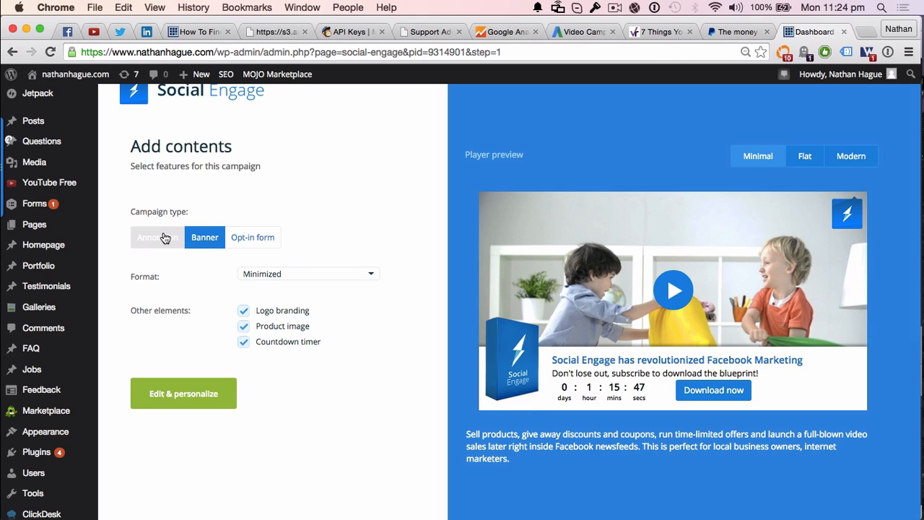
pyautogui.click(157, 236)
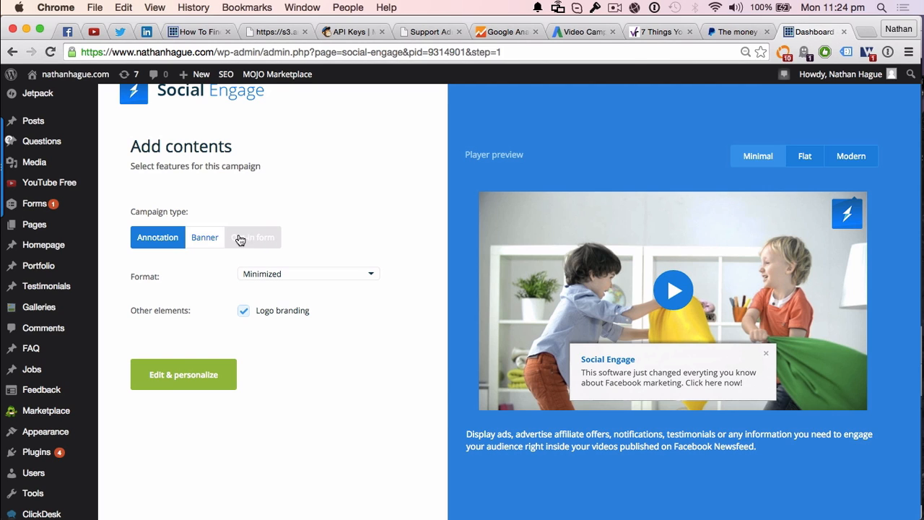
pyautogui.click(253, 238)
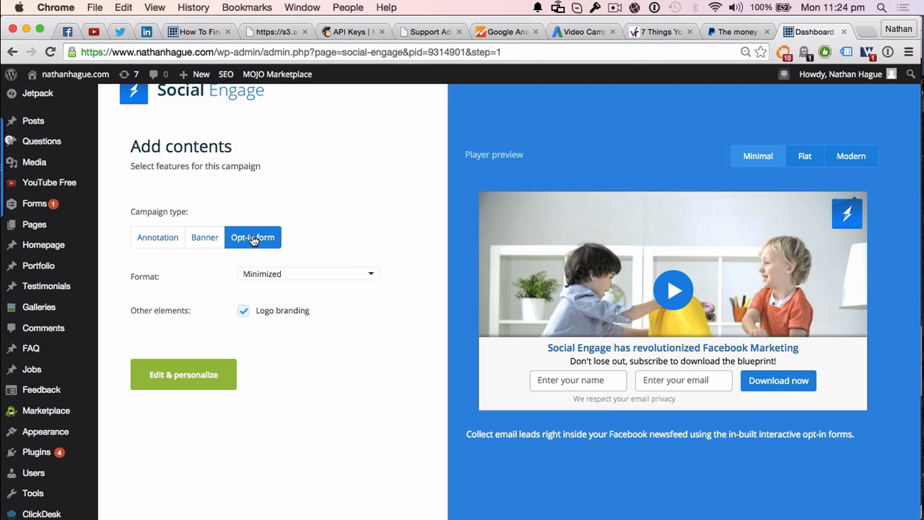
pyautogui.moveTo(228, 240)
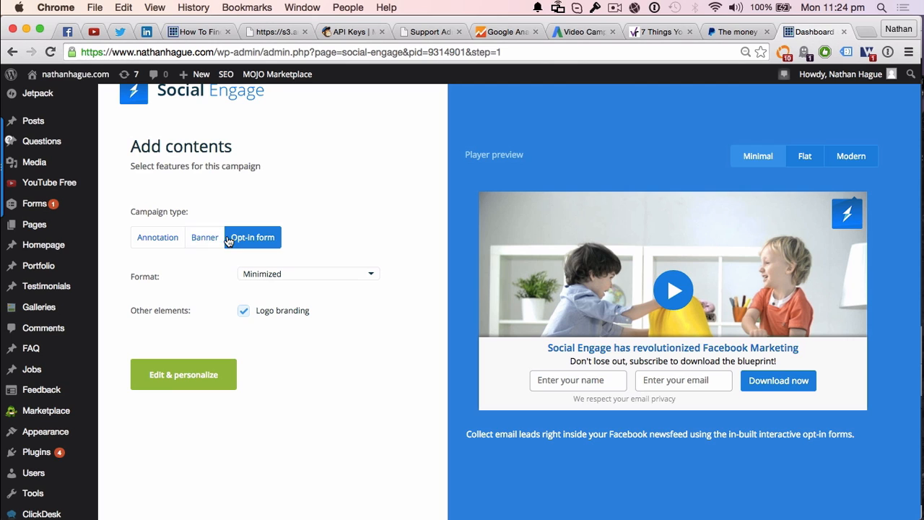
pyautogui.moveTo(204, 242)
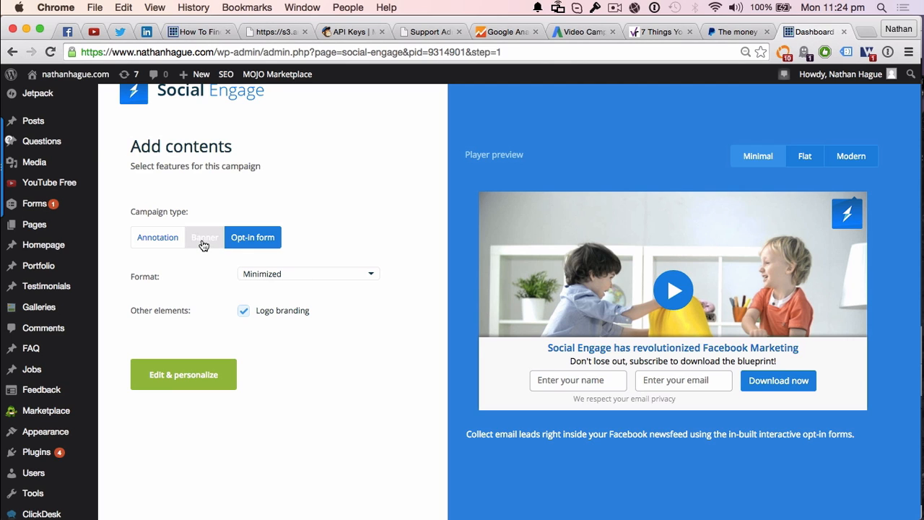
pyautogui.click(204, 237)
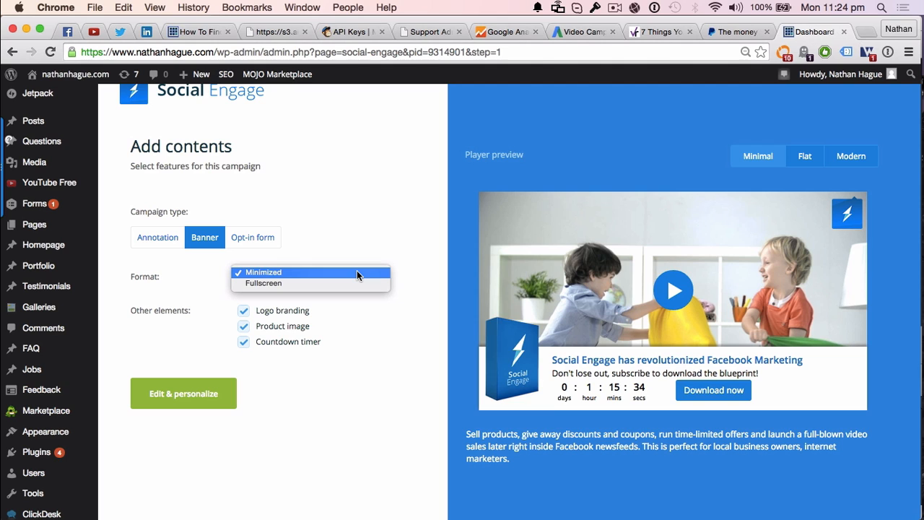
pyautogui.moveTo(350, 283)
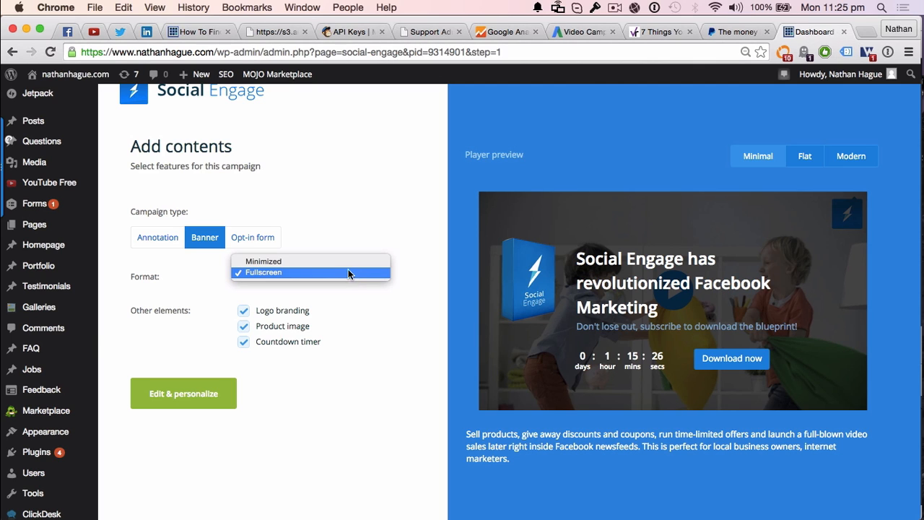
pyautogui.click(263, 261)
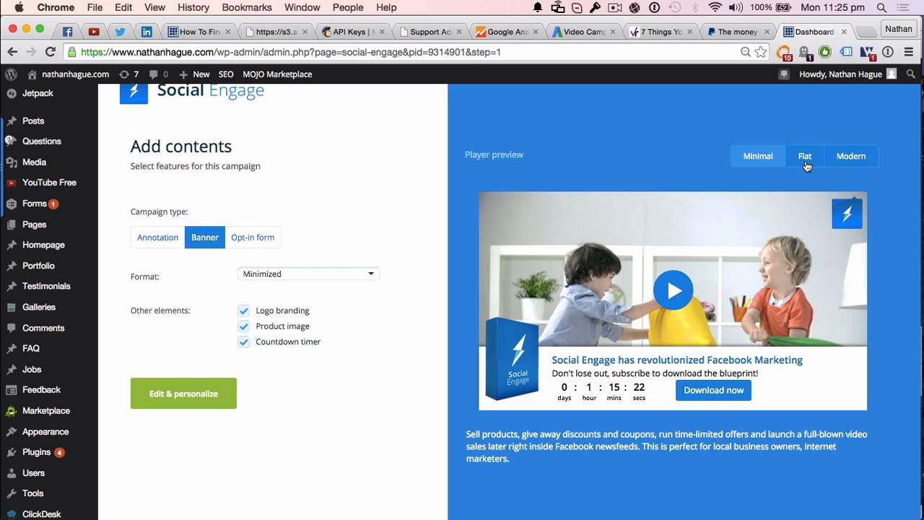
pyautogui.click(804, 156)
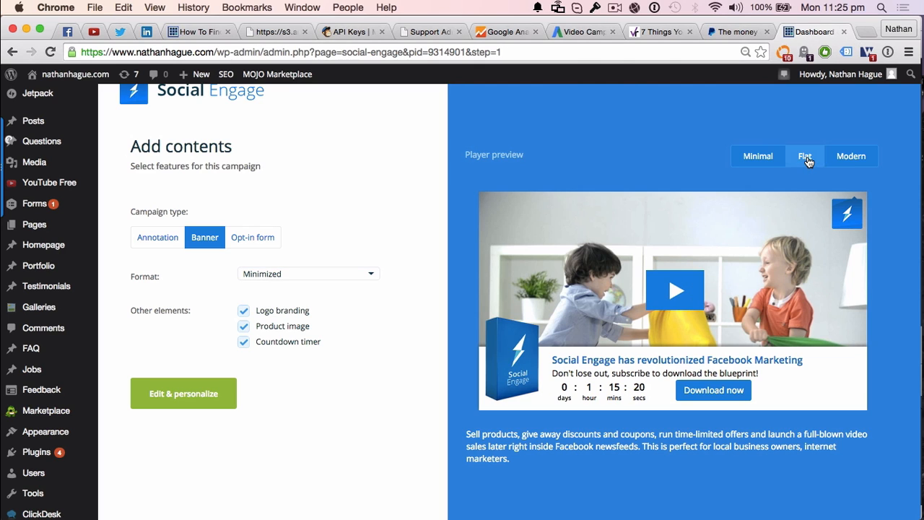
pyautogui.click(851, 156)
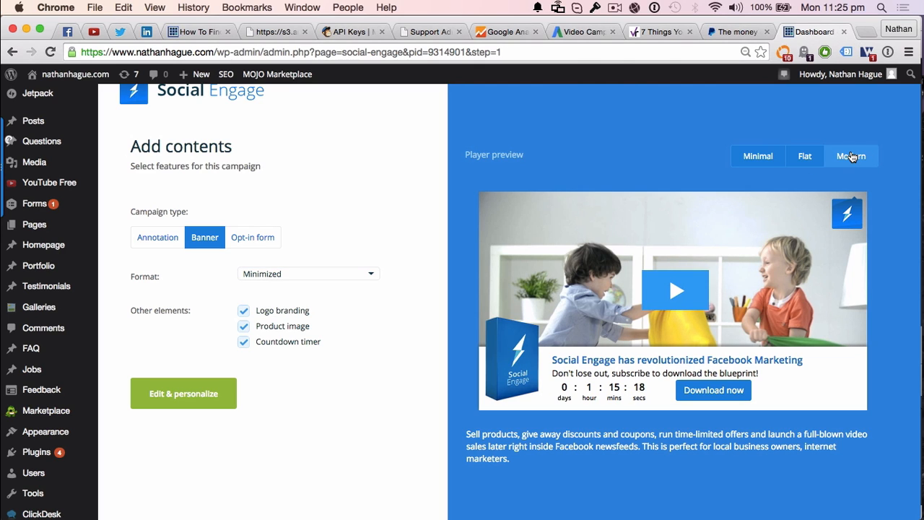
pyautogui.click(757, 156)
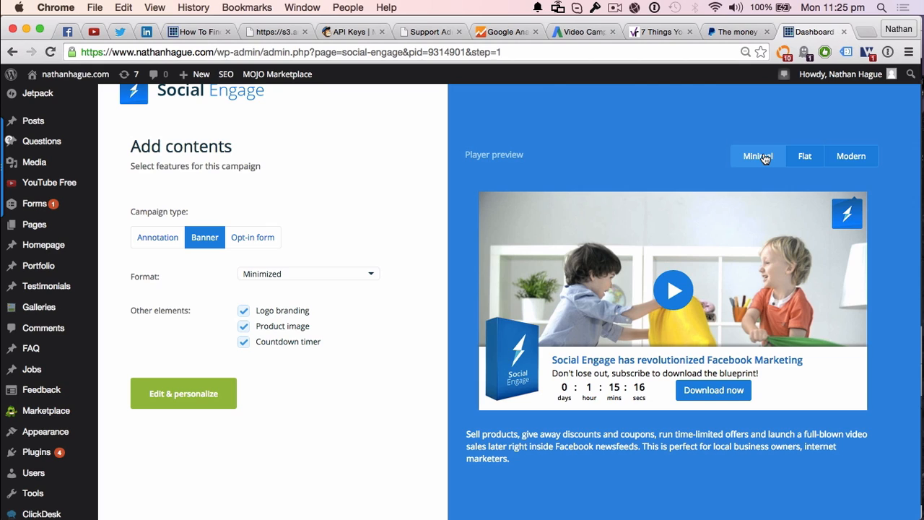
pyautogui.moveTo(452, 289)
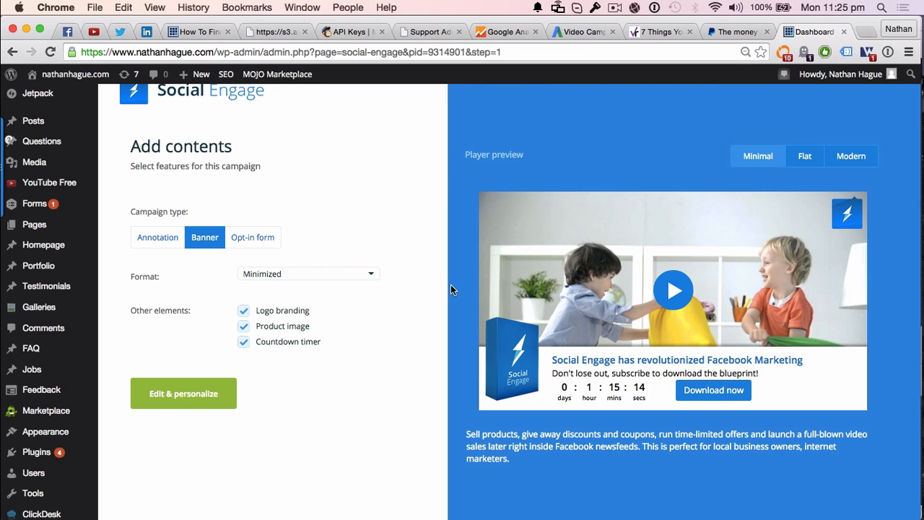
pyautogui.moveTo(356, 292)
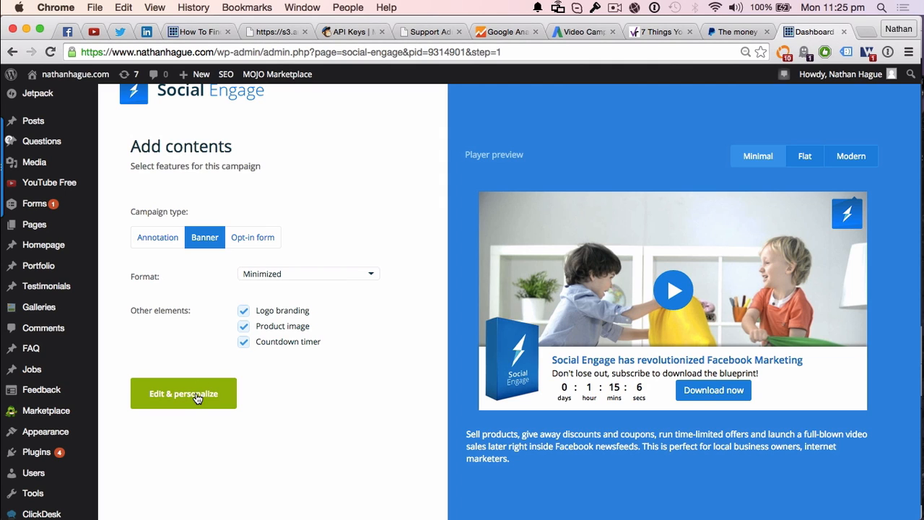
# - Continue from the minimized banner setup into the Edit & personalize content editor
pyautogui.click(184, 392)
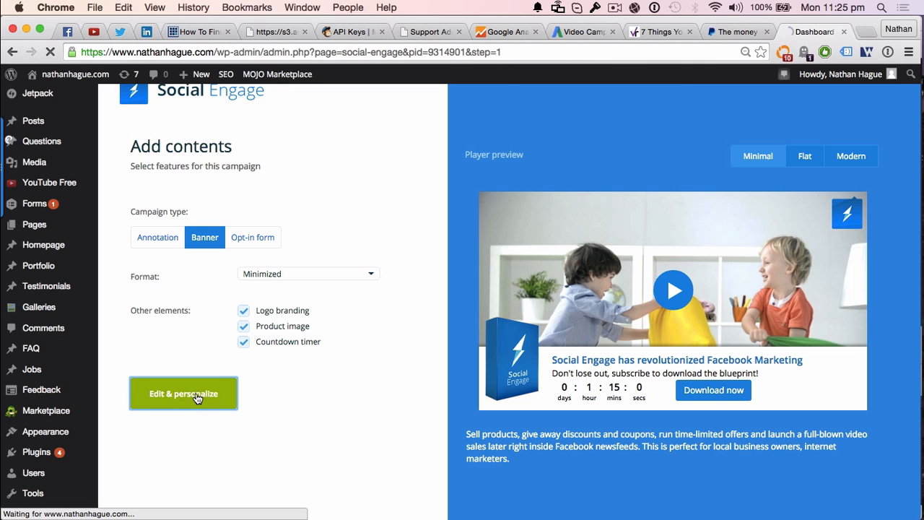
pyautogui.click(183, 393)
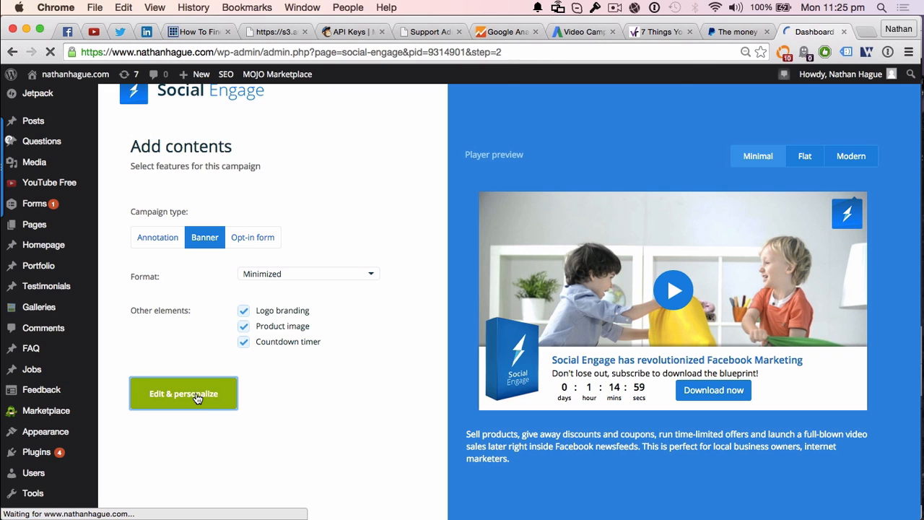
pyautogui.click(183, 393)
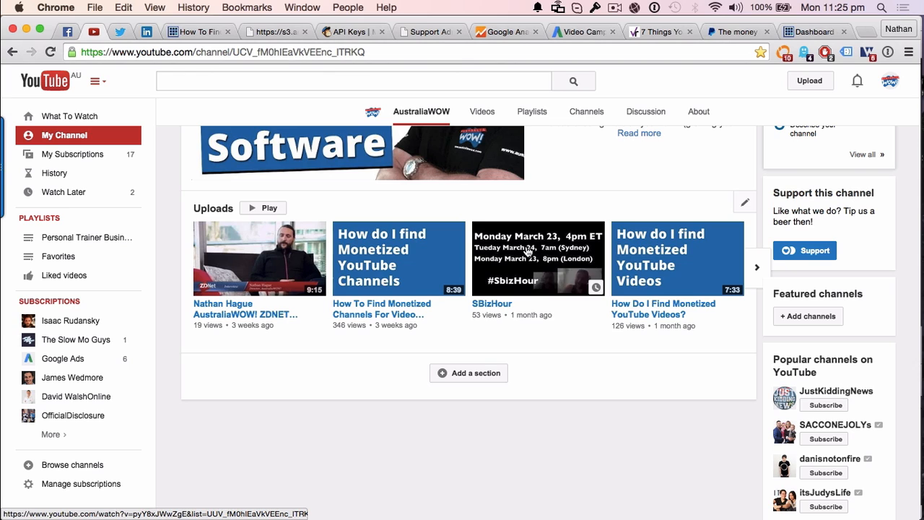
# - Copy the link of an AustraliaWOW upload and select the video source address
pyautogui.rightClick(538, 259)
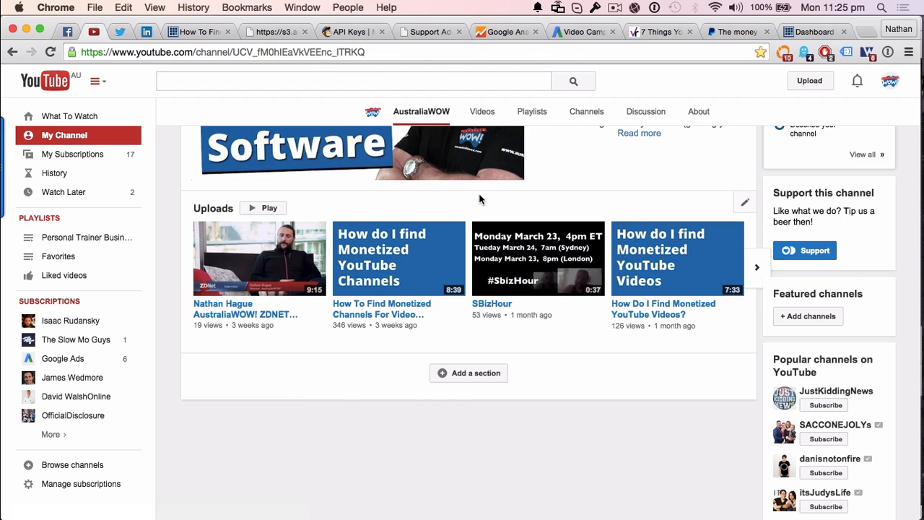
pyautogui.click(815, 32)
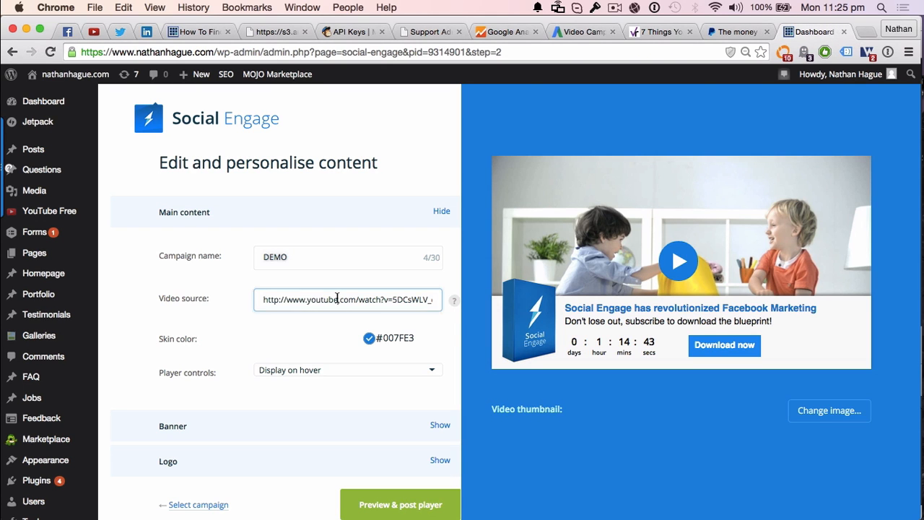
# - Paste the AustraliaWOW YouTube watch link into Video source and scroll to Banner settings
pyautogui.write('Y8xJWwZgE&list=UUV_fM0hIEaVkVEEnc_ITRKQ')
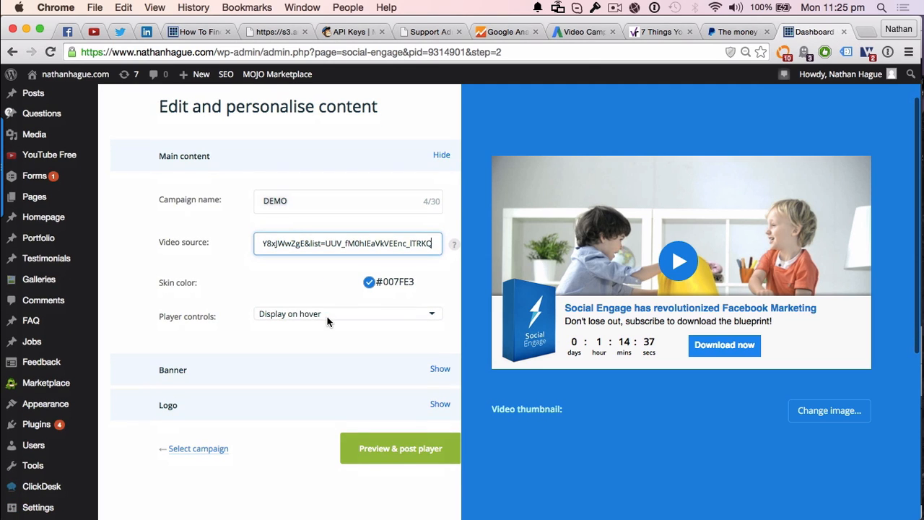
pyautogui.moveTo(410, 327)
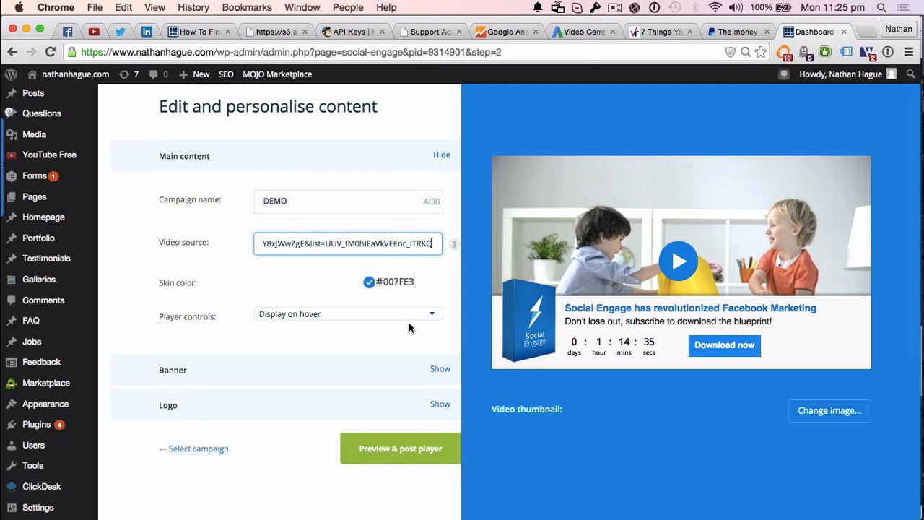
pyautogui.scroll(-3)
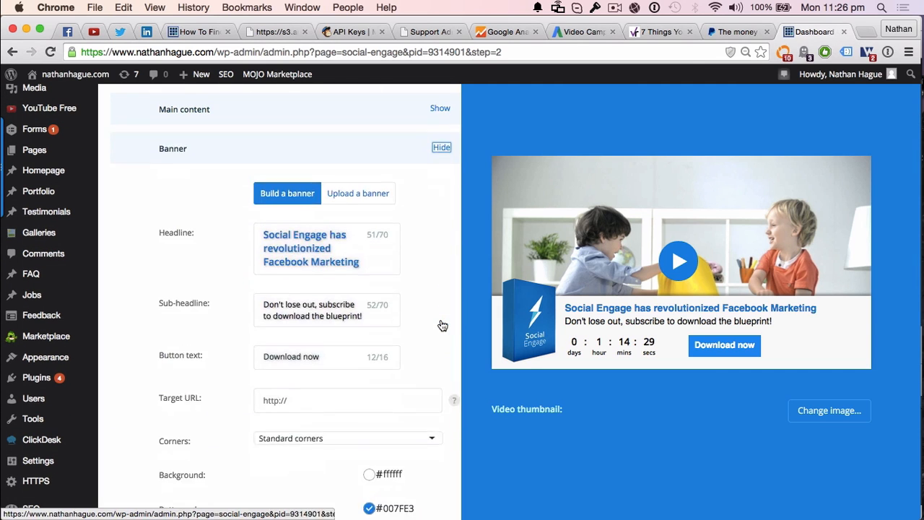
# - Set the banner headline to 'Watch me talk!' and button text to 'Take a Peek!'
pyautogui.click(326, 247)
pyautogui.write('Watch me')
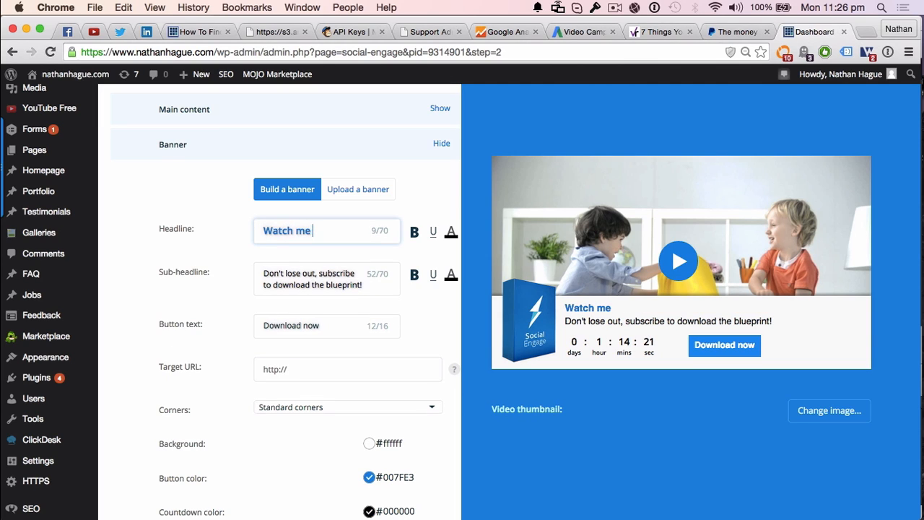
pyautogui.write('talk!')
pyautogui.click(327, 326)
pyautogui.write('Y')
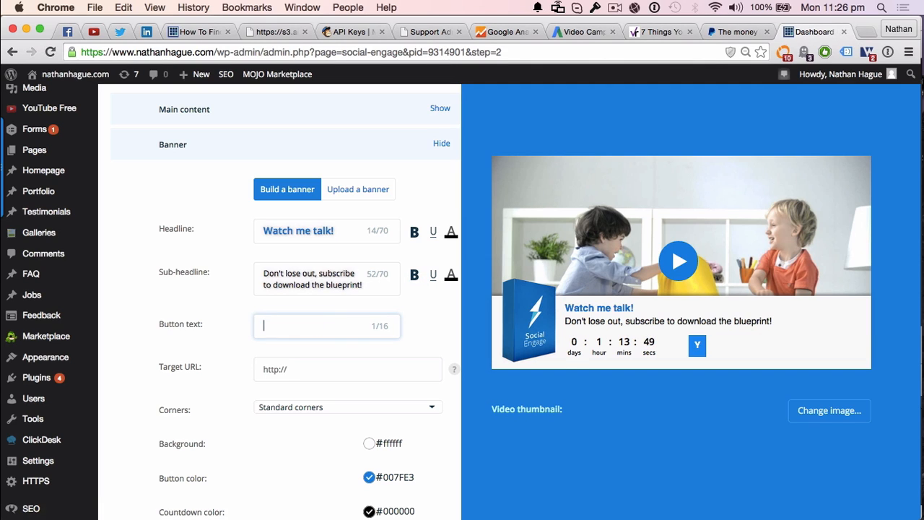
pyautogui.write('Take a Pe')
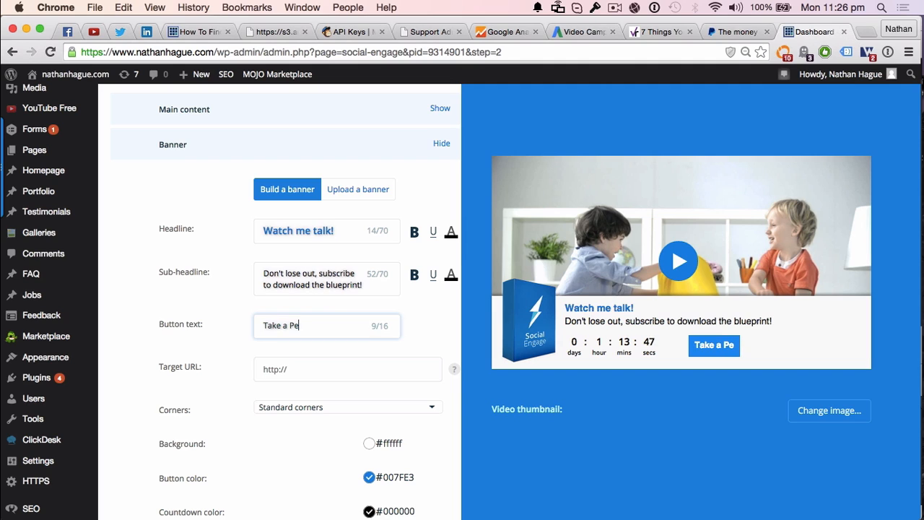
pyautogui.write('ek!')
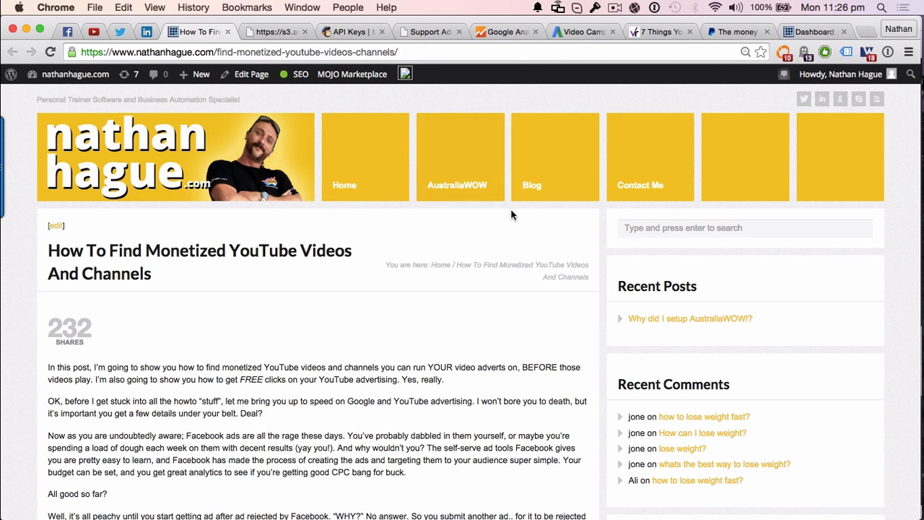
# - Set Target URL to the nathanhague.com monetized-YouTube-videos post, keeping Standard corners
pyautogui.click(299, 74)
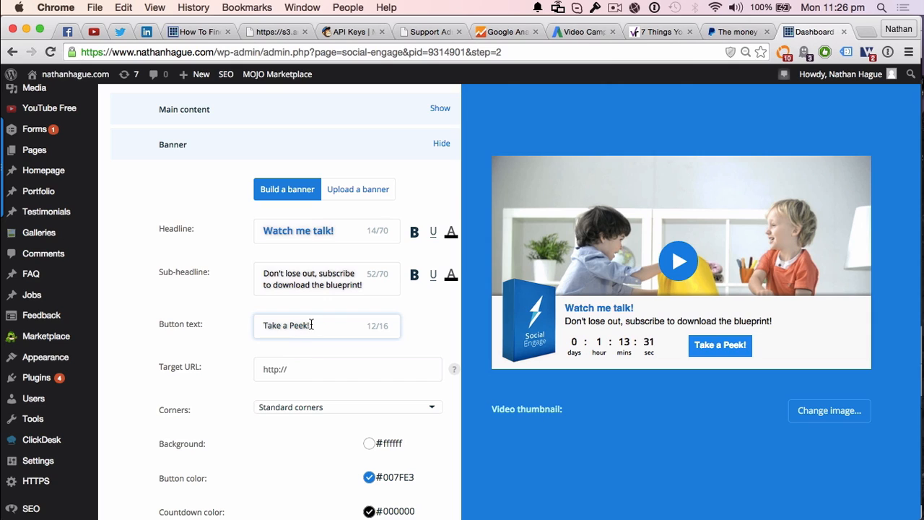
pyautogui.write('https://www.nathanhague.com/find-monetized-youtube-videos-channels/')
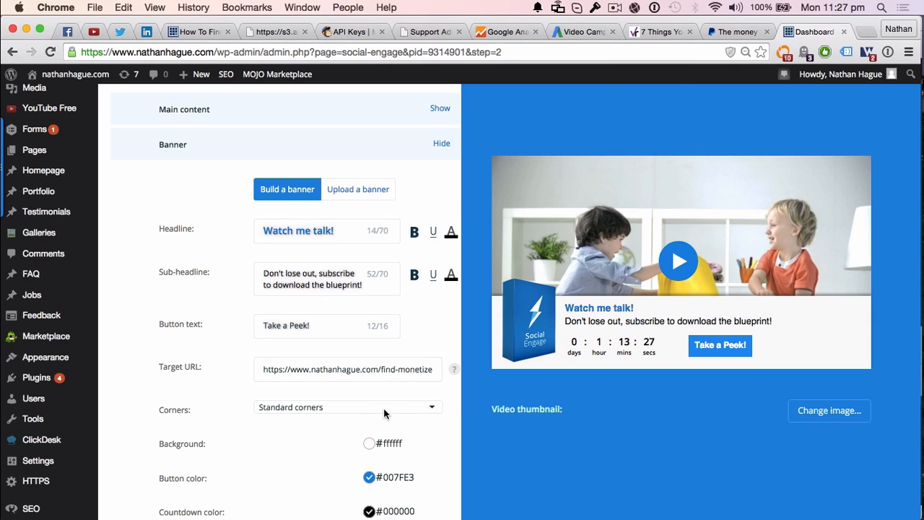
pyautogui.click(346, 406)
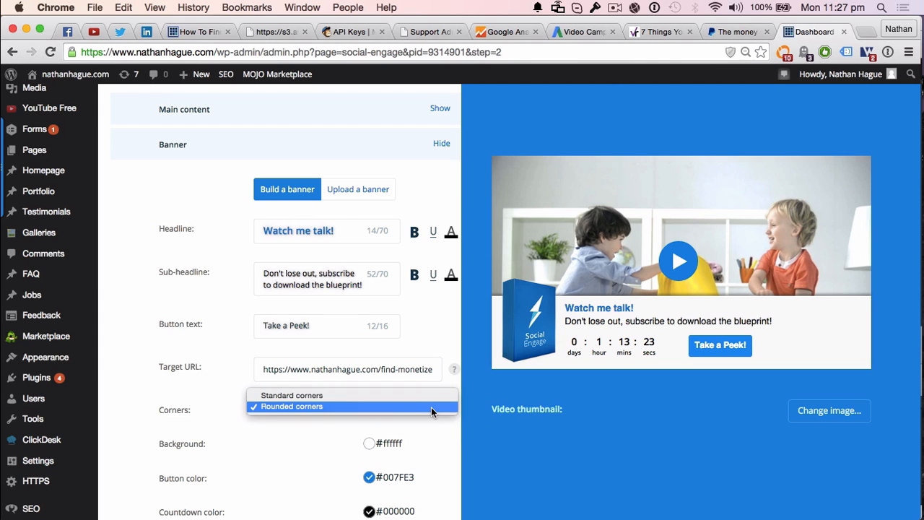
pyautogui.click(291, 395)
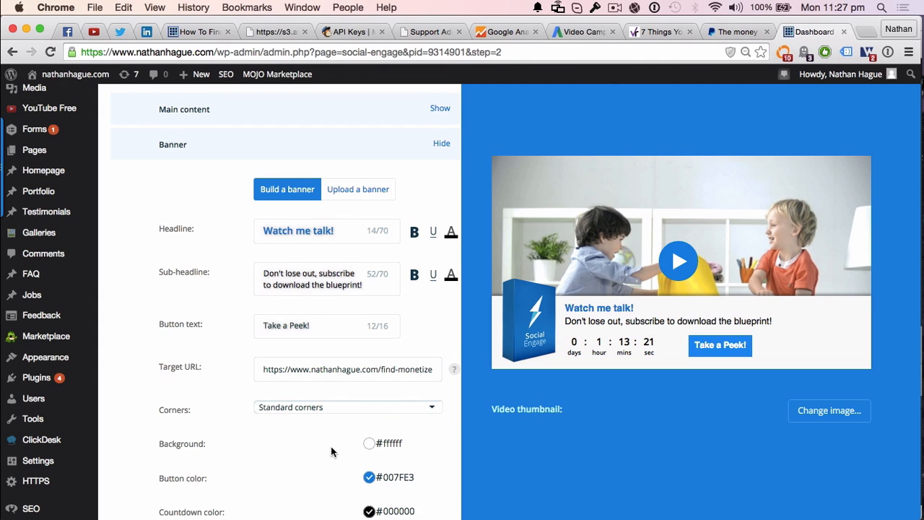
pyautogui.scroll(-3)
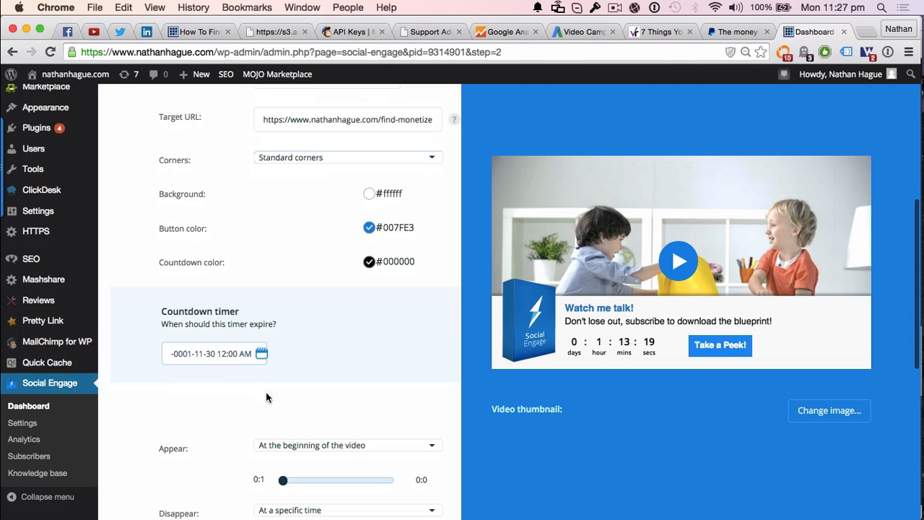
pyautogui.moveTo(261, 353)
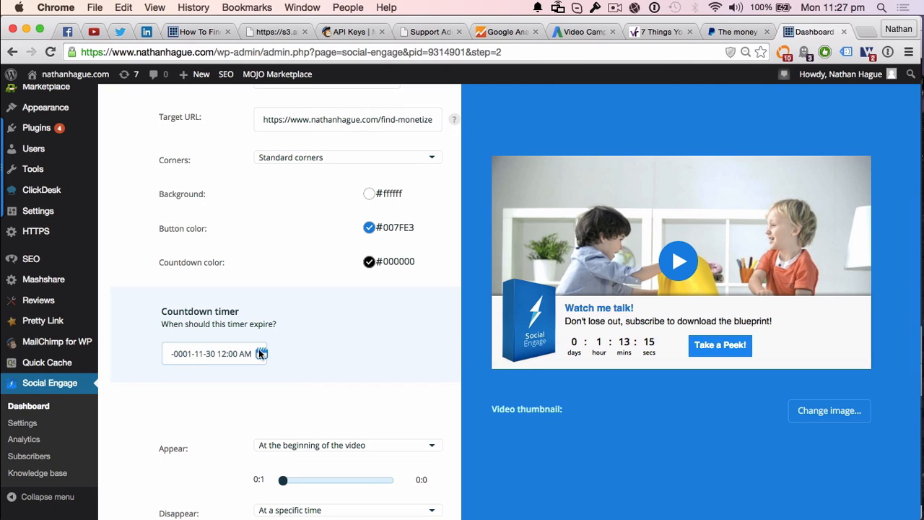
pyautogui.click(213, 353)
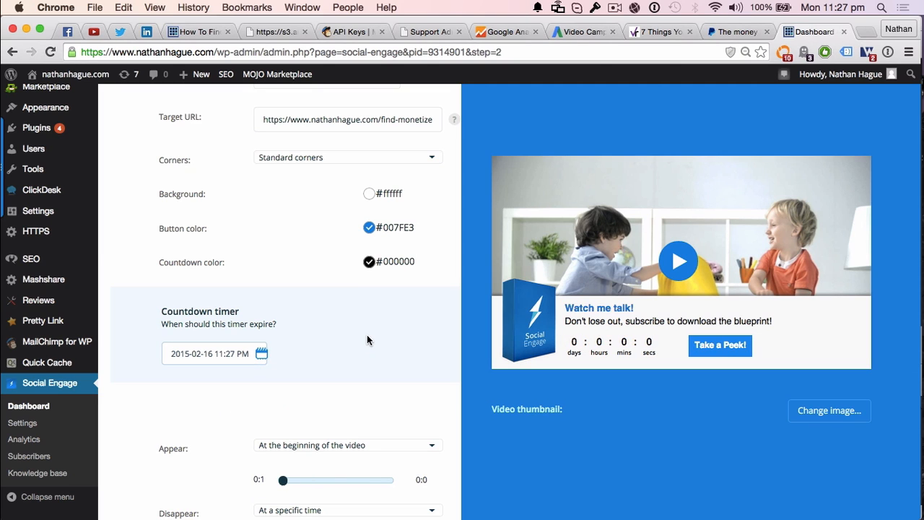
pyautogui.scroll(-3)
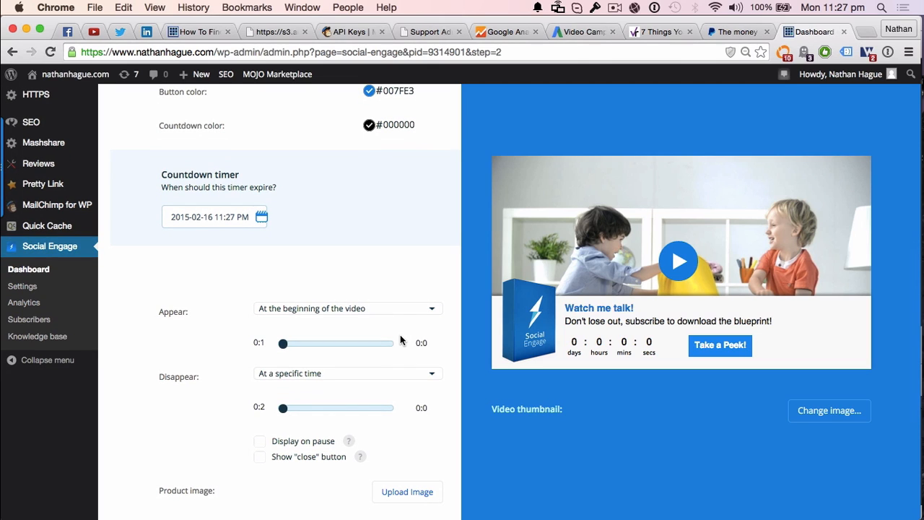
pyautogui.moveTo(637, 311)
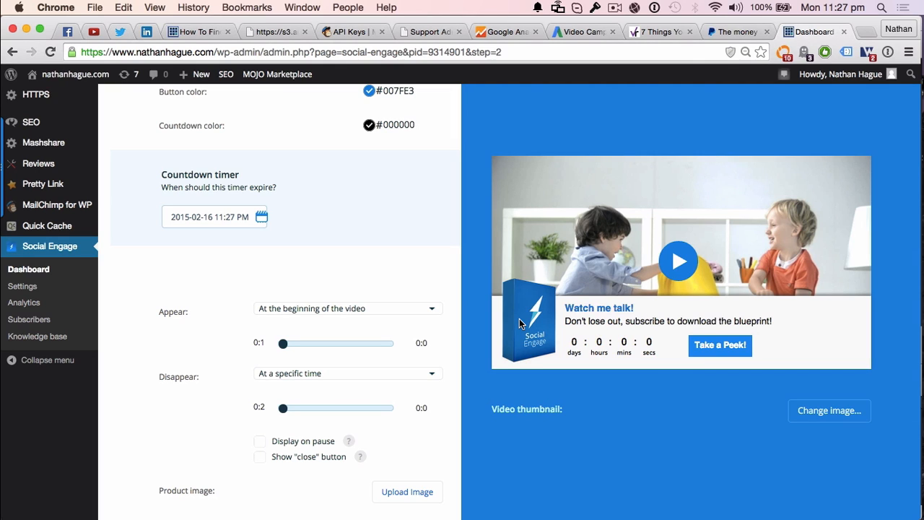
pyautogui.moveTo(386, 315)
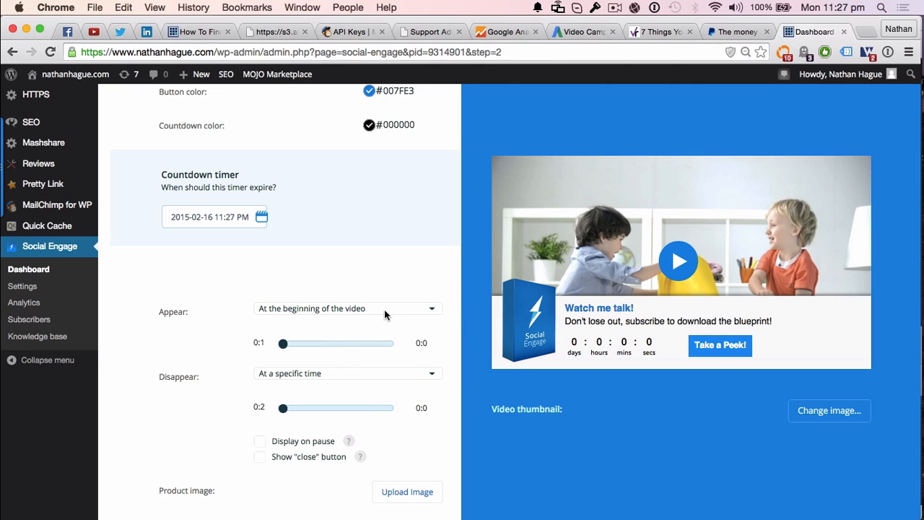
# - Make the banner appear at the video's beginning, sliding its appear time back to start
pyautogui.click(346, 308)
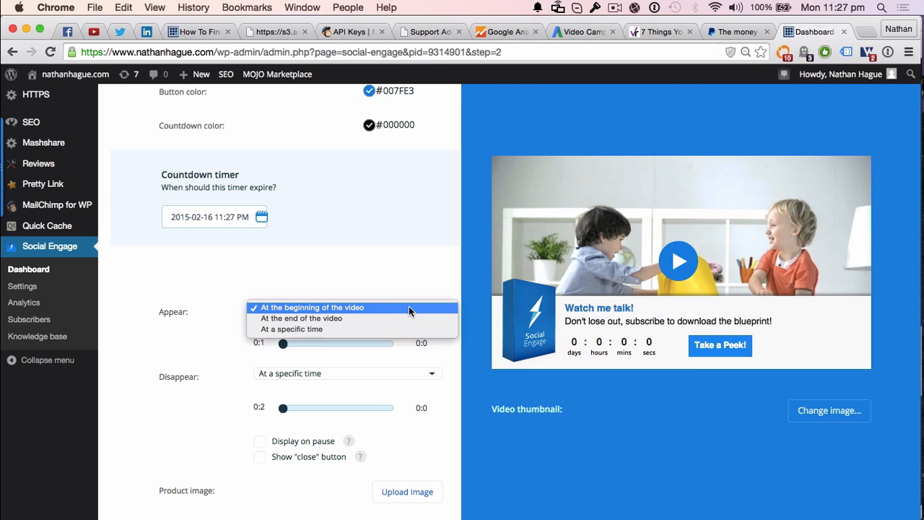
pyautogui.moveTo(397, 318)
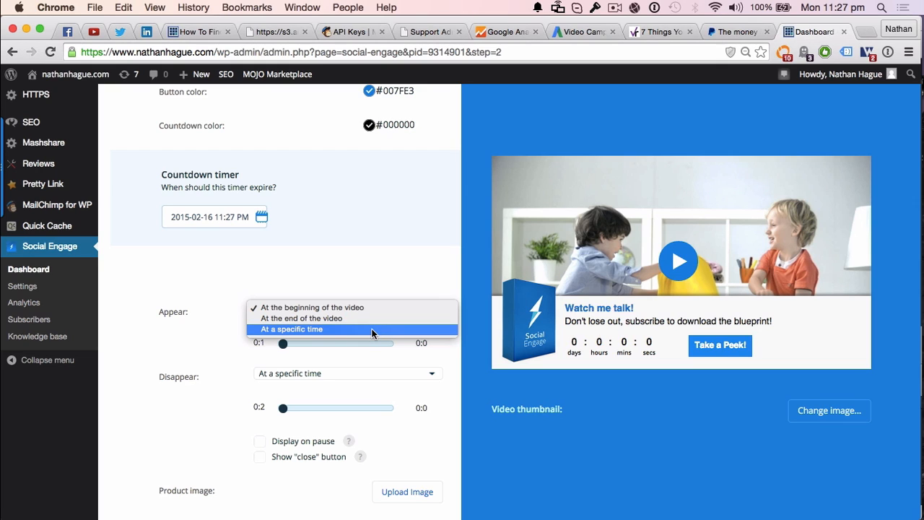
pyautogui.moveTo(349, 334)
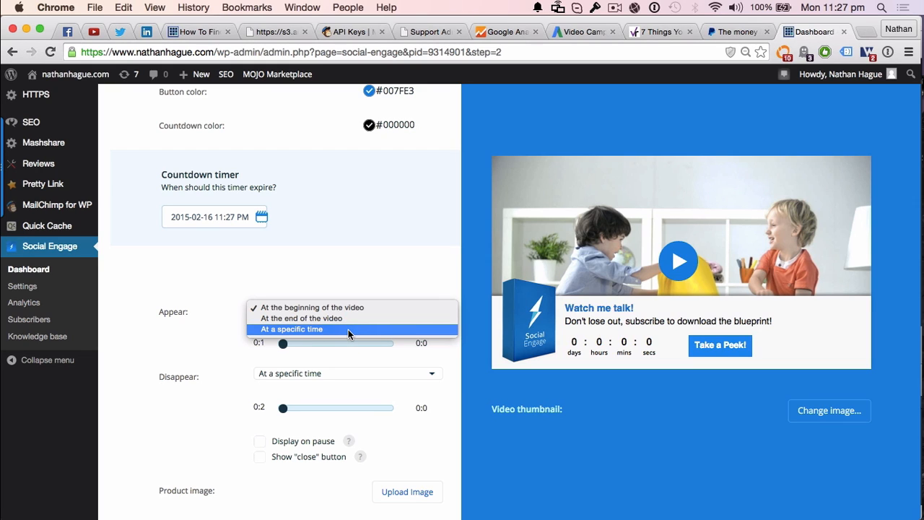
pyautogui.click(292, 329)
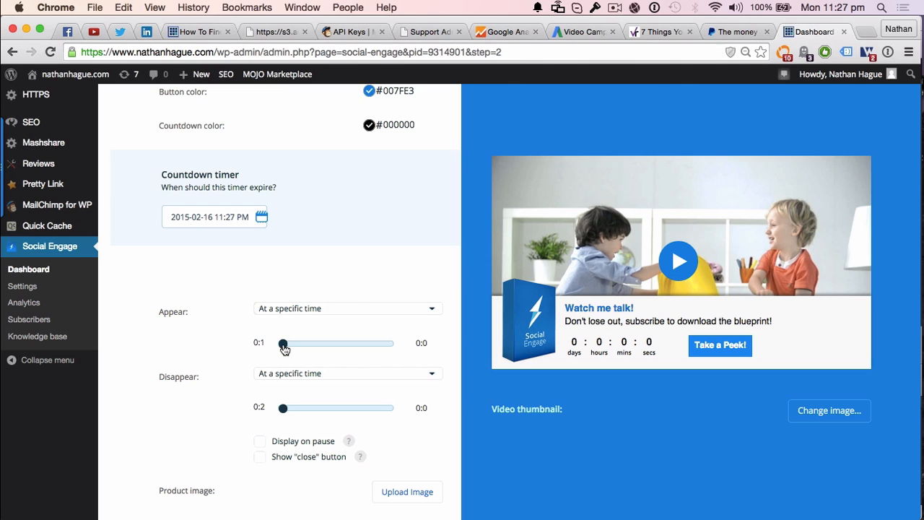
pyautogui.click(347, 308)
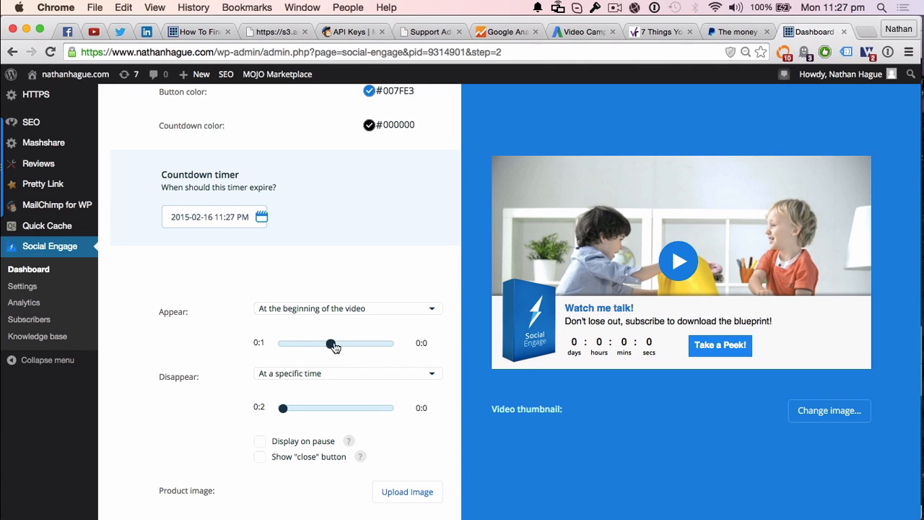
pyautogui.moveTo(327, 341)
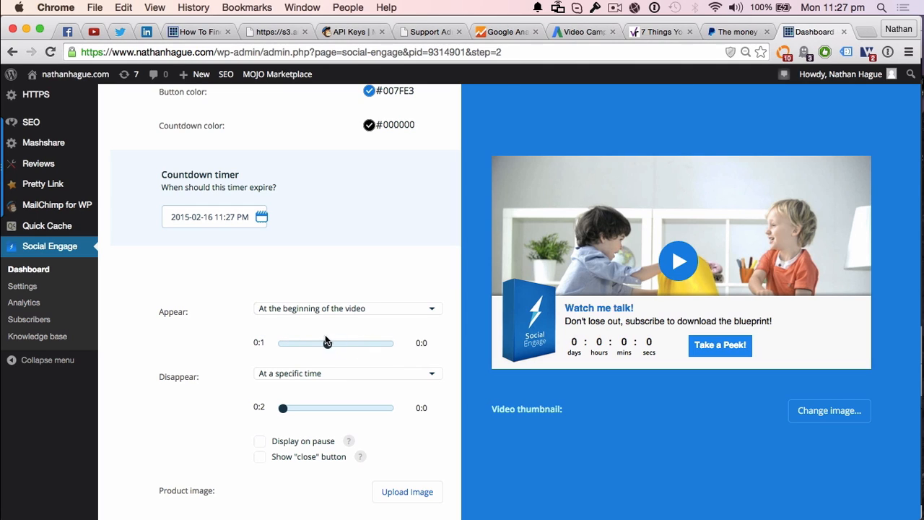
pyautogui.moveTo(327, 342); pyautogui.dragTo(374, 343)
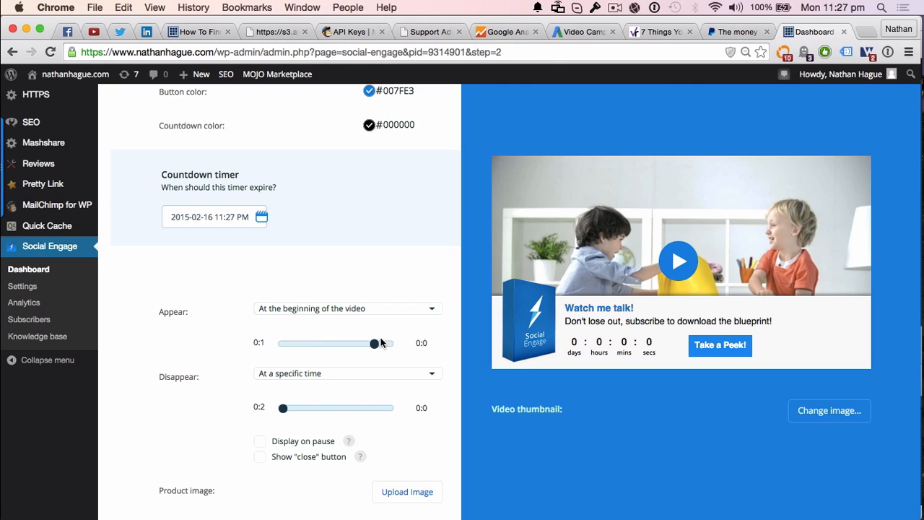
pyautogui.moveTo(374, 343); pyautogui.dragTo(309, 344)
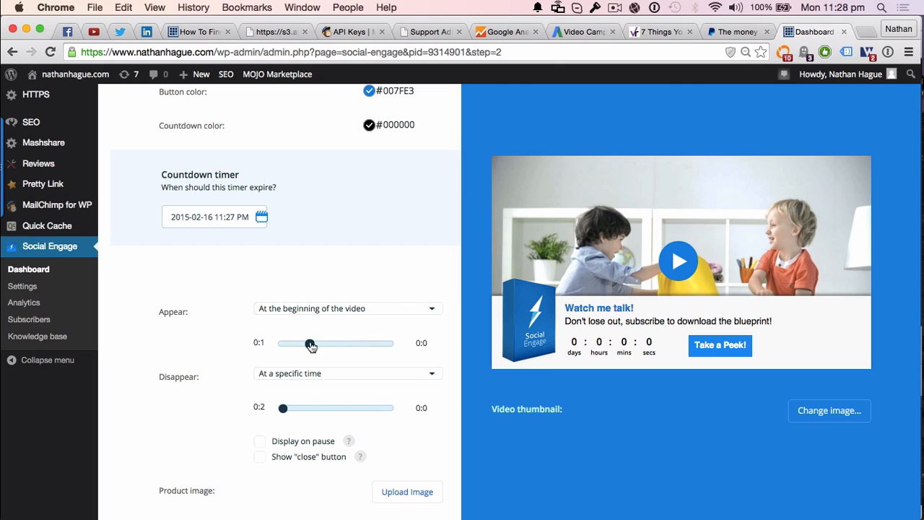
pyautogui.moveTo(309, 343); pyautogui.dragTo(282, 343)
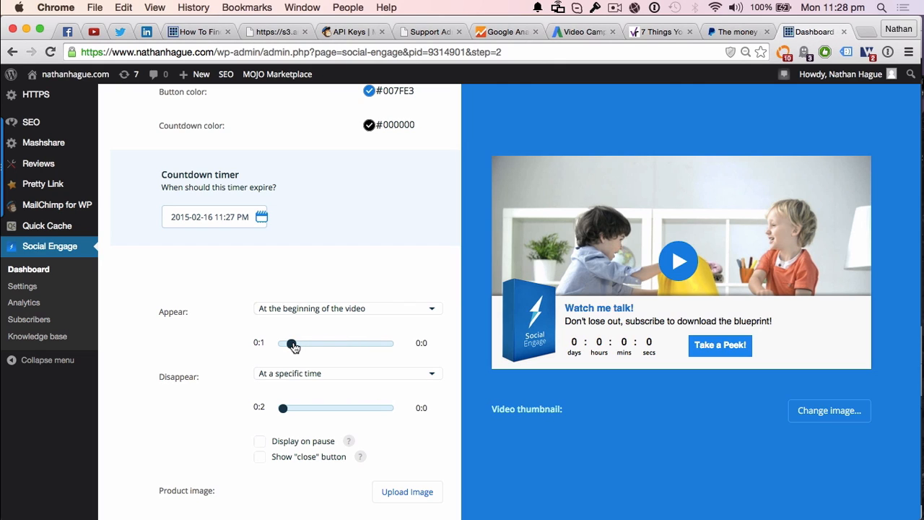
pyautogui.moveTo(383, 312)
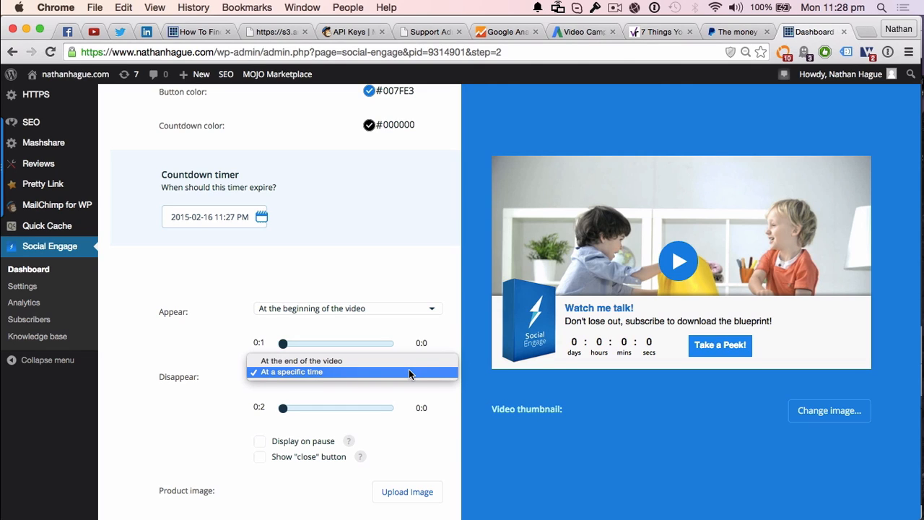
pyautogui.moveTo(410, 360)
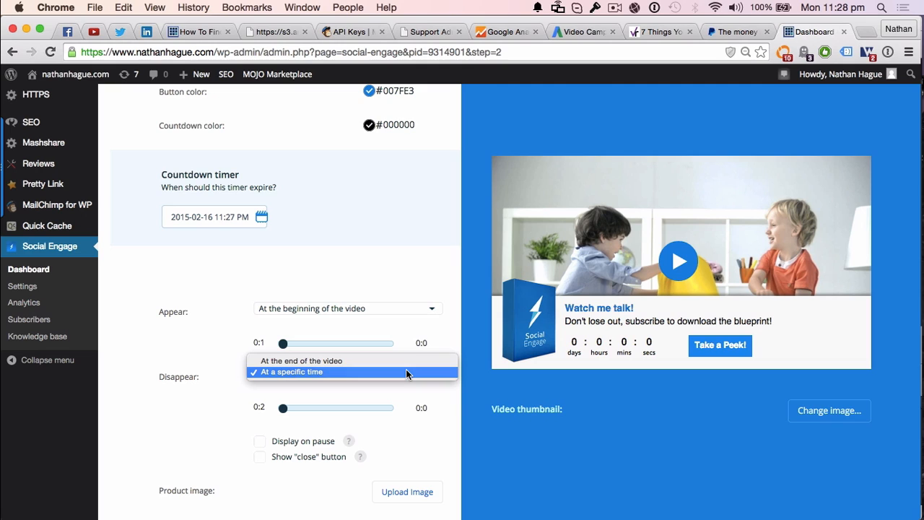
# - Set the player to disappear at a specific time, leaving the slider at the start
pyautogui.click(291, 372)
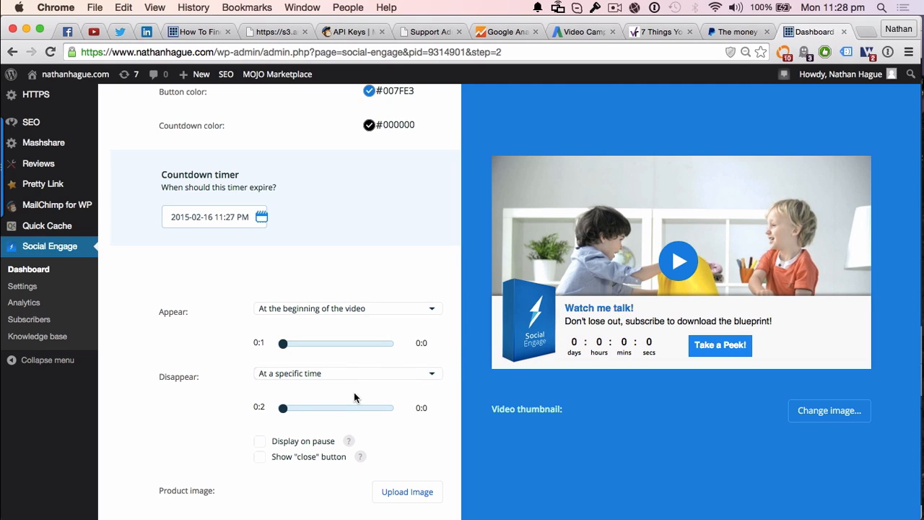
pyautogui.moveTo(281, 408); pyautogui.dragTo(364, 408)
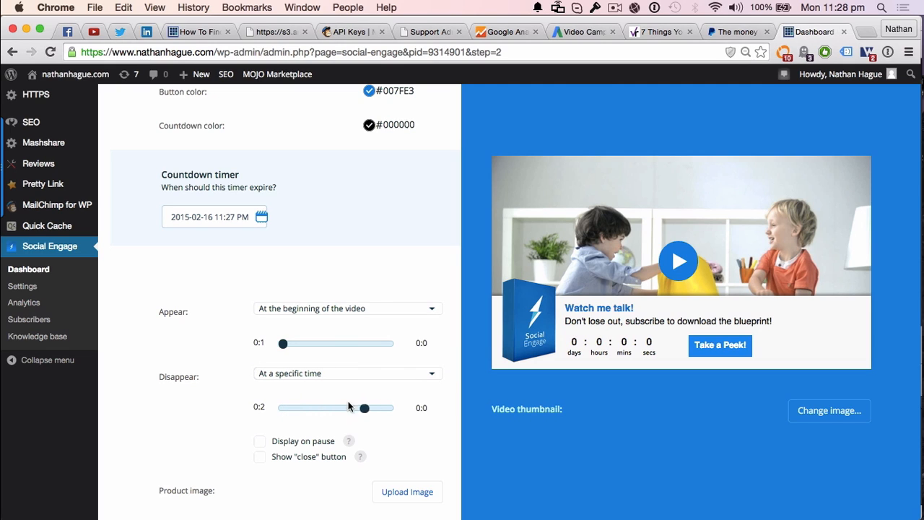
pyautogui.moveTo(365, 407); pyautogui.dragTo(340, 407)
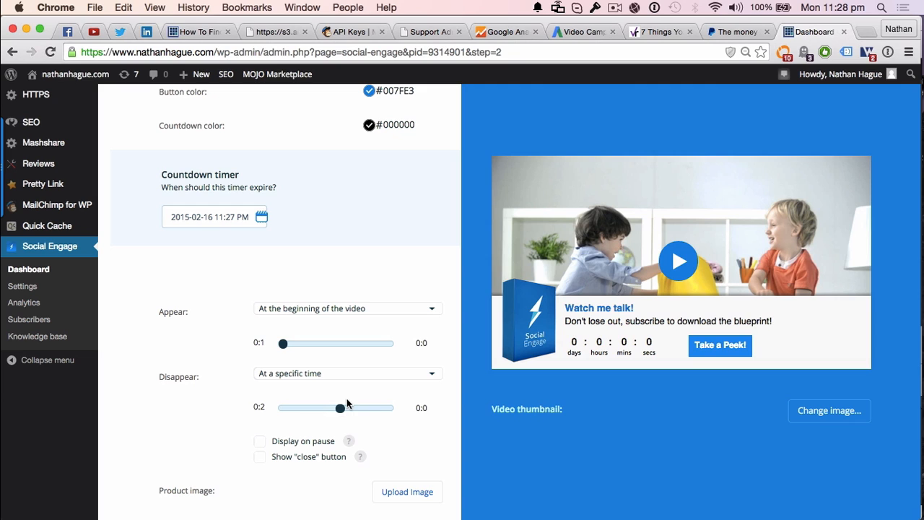
pyautogui.moveTo(340, 408); pyautogui.dragTo(282, 408)
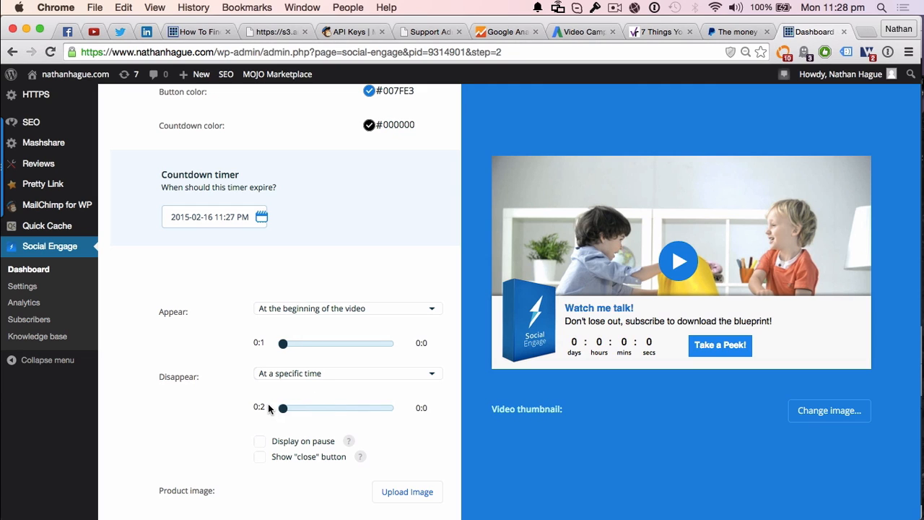
# - Enable 'Display on pause' and 'Show "close" button' for the call-to-action
pyautogui.scroll(-3)
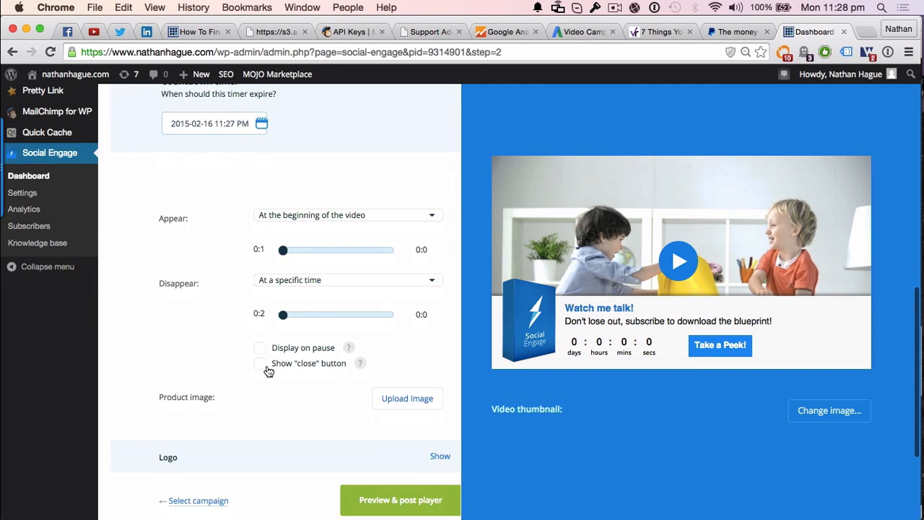
pyautogui.click(259, 347)
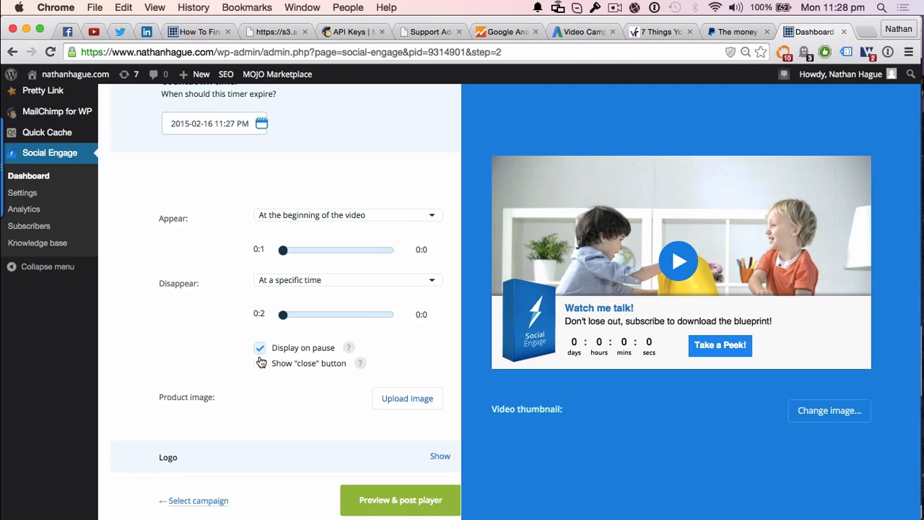
pyautogui.click(260, 363)
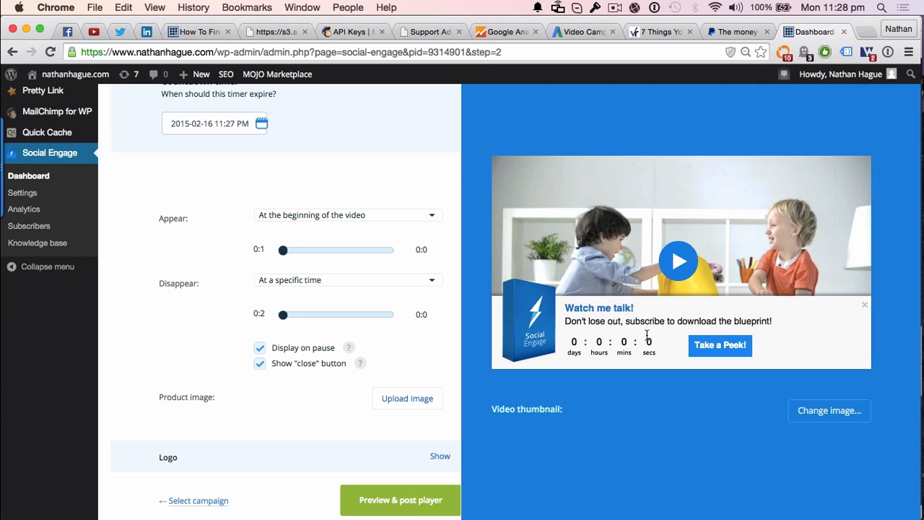
pyautogui.moveTo(413, 375)
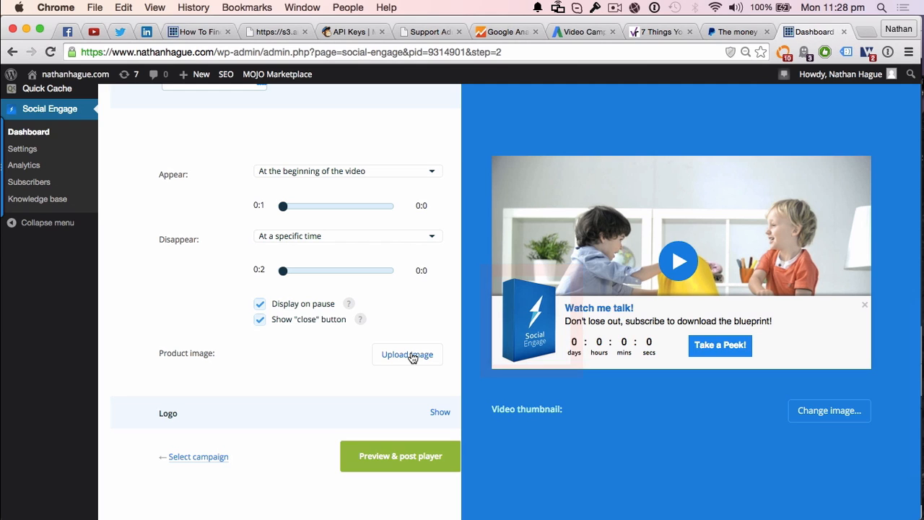
# - Insert delete-logo-test2-2 from the Media Library at Full Size as the product image
pyautogui.click(407, 354)
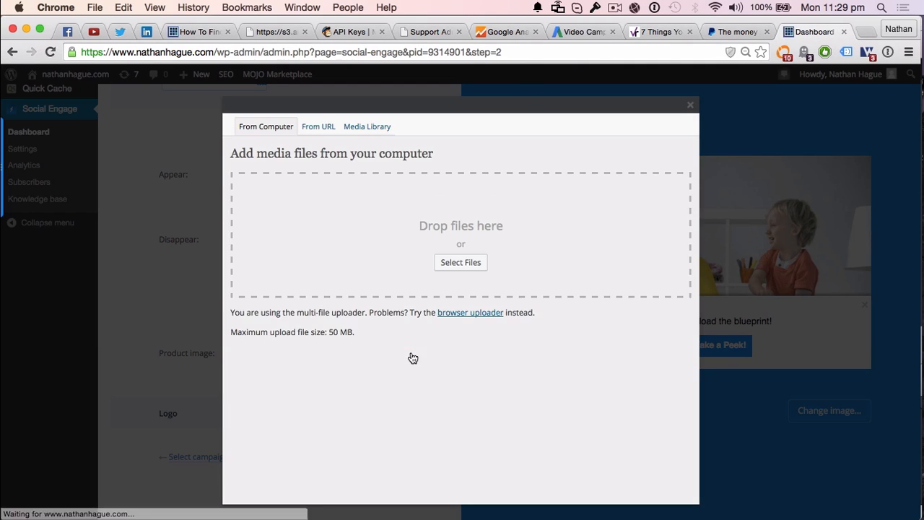
pyautogui.moveTo(738, 230)
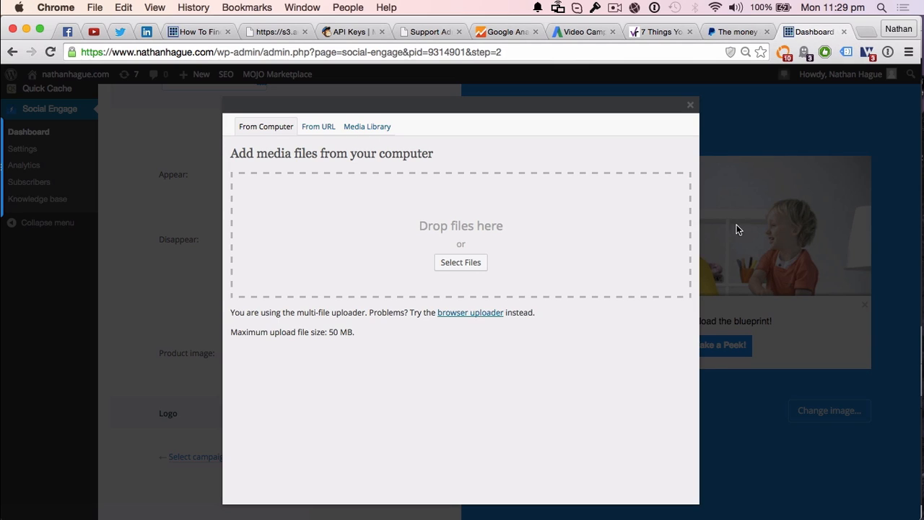
pyautogui.moveTo(367, 126)
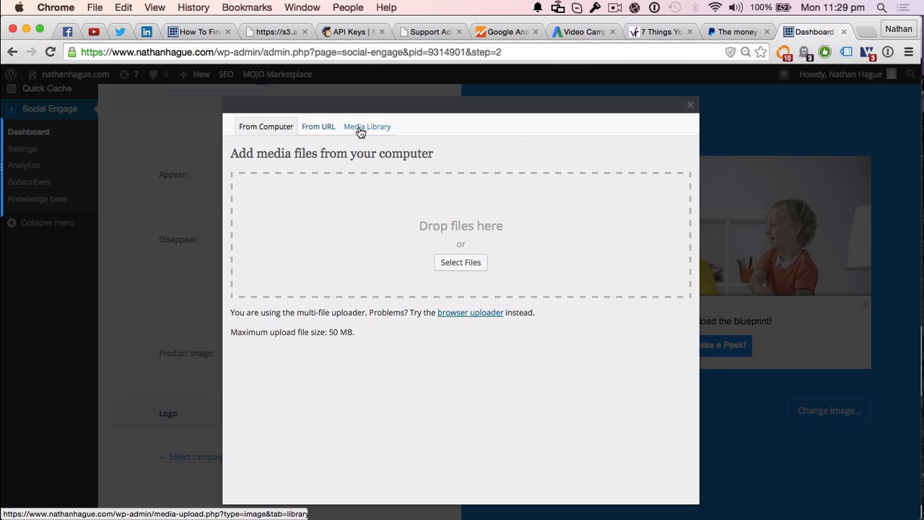
pyautogui.moveTo(356, 129)
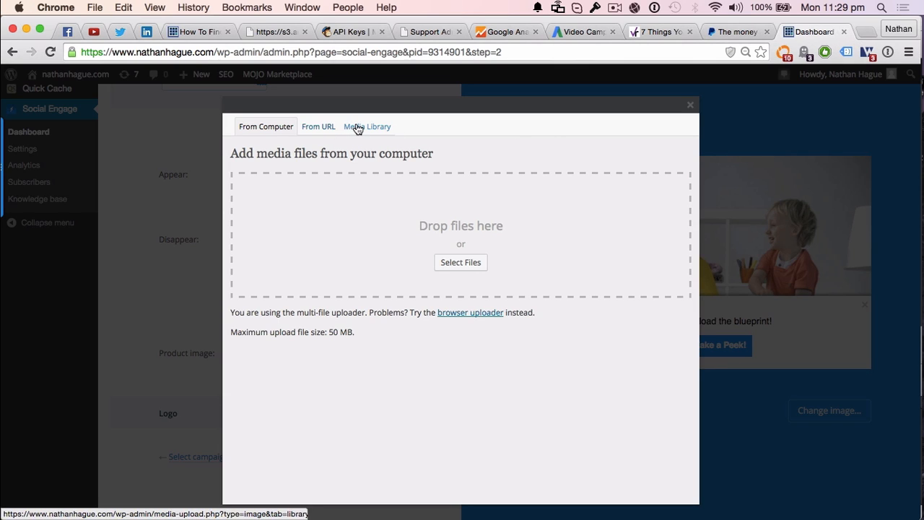
pyautogui.click(367, 127)
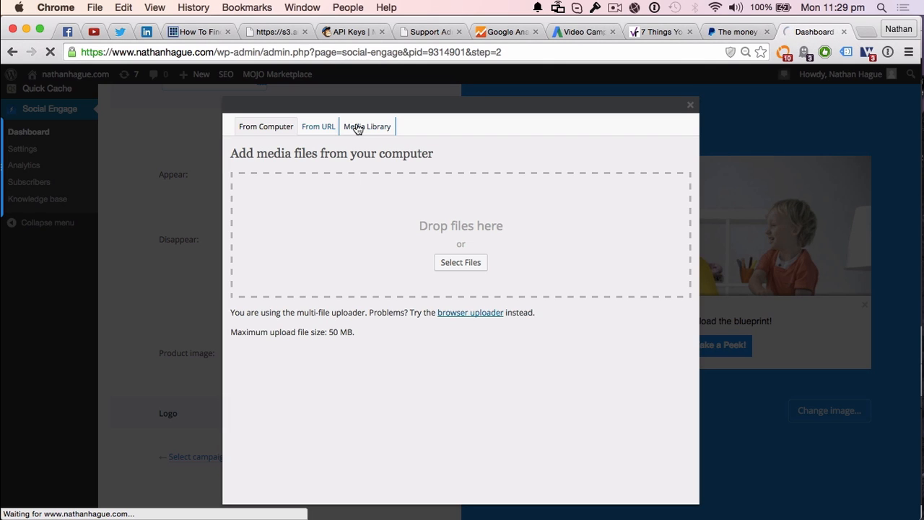
pyautogui.click(366, 126)
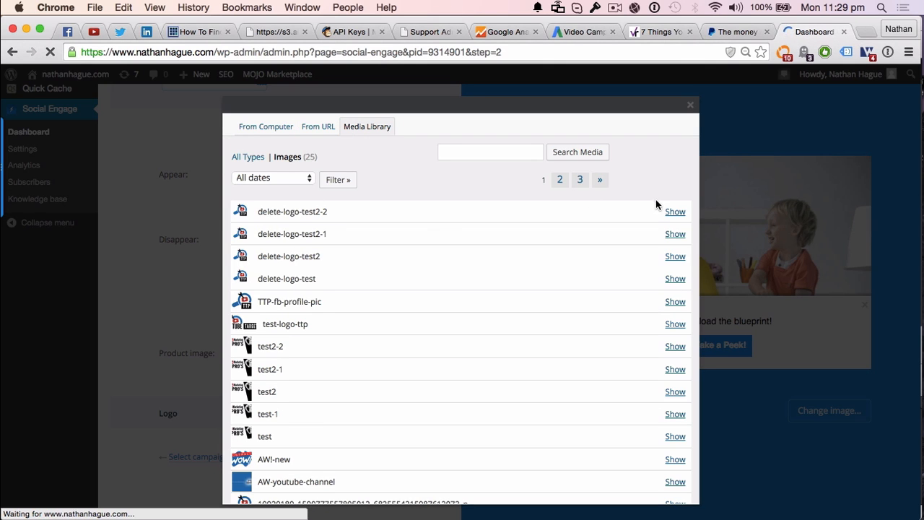
pyautogui.click(674, 212)
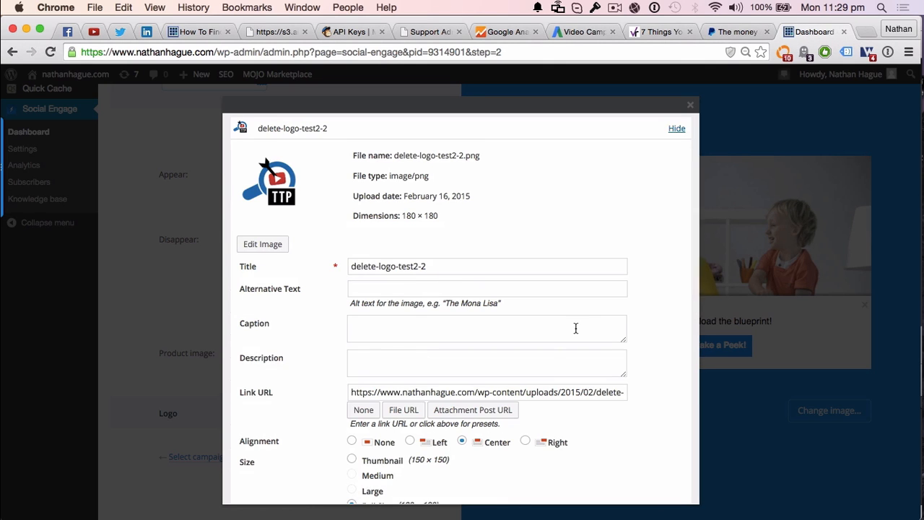
pyautogui.scroll(-3)
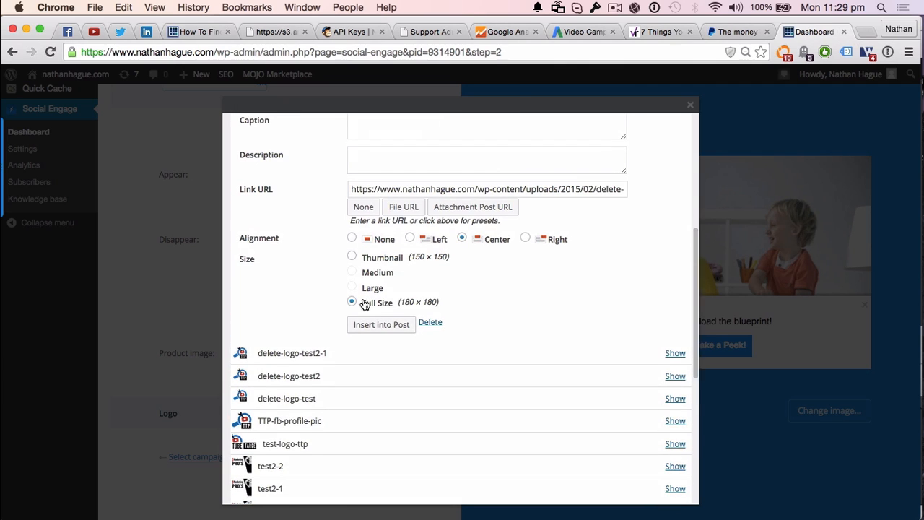
pyautogui.click(381, 324)
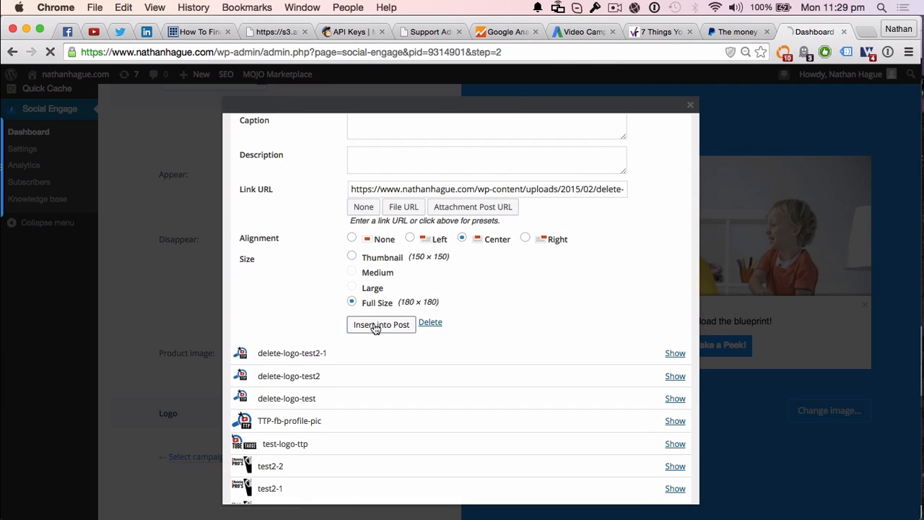
pyautogui.click(381, 324)
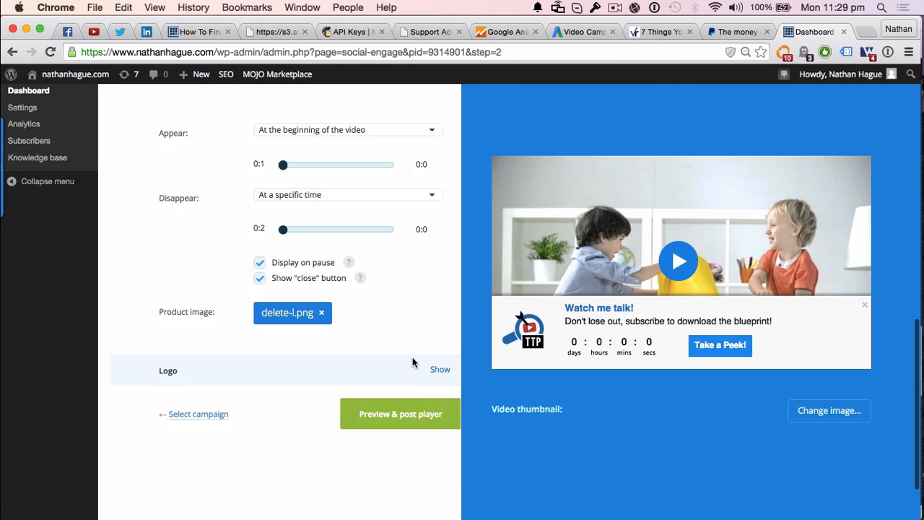
pyautogui.moveTo(829, 410)
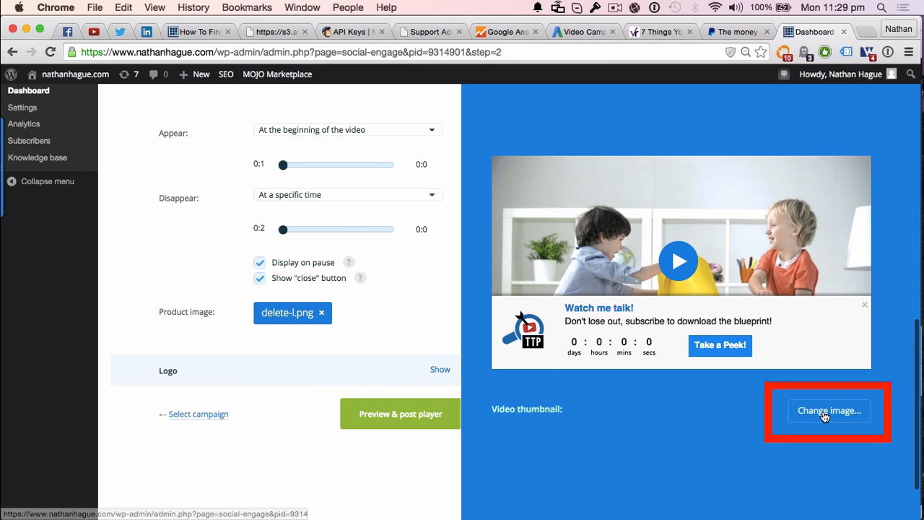
# - Replace the video thumbnail with the FitPro banner image test2-2.png from the Media Library
pyautogui.click(829, 410)
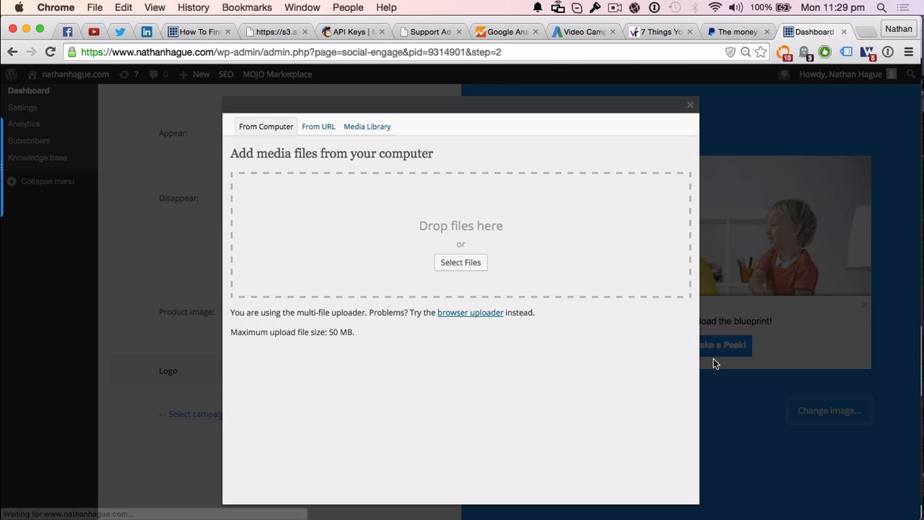
pyautogui.click(366, 127)
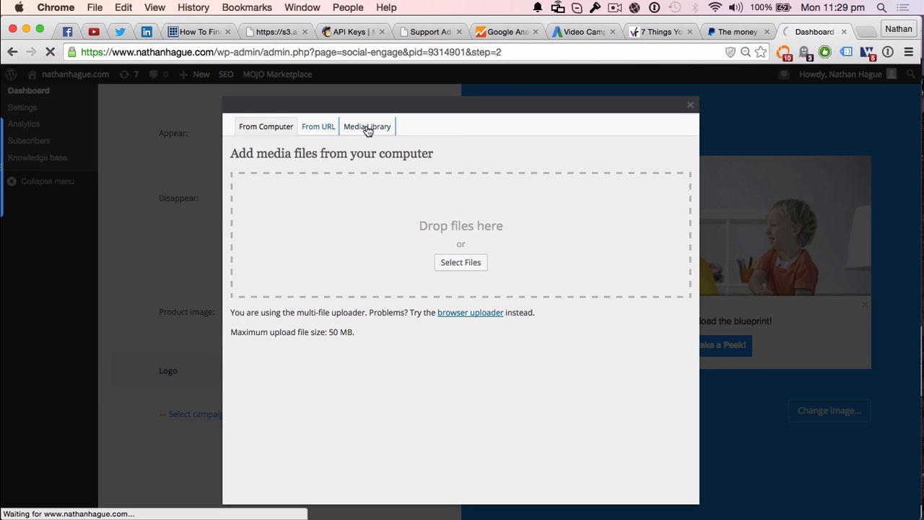
pyautogui.click(367, 126)
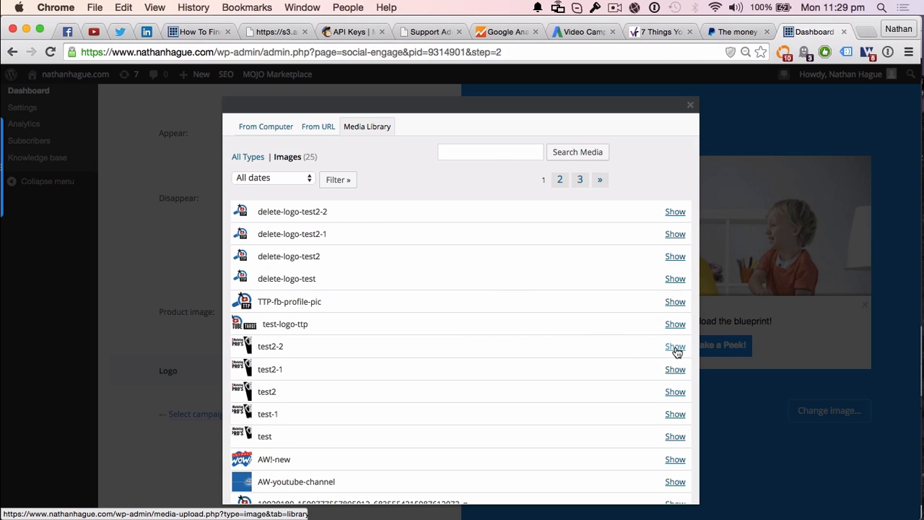
pyautogui.click(674, 347)
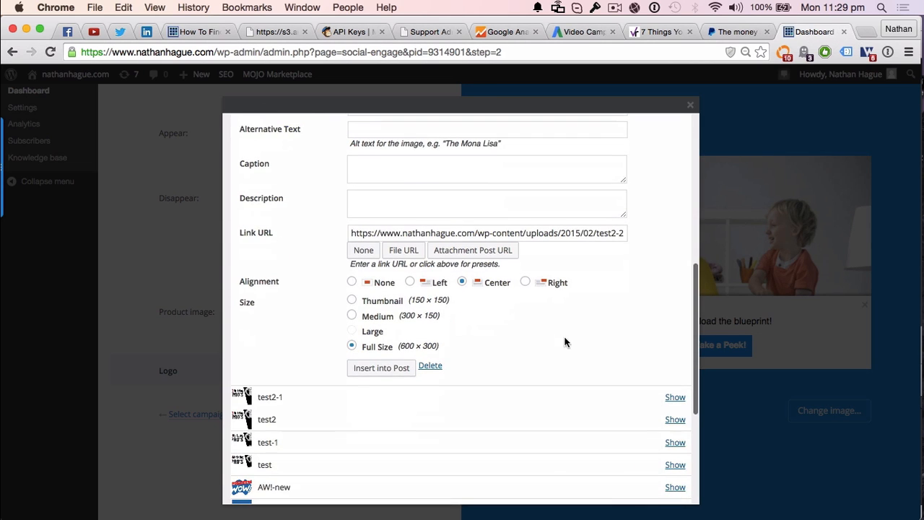
pyautogui.click(381, 368)
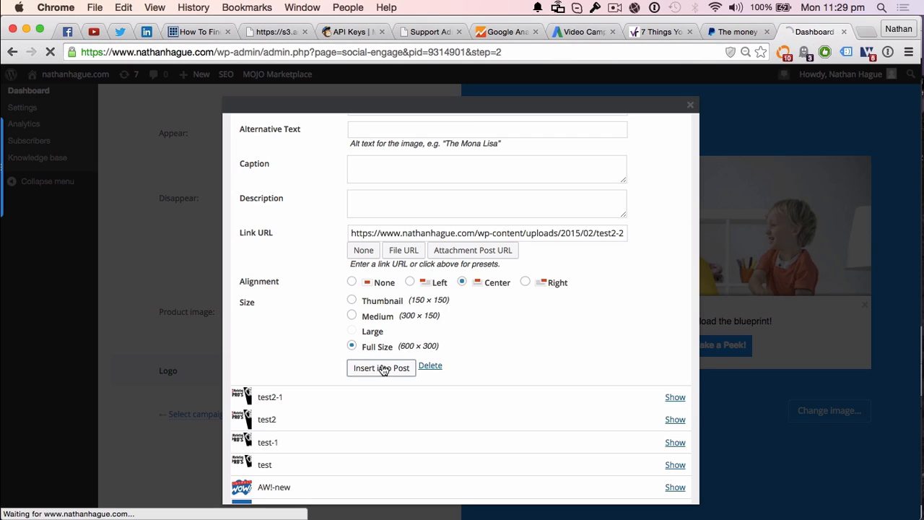
pyautogui.click(381, 367)
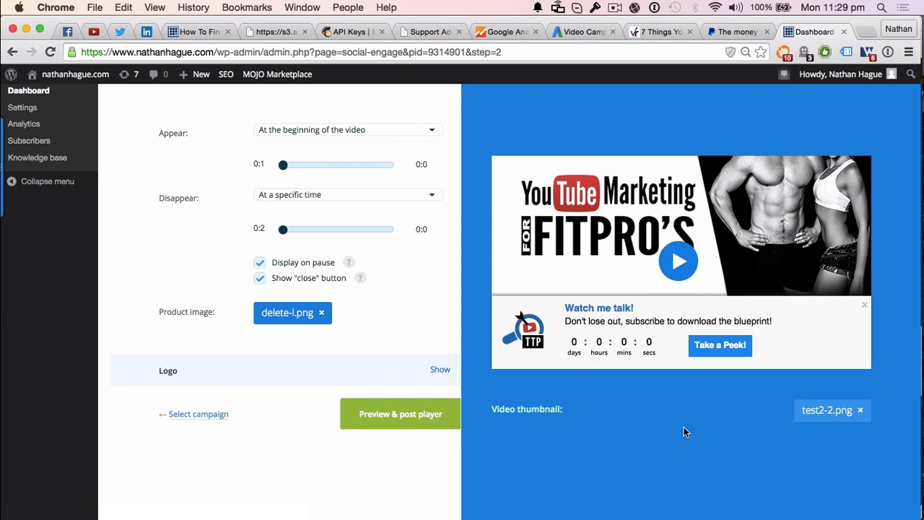
pyautogui.moveTo(399, 381)
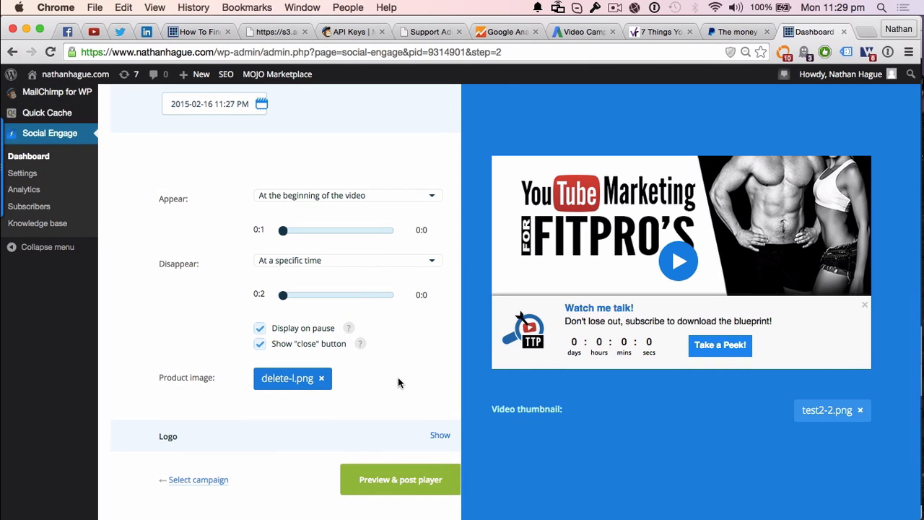
# - Attempt to proceed to preview and dismiss the invalid countdown date alert
pyautogui.scroll(-3)
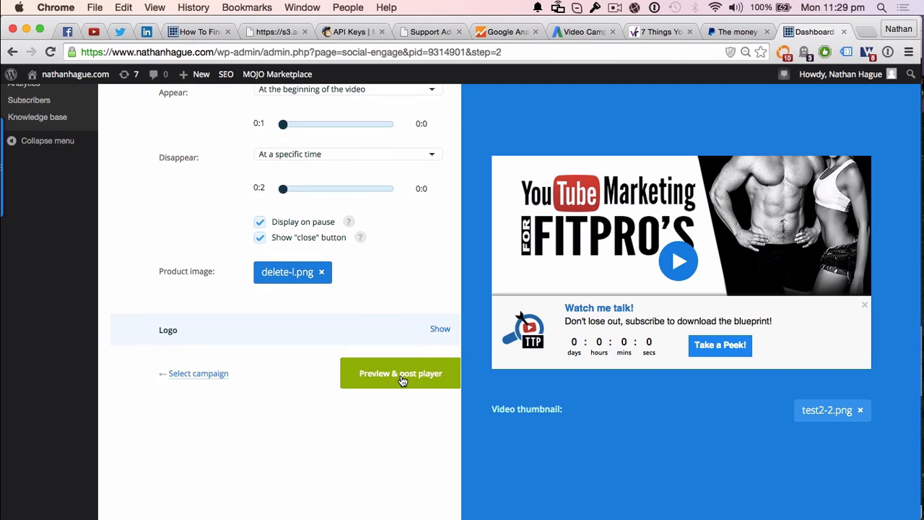
pyautogui.click(400, 373)
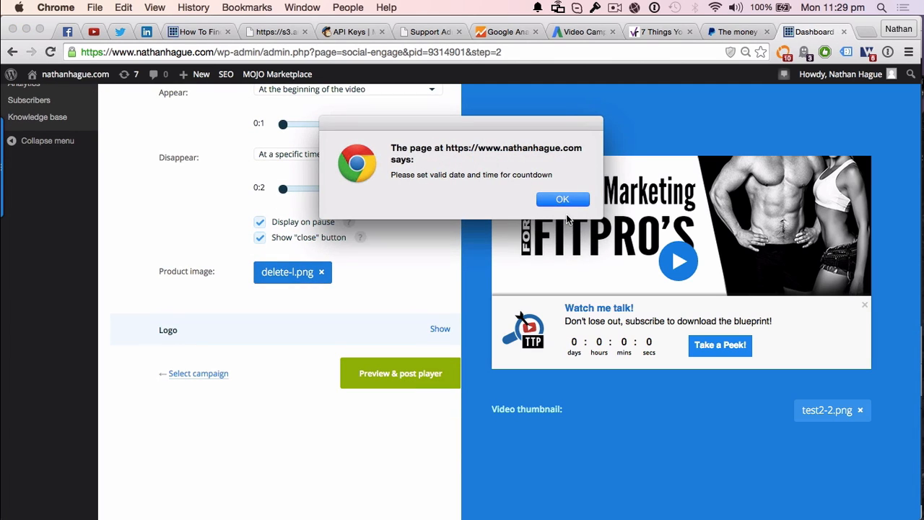
pyautogui.click(563, 199)
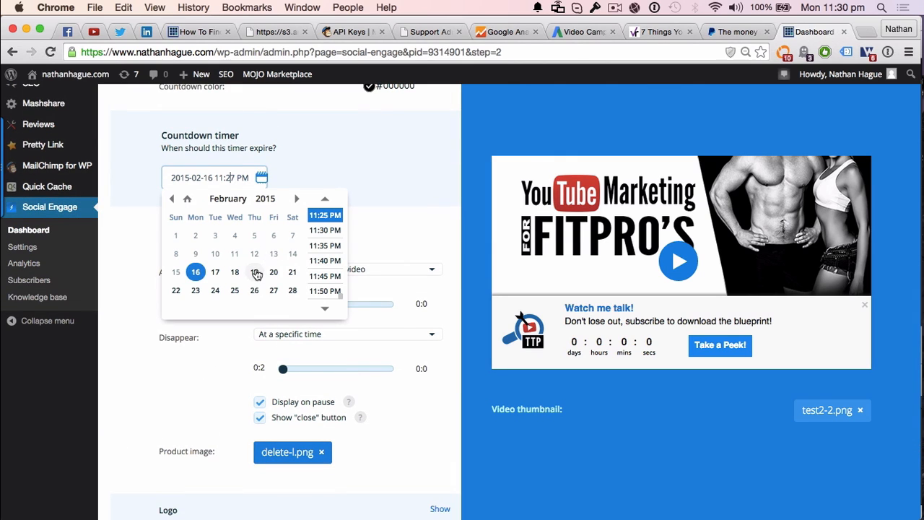
# - Set the countdown to expire 18 February 2015 at 11:27 PM and submit for preview
pyautogui.click(235, 273)
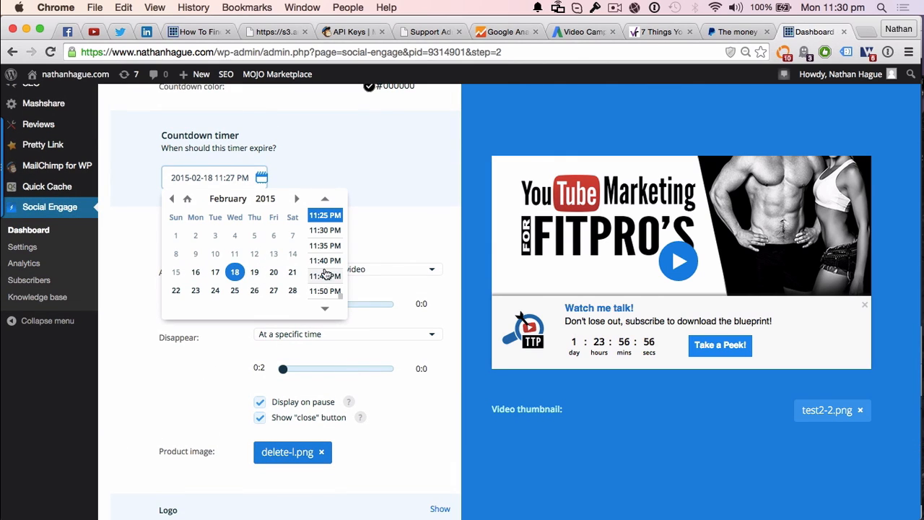
pyautogui.click(324, 260)
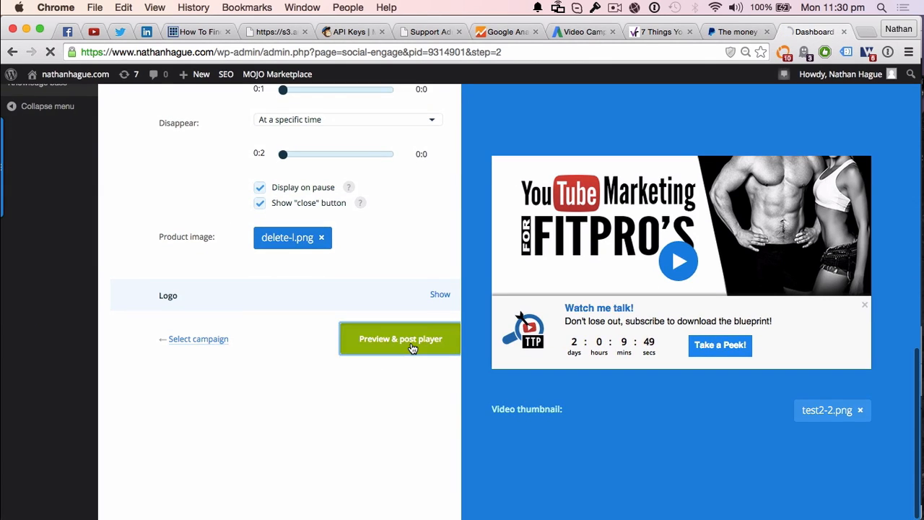
pyautogui.click(399, 338)
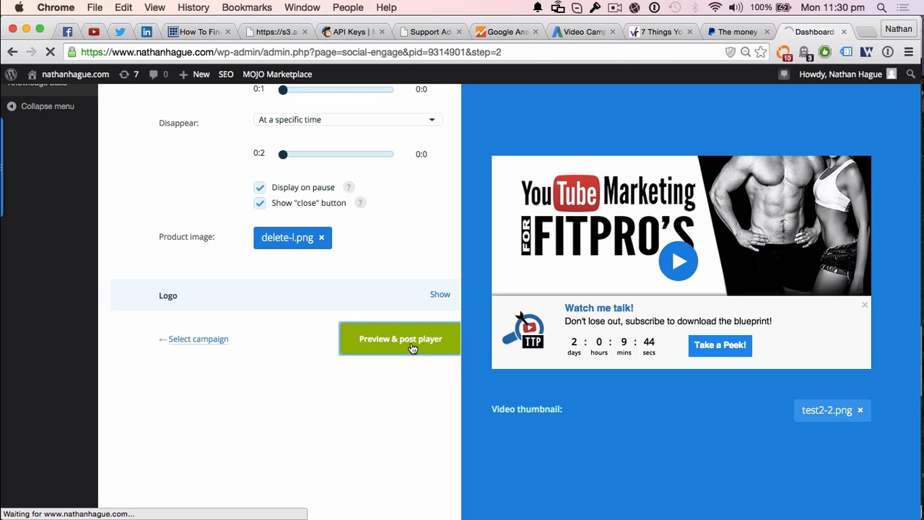
pyautogui.click(398, 339)
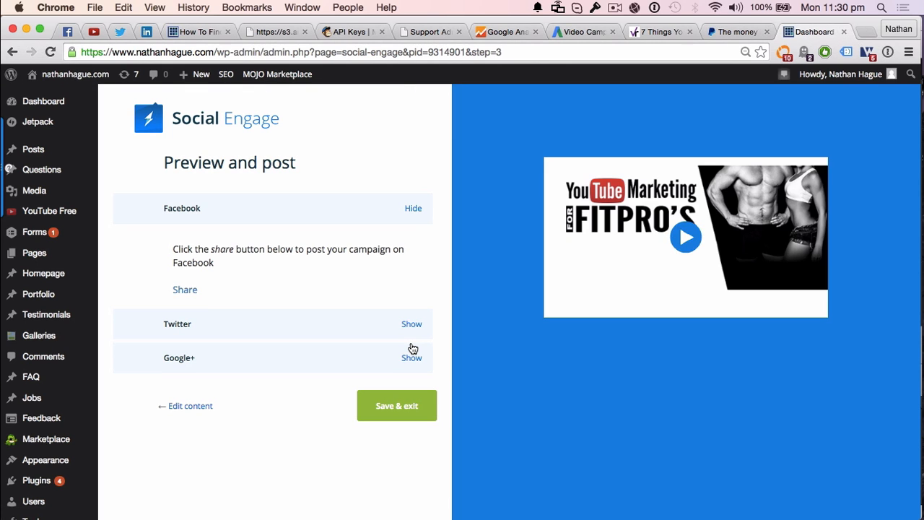
pyautogui.moveTo(685, 238)
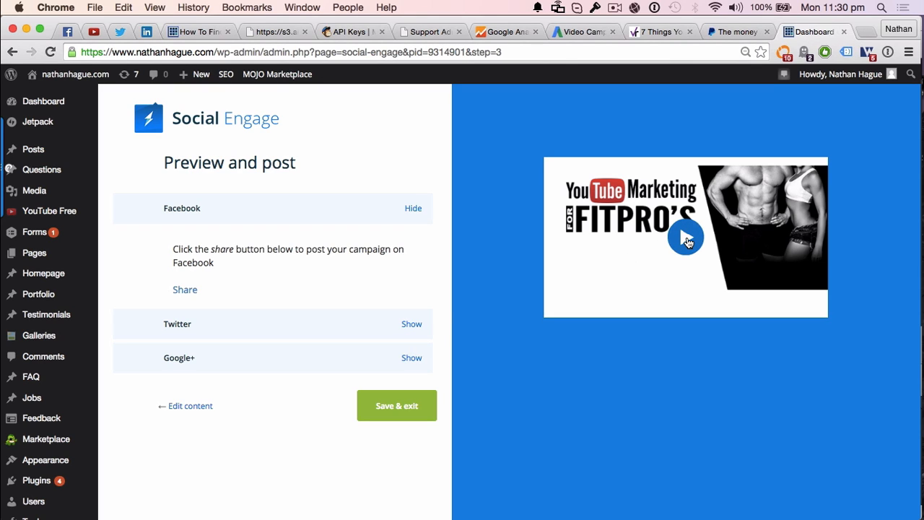
pyautogui.moveTo(454, 304)
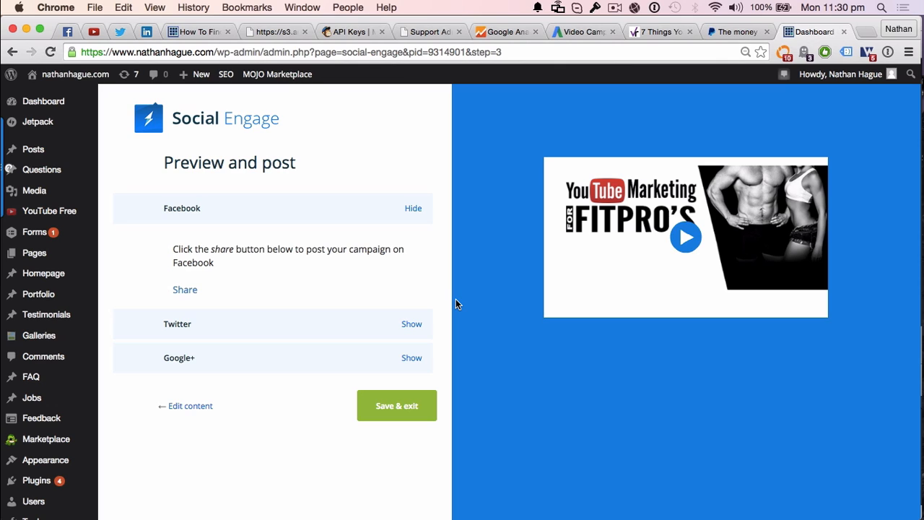
pyautogui.moveTo(416, 294)
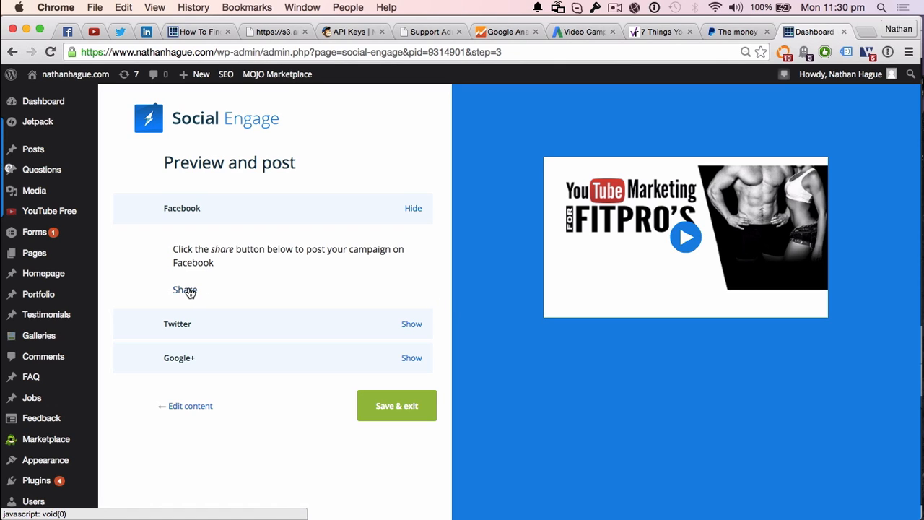
# - Open the Facebook share dialog for the DEMO campaign's 'Watch me talk!' link
pyautogui.click(185, 289)
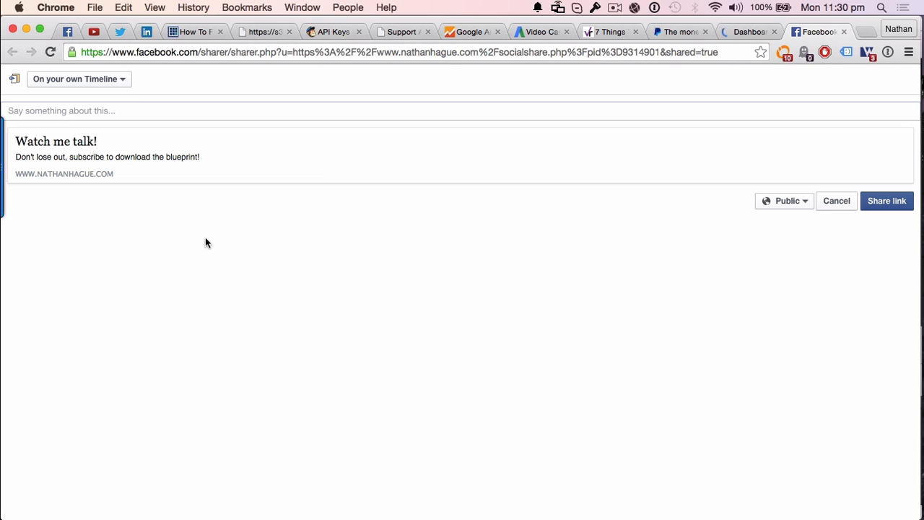
pyautogui.moveTo(120, 85)
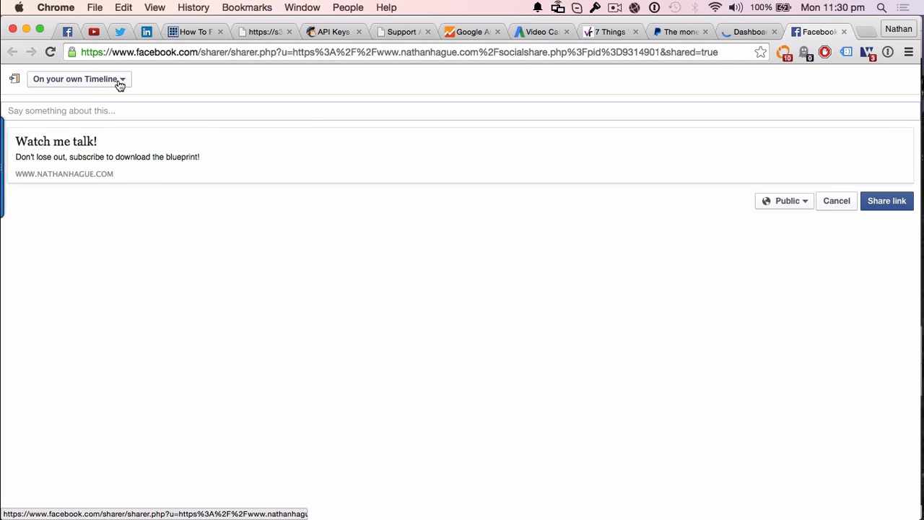
# - Post the campaign link to the managed TubeTarget Pro Page with the message 'Just a test'
pyautogui.click(79, 79)
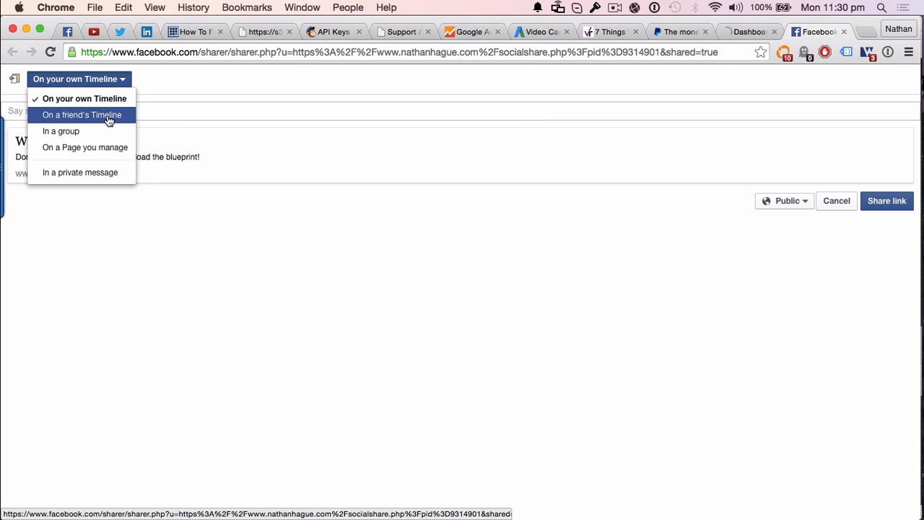
pyautogui.moveTo(107, 147)
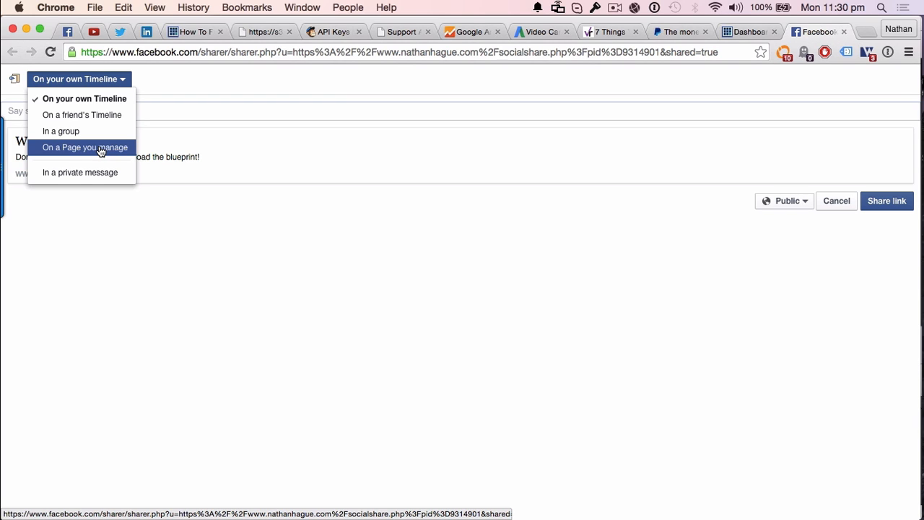
pyautogui.click(84, 147)
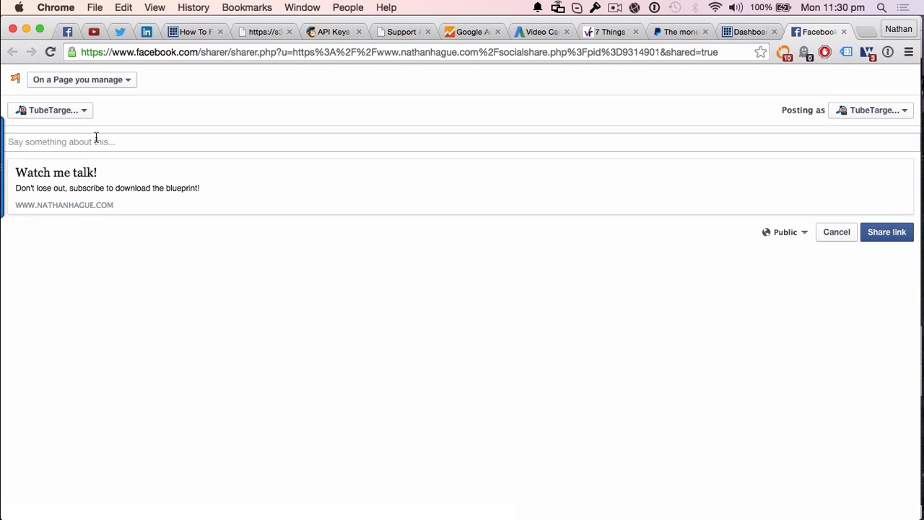
pyautogui.click(51, 110)
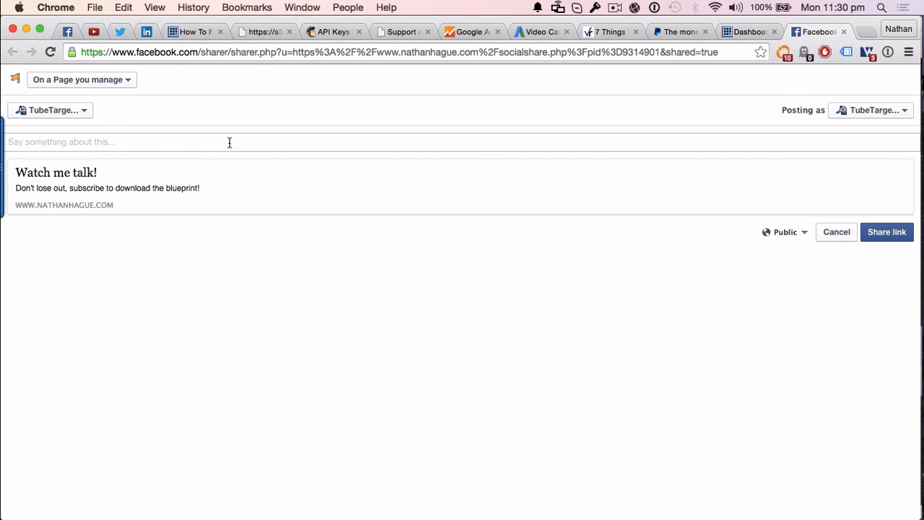
pyautogui.write('Just a test')
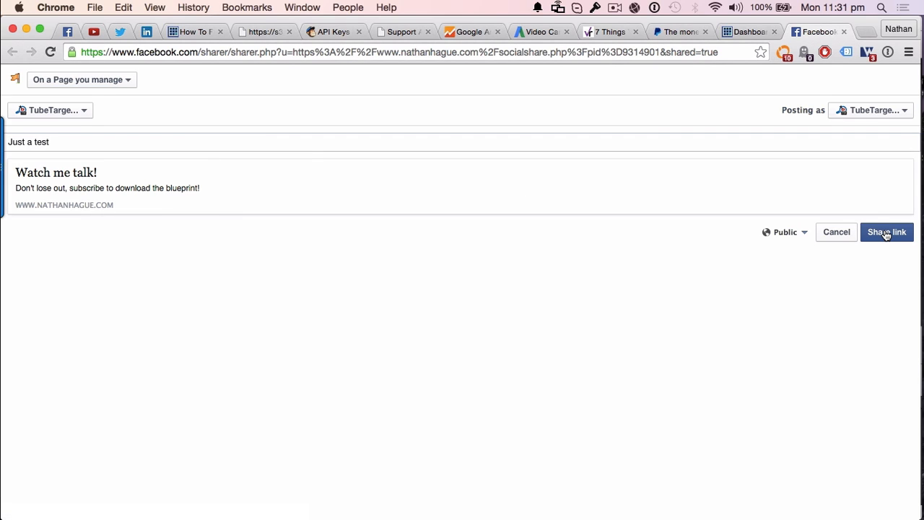
pyautogui.click(886, 231)
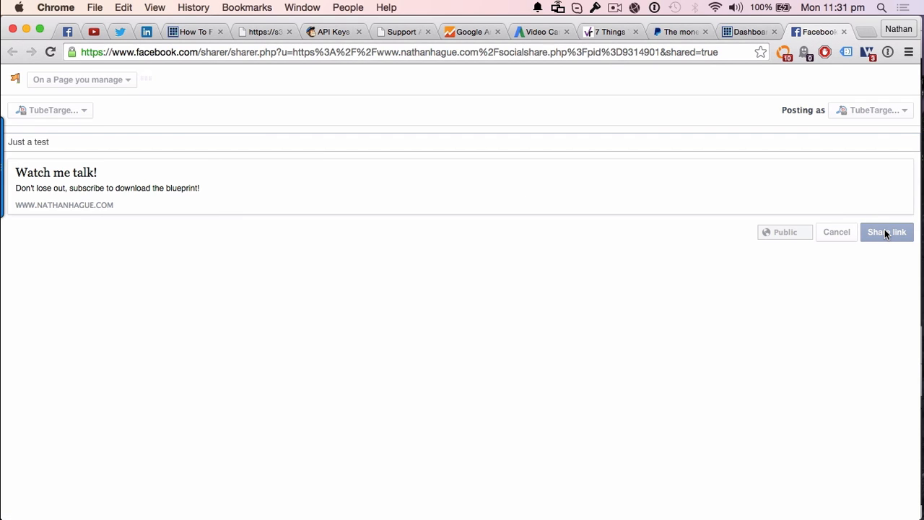
pyautogui.click(886, 231)
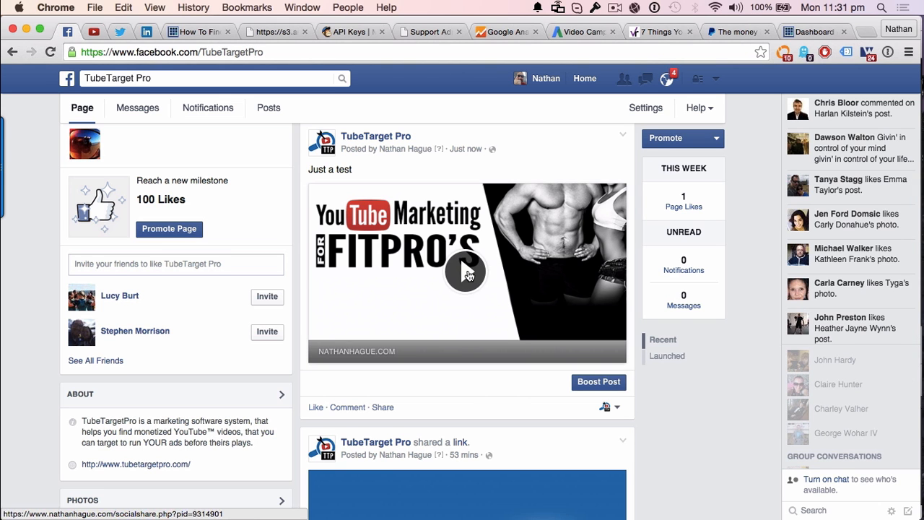
# - Scroll the TubeTarget Pro Page timeline to view the newly published link posts
pyautogui.scroll(-3)
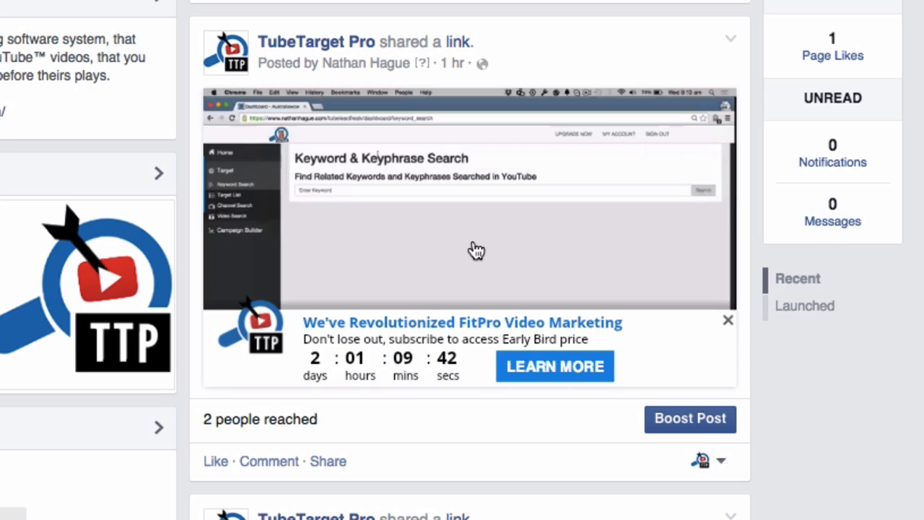
pyautogui.moveTo(635, 223)
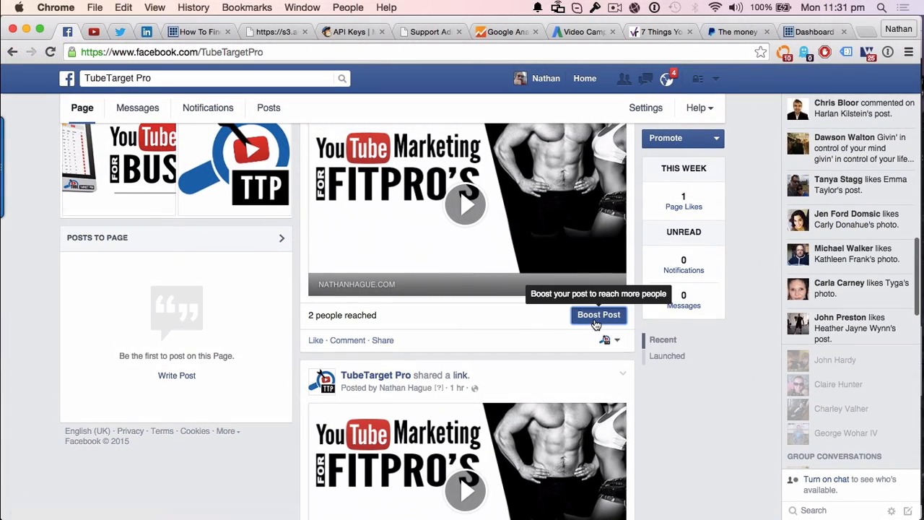
pyautogui.click(599, 314)
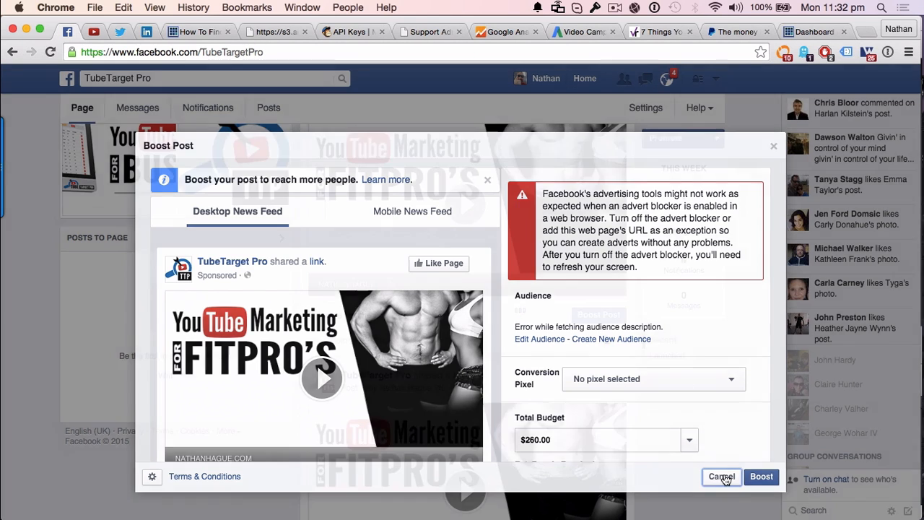
pyautogui.click(721, 477)
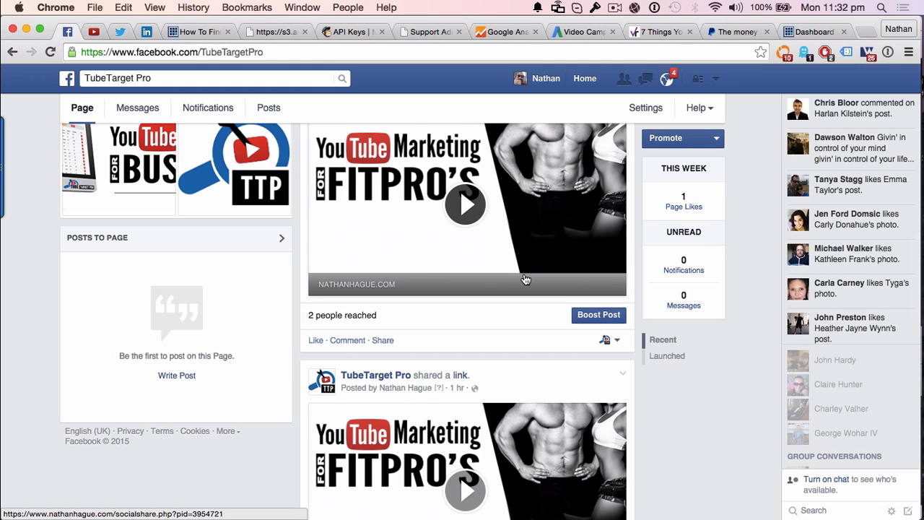
pyautogui.moveTo(470, 207)
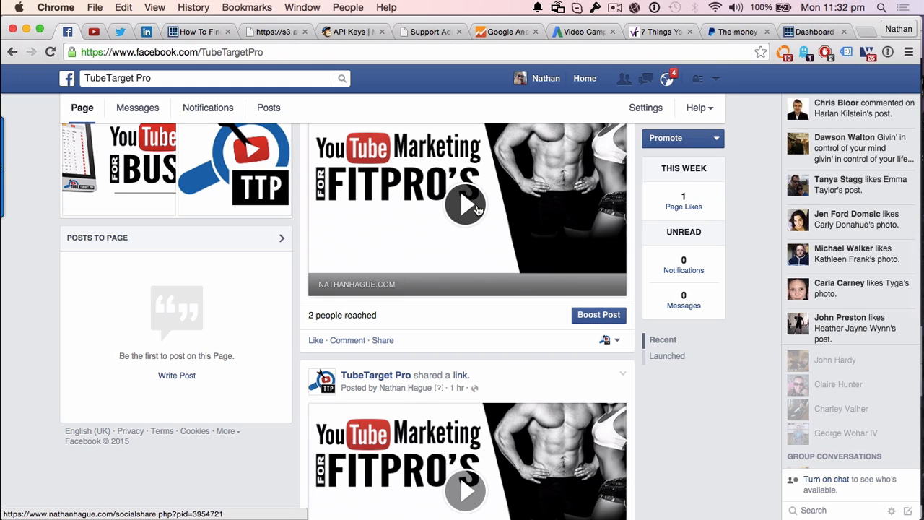
pyautogui.moveTo(453, 228)
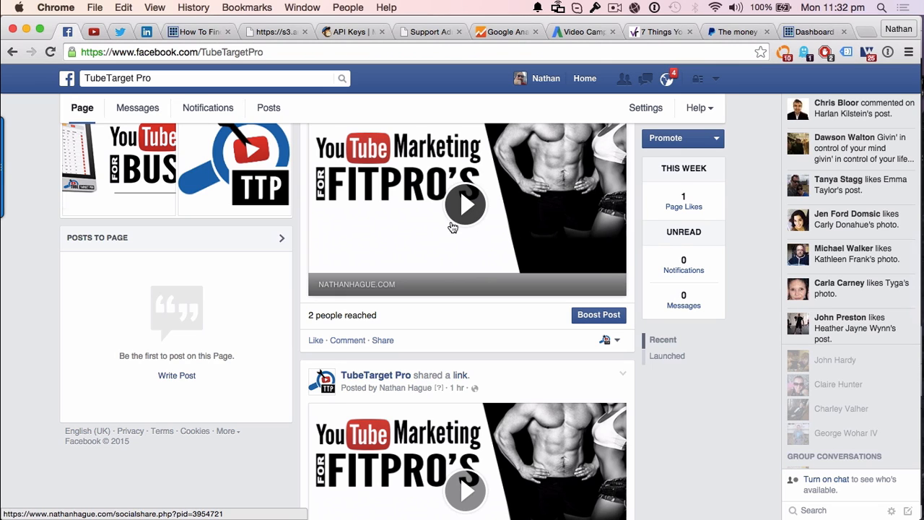
pyautogui.moveTo(385, 261)
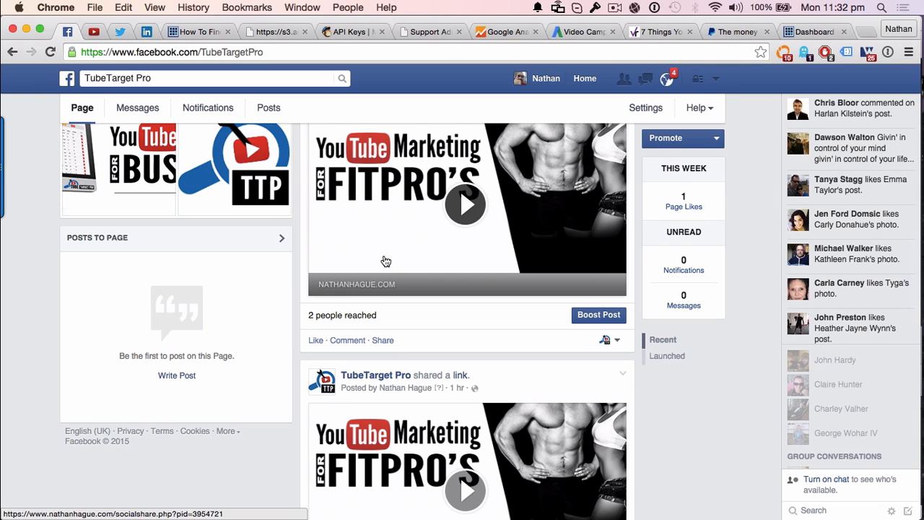
pyautogui.moveTo(383, 256)
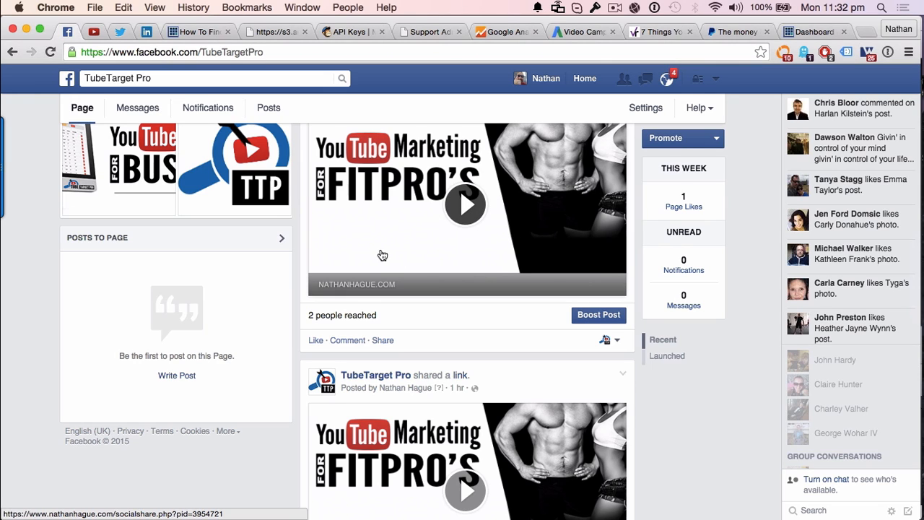
pyautogui.moveTo(614, 247)
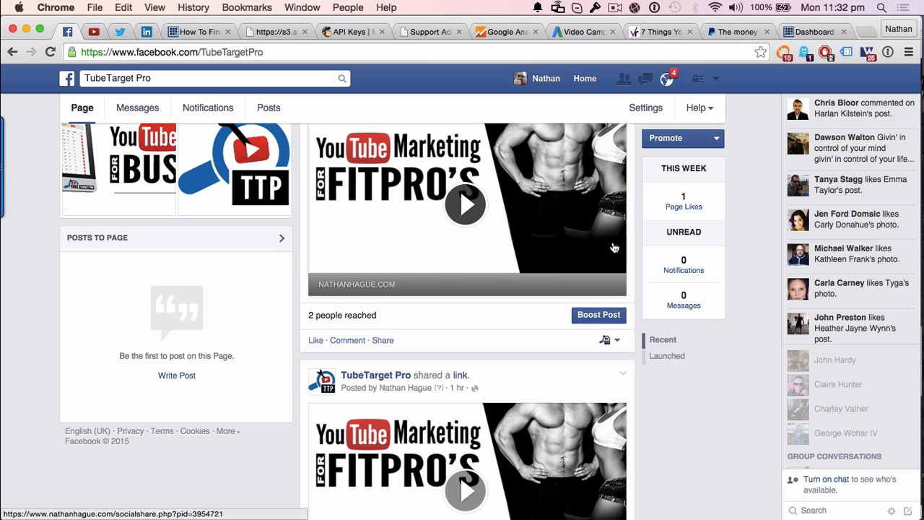
pyautogui.moveTo(691, 331)
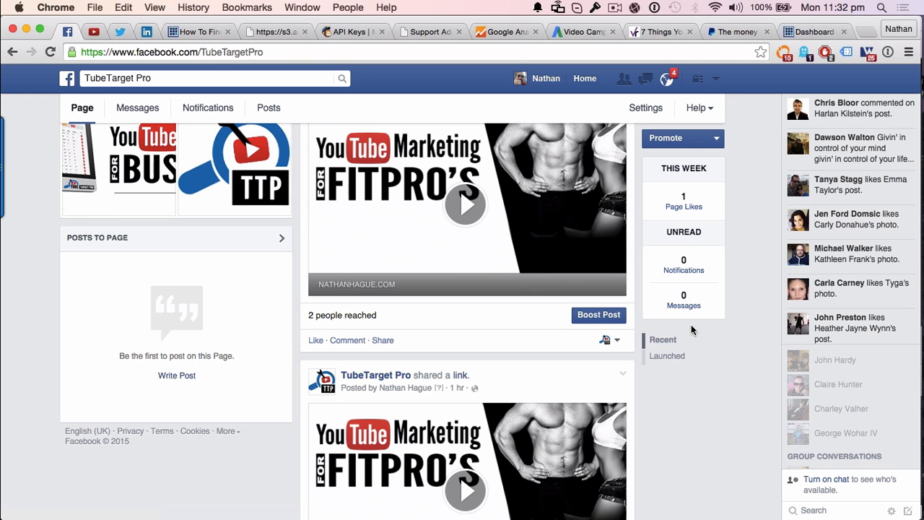